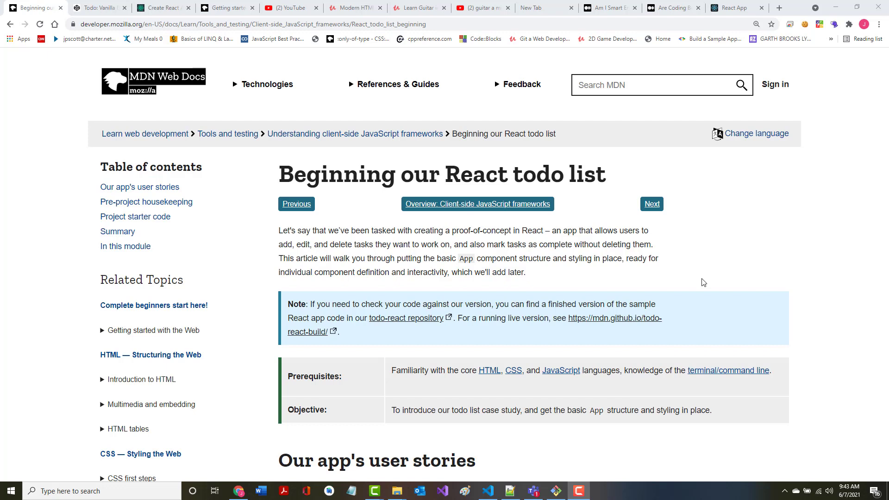
mouse_move(887, 307)
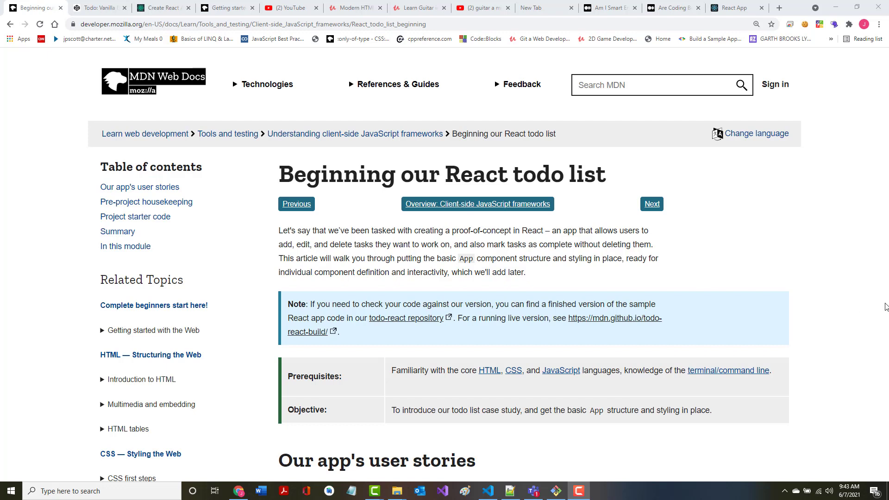
mouse_move(870, 151)
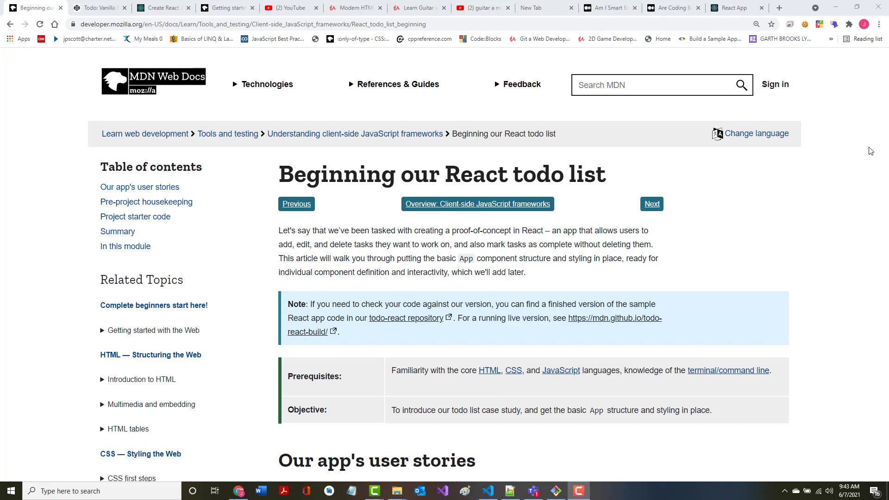
Scroll the MDN tutorial through user stories and Pre-project housekeeping to Project starter code.
scroll(down, 3)
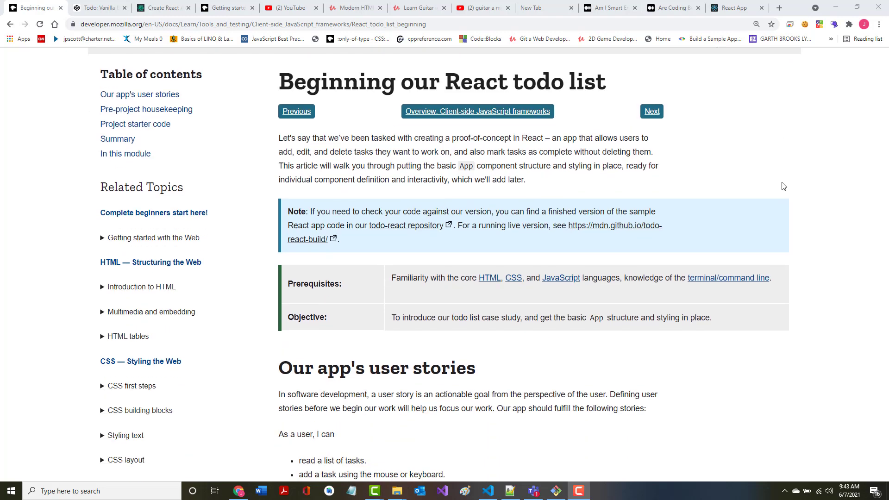
scroll(down, 3)
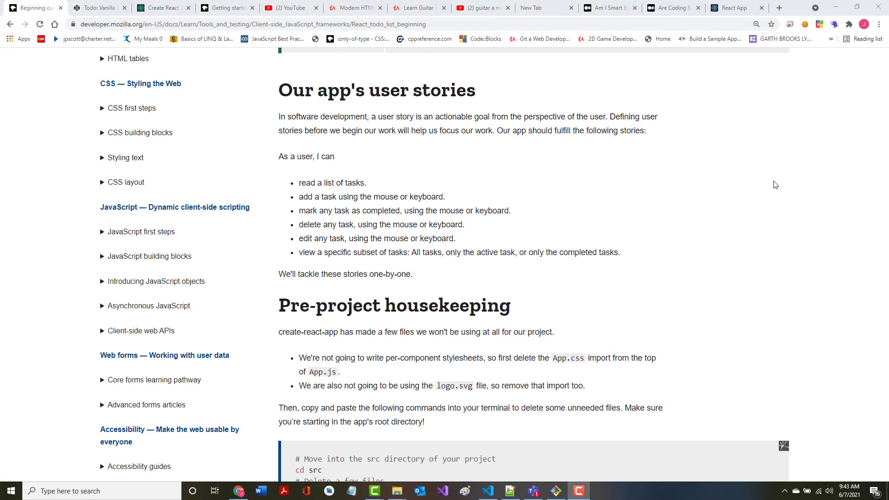
scroll(down, 3)
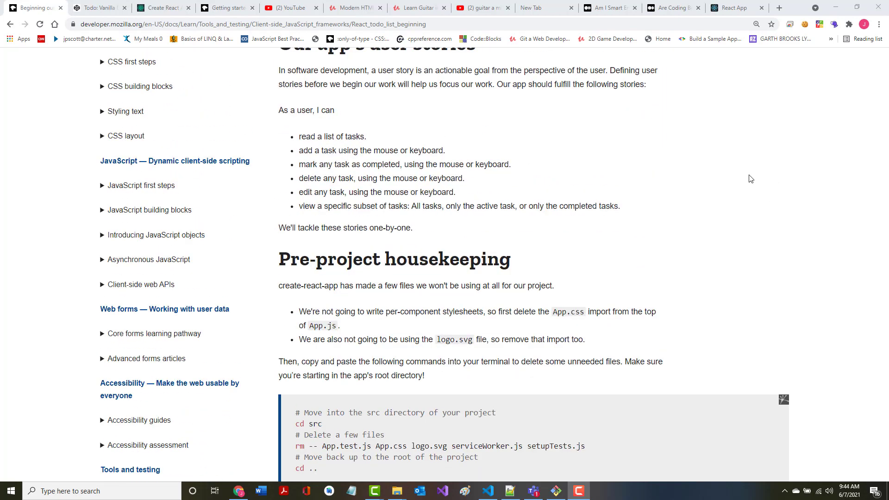
scroll(down, 3)
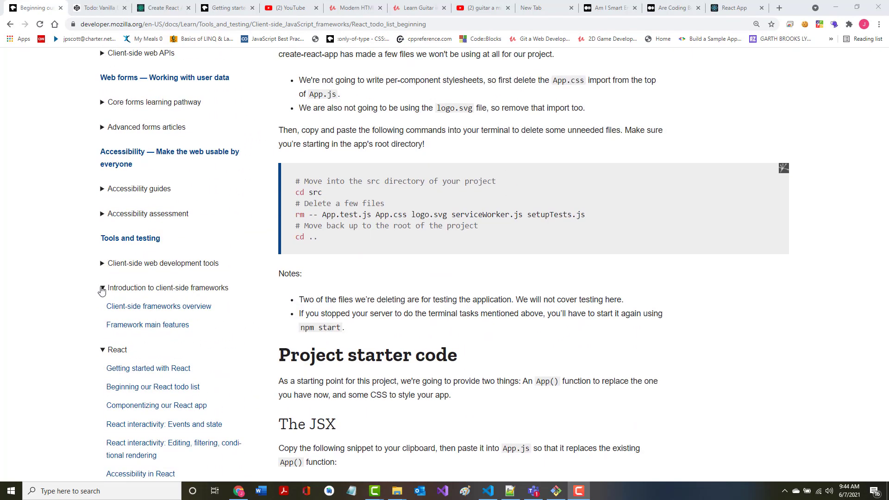
scroll(down, 3)
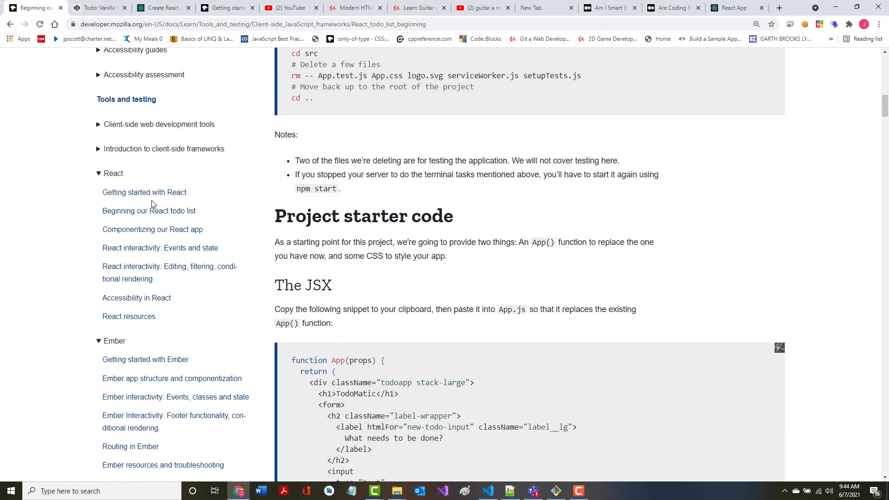
mouse_move(135, 229)
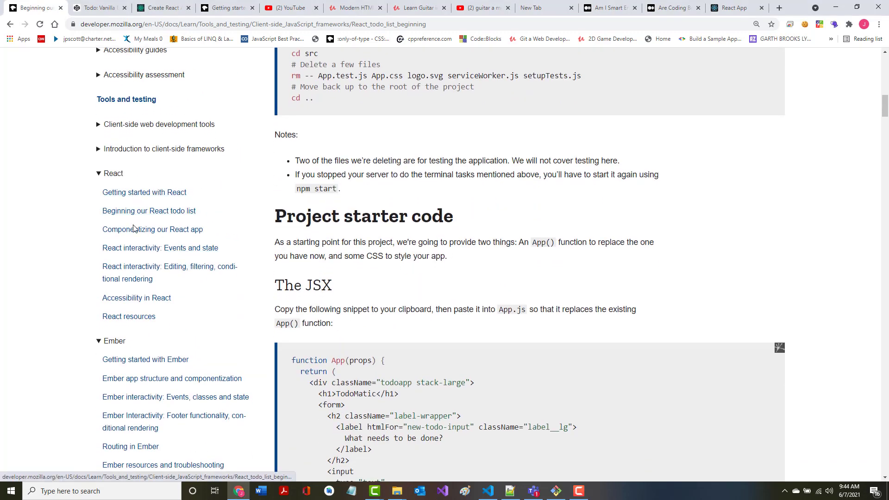
mouse_move(164, 233)
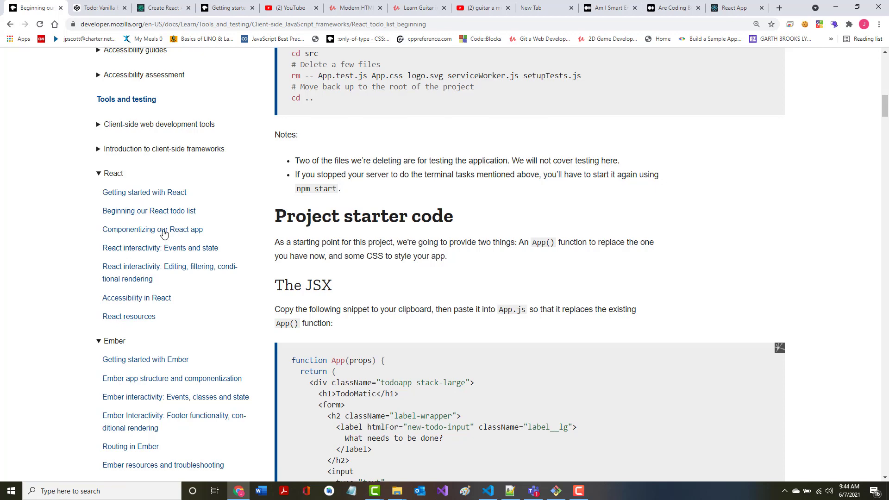
mouse_move(149, 212)
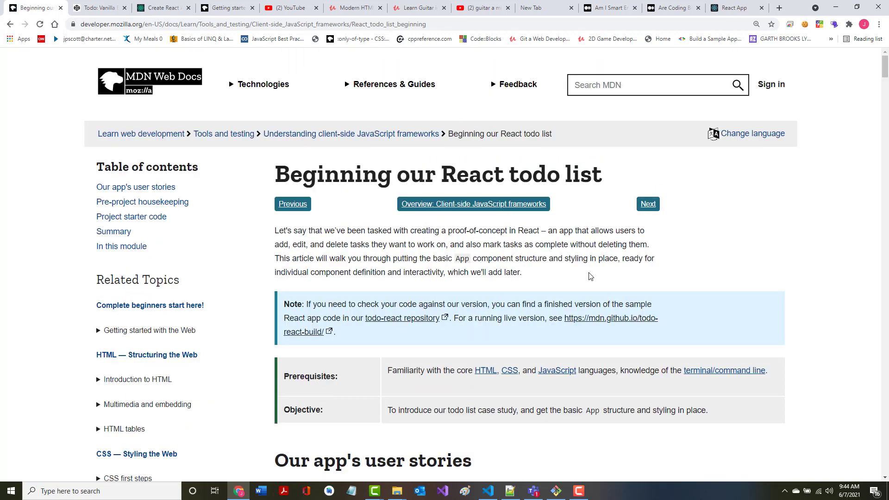
mouse_move(692, 278)
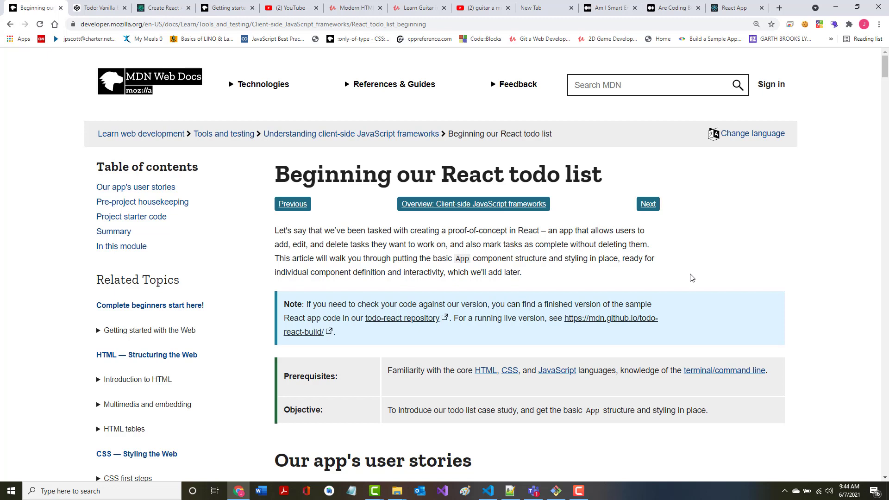
scroll(down, 3)
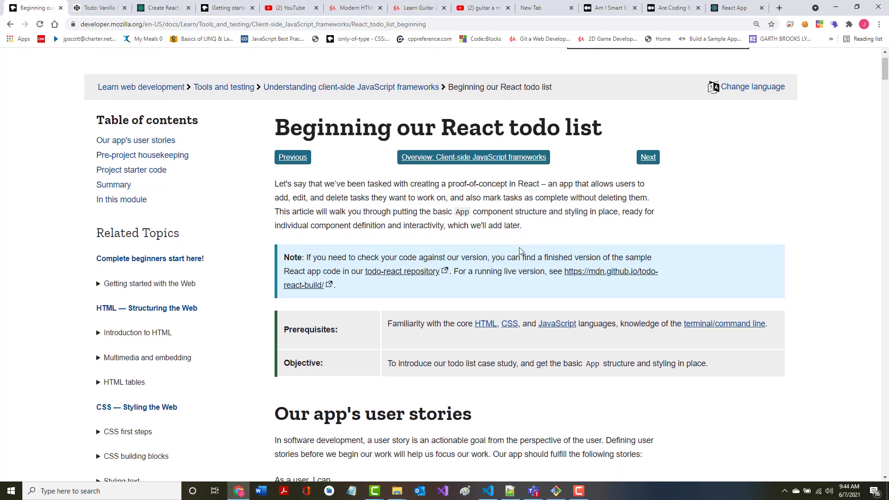
scroll(down, 3)
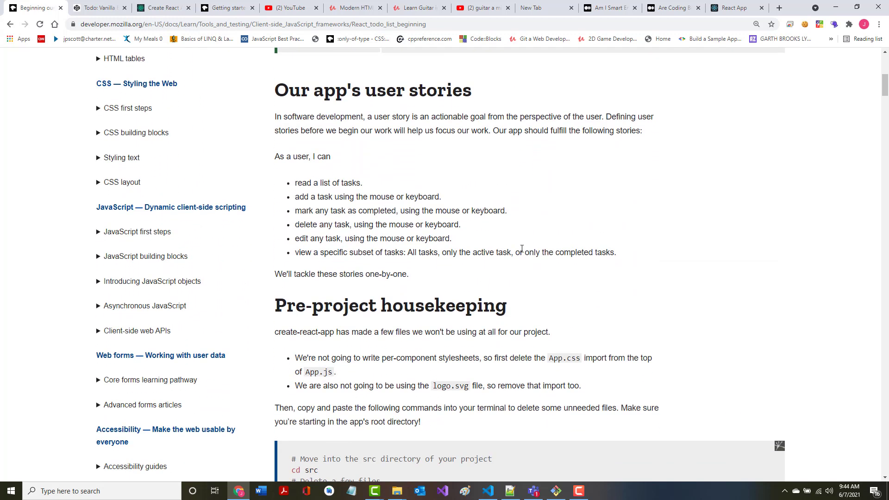
mouse_move(523, 250)
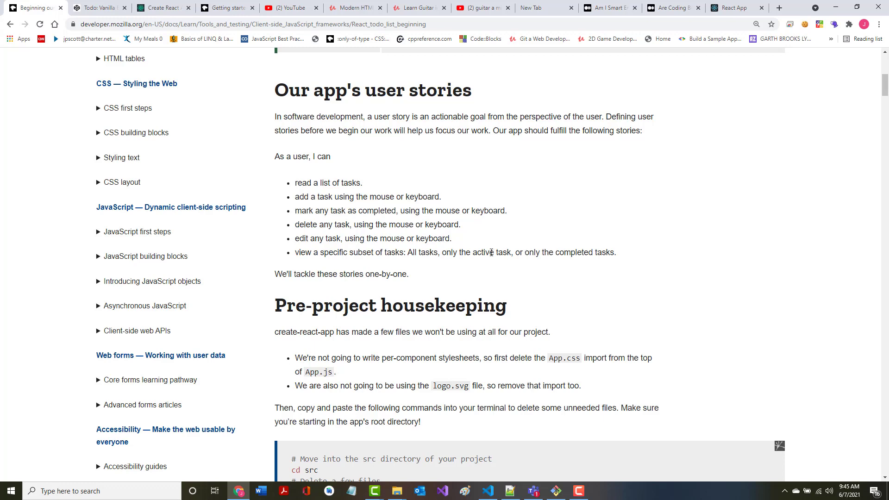
scroll(down, 3)
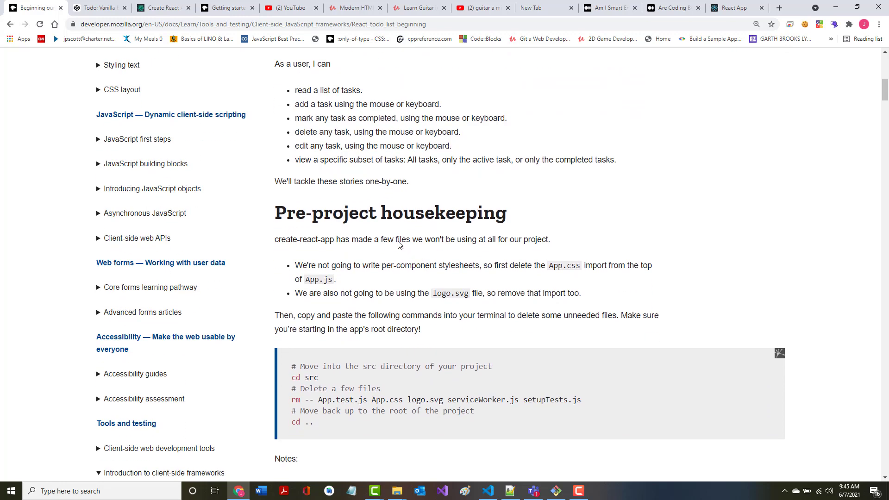
scroll(down, 3)
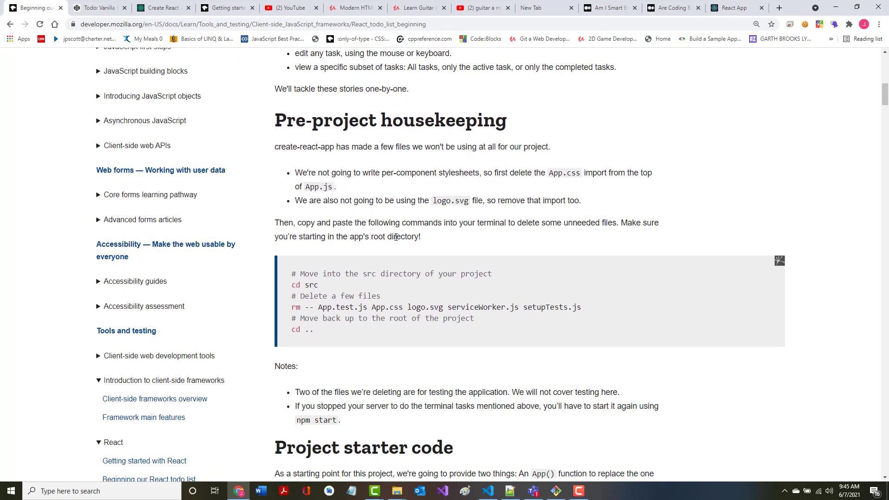
scroll(up, 3)
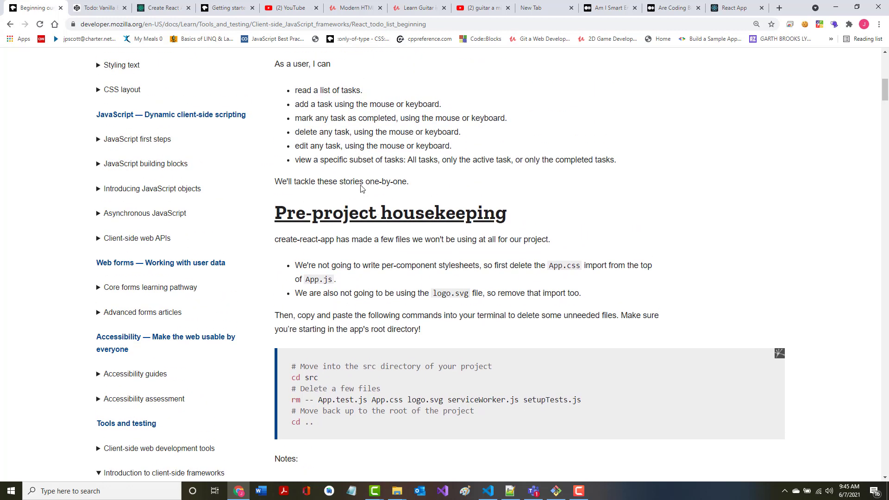
mouse_move(349, 220)
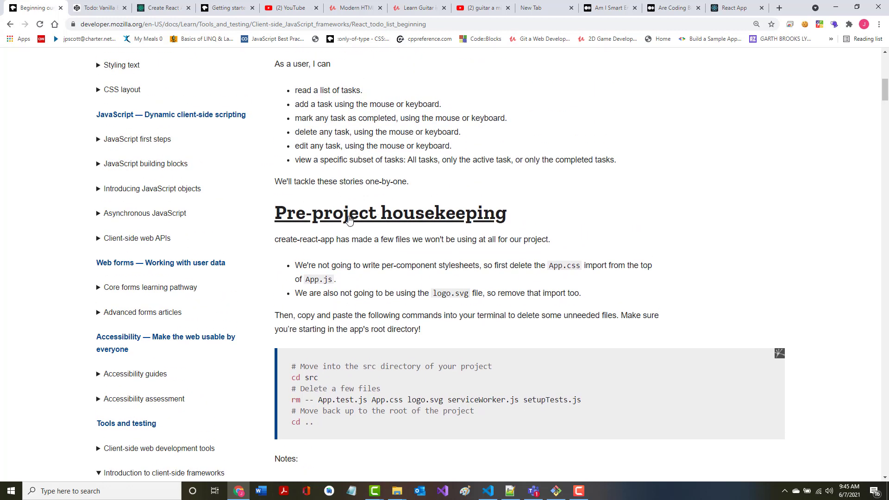
scroll(down, 3)
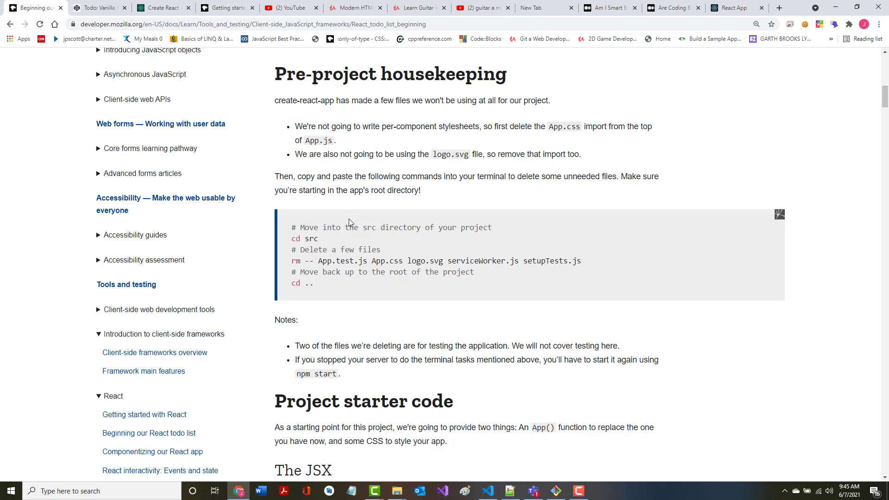
mouse_move(384, 152)
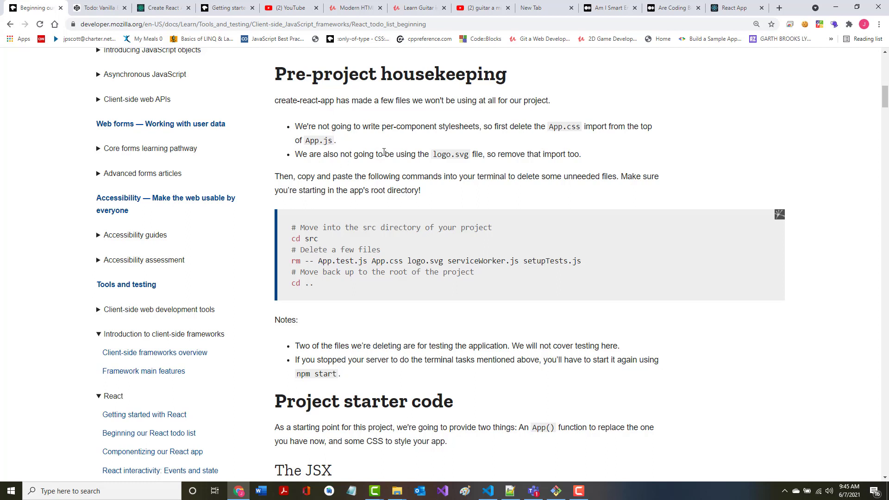
mouse_move(551, 137)
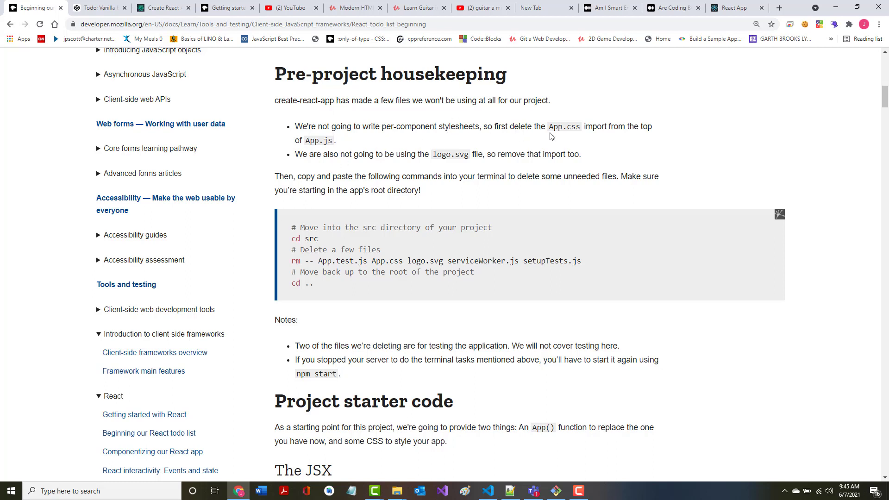
mouse_move(539, 142)
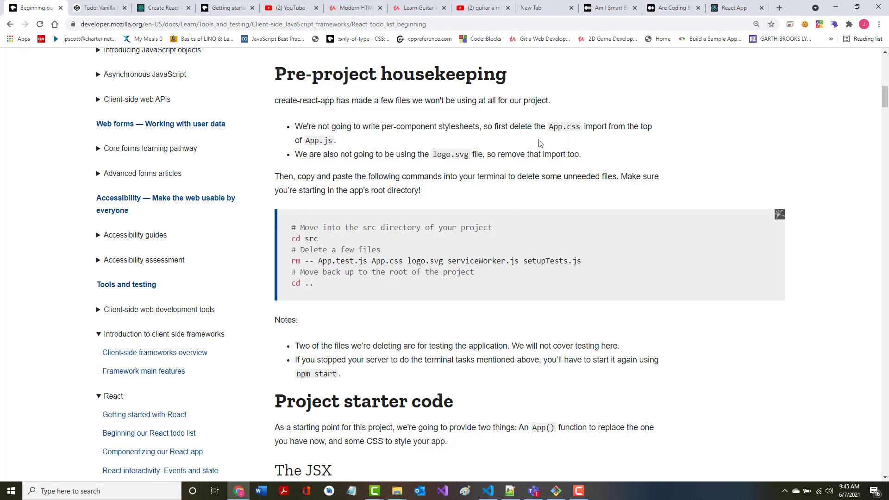
mouse_move(333, 150)
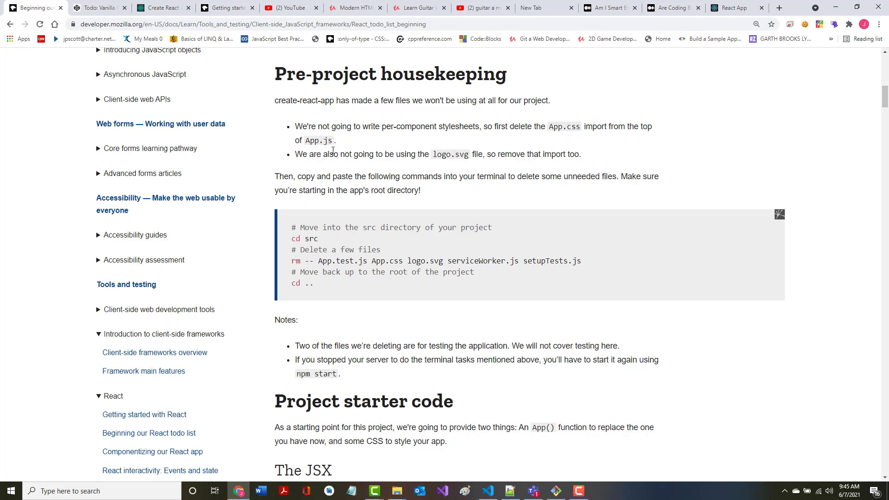
mouse_move(333, 141)
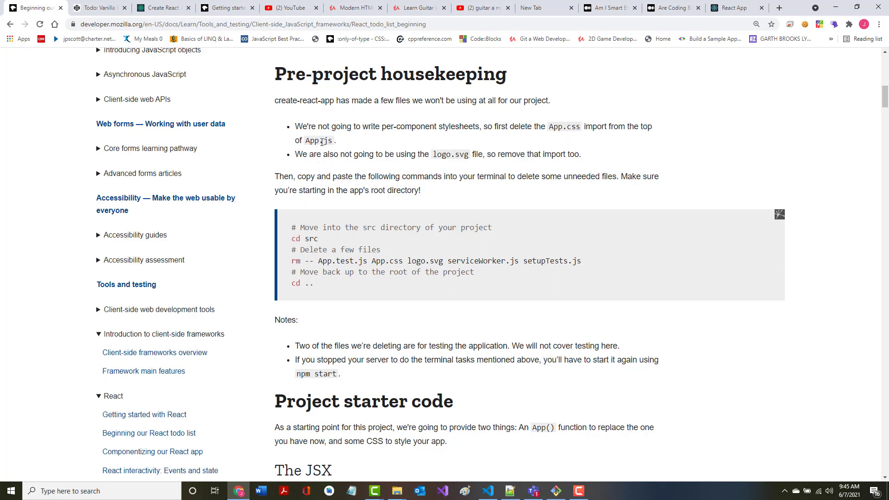
mouse_move(407, 446)
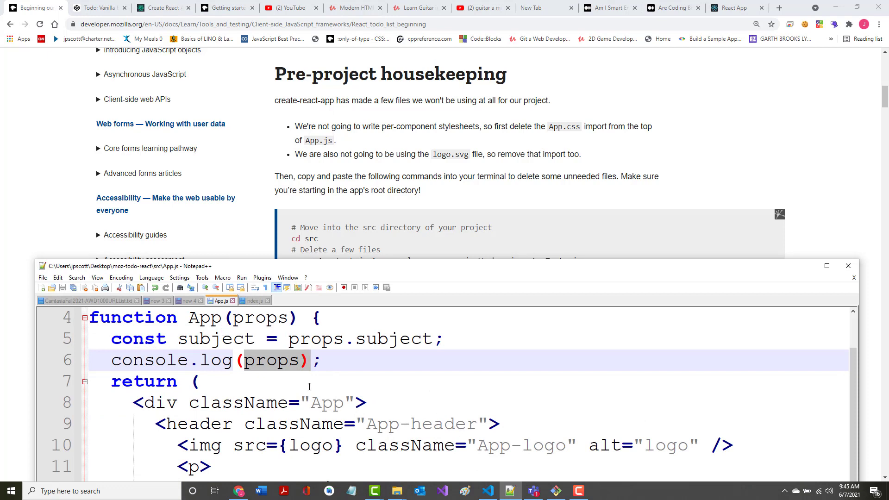
scroll(up, 3)
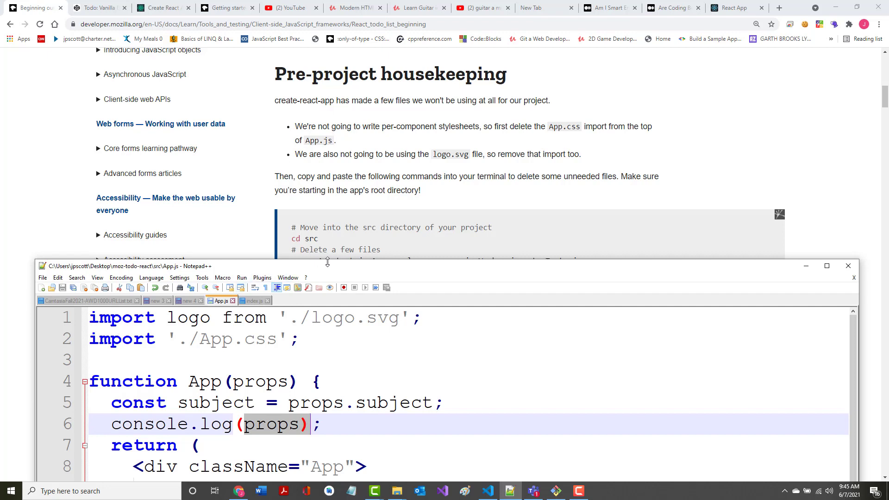
mouse_move(238, 232)
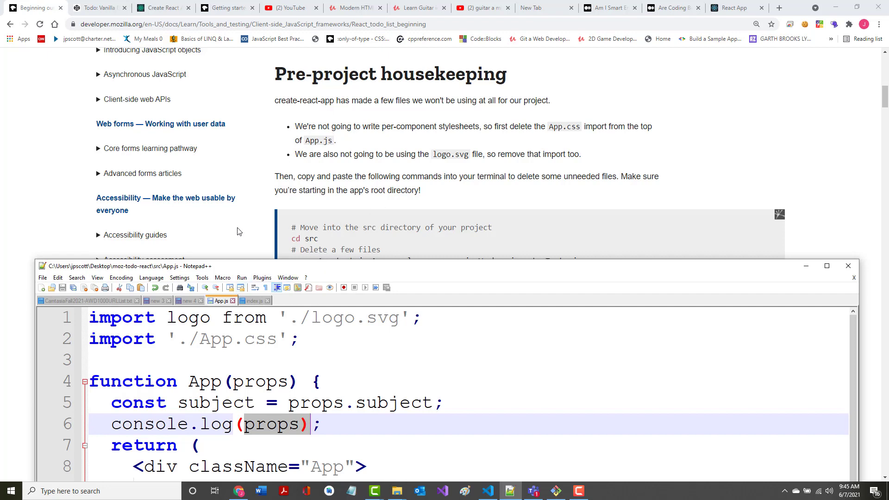
mouse_move(120, 301)
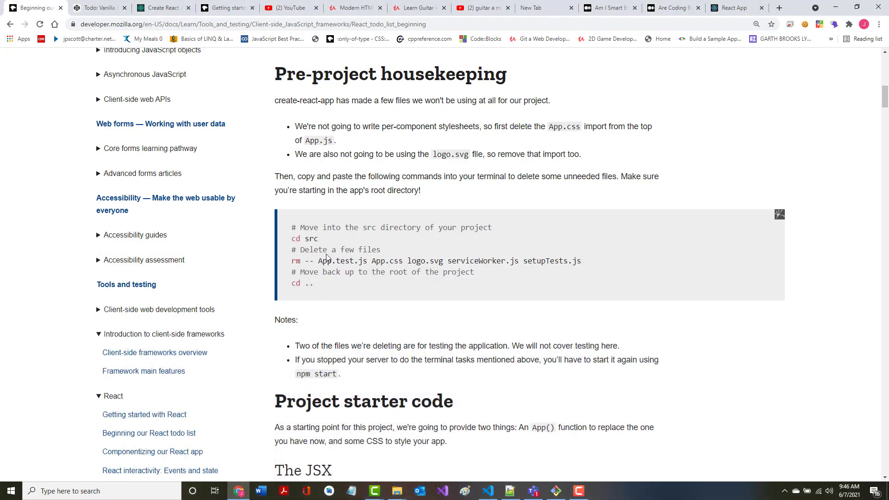
mouse_move(328, 257)
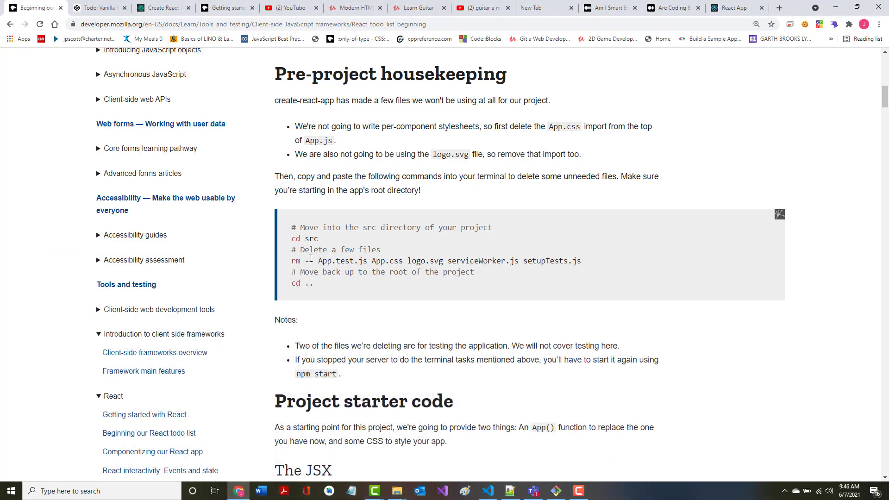
mouse_move(498, 270)
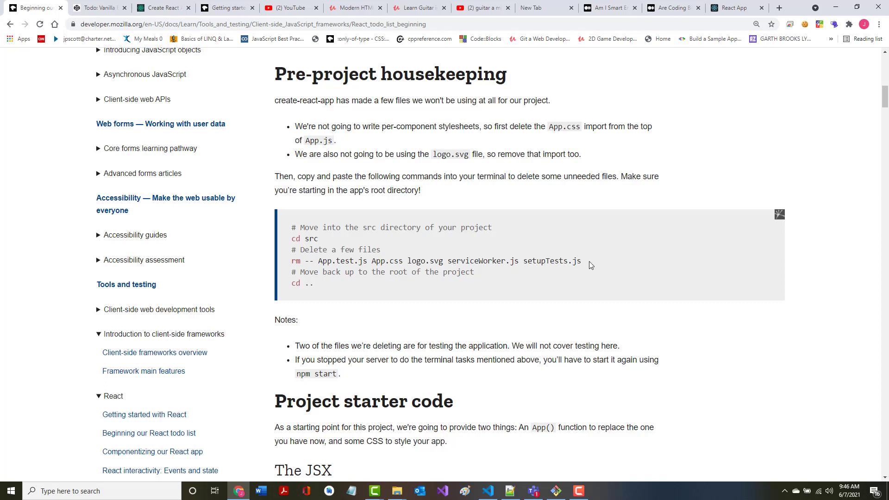
mouse_move(290, 271)
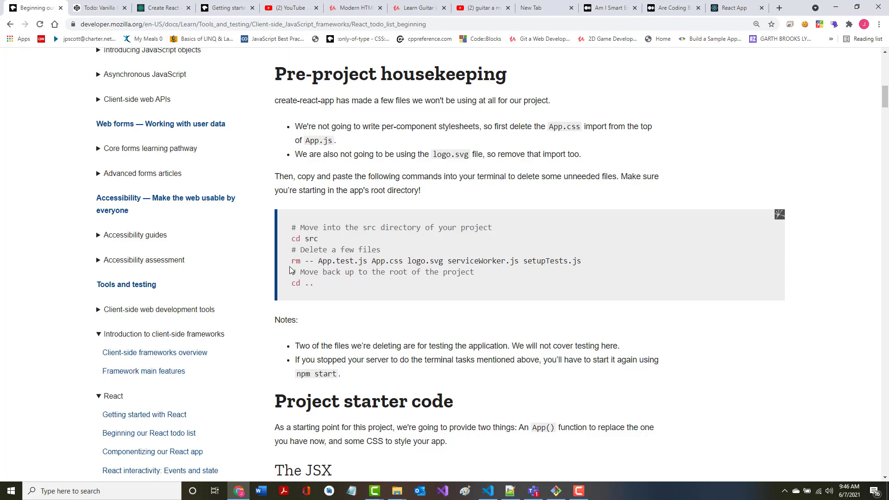
mouse_move(466, 263)
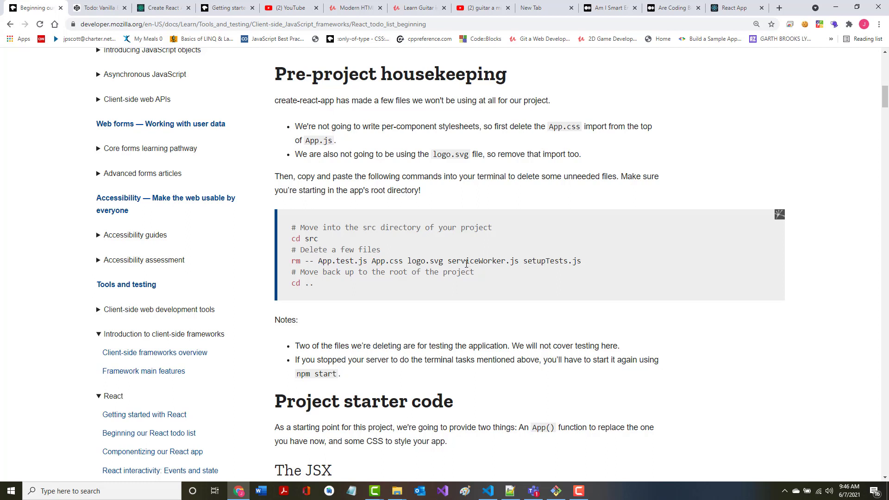
mouse_move(549, 491)
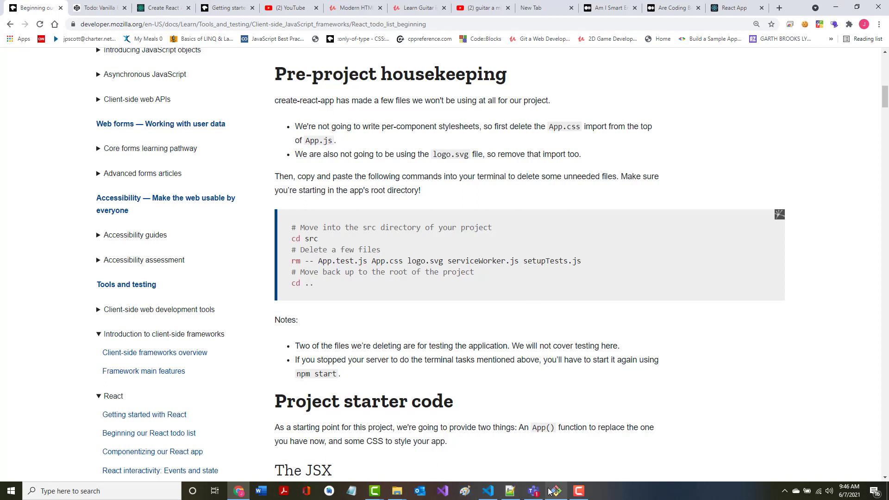
mouse_move(798, 14)
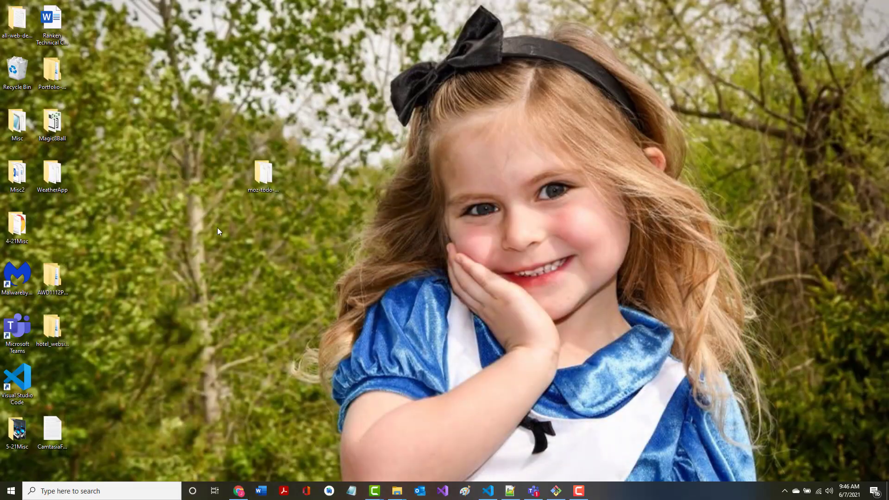
Open the moz-todo-react project's src folder in File Explorer.
double_click(263, 176)
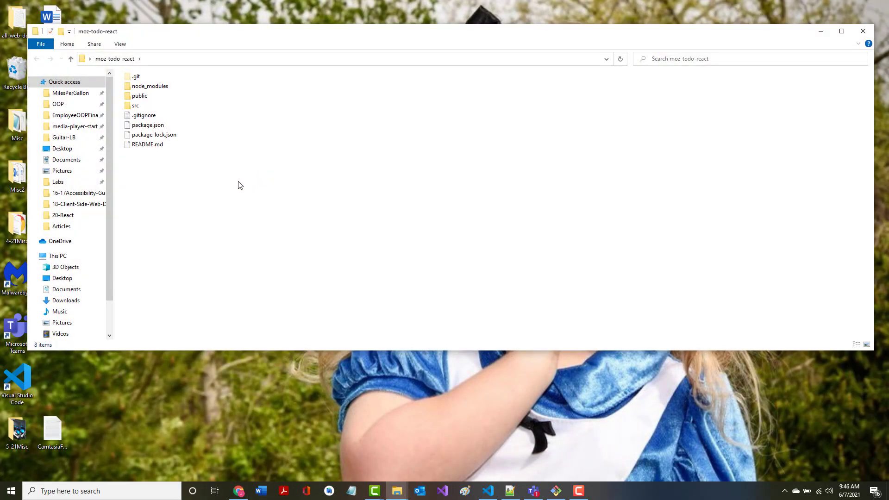
mouse_move(278, 428)
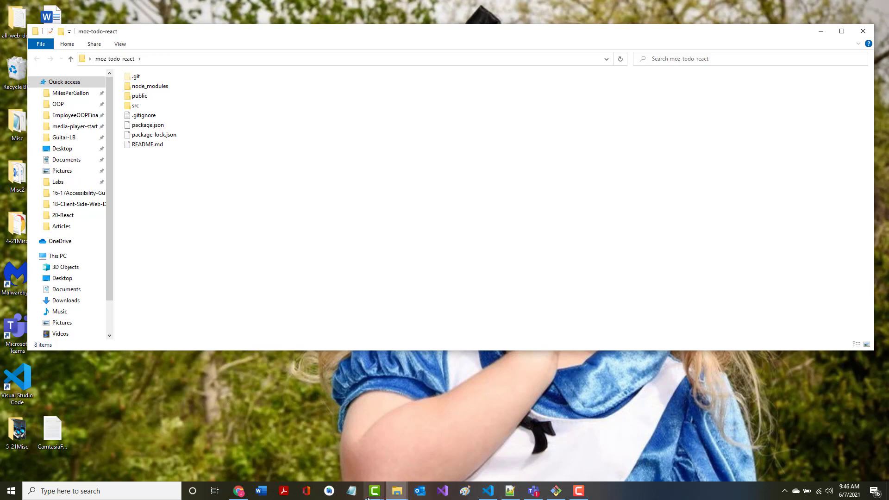
click(238, 491)
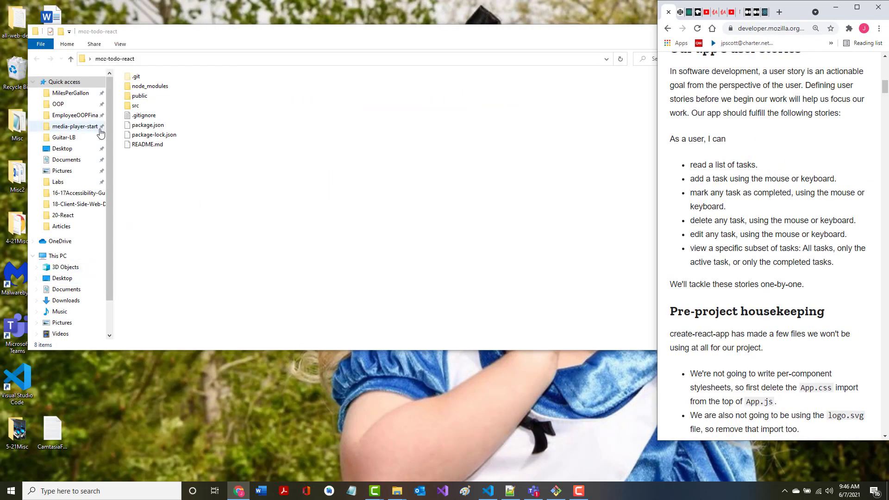
double_click(135, 105)
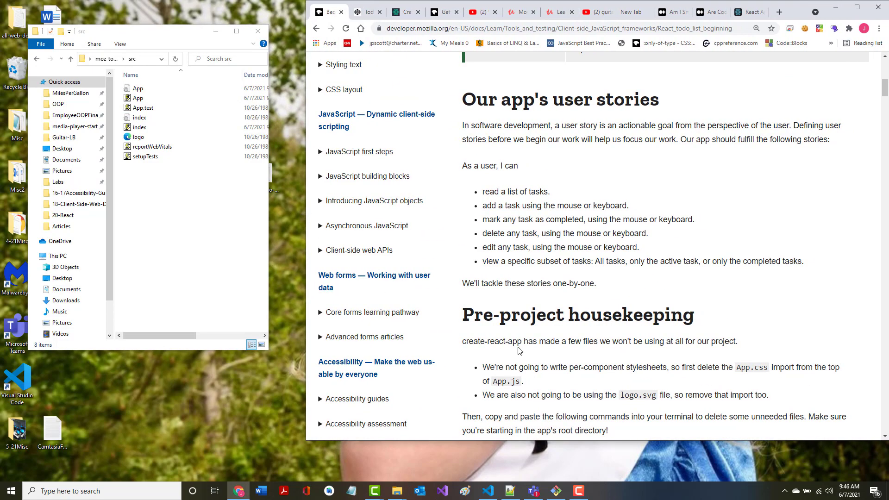
scroll(down, 3)
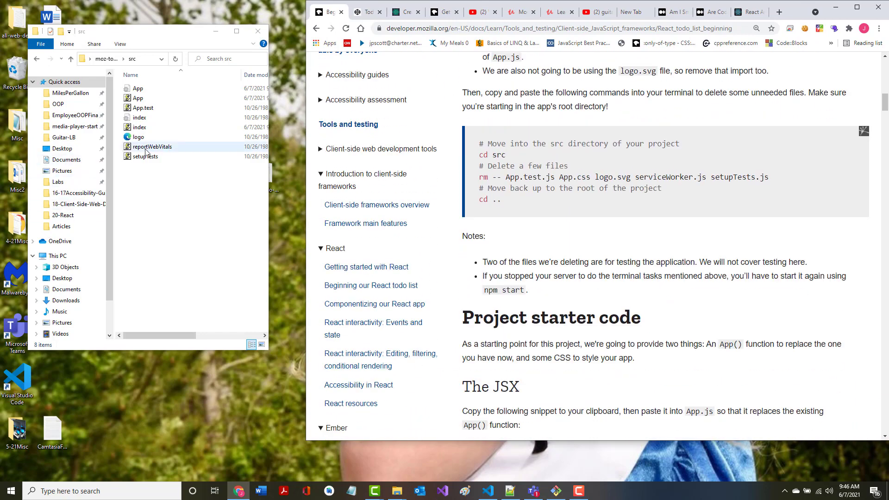
click(143, 108)
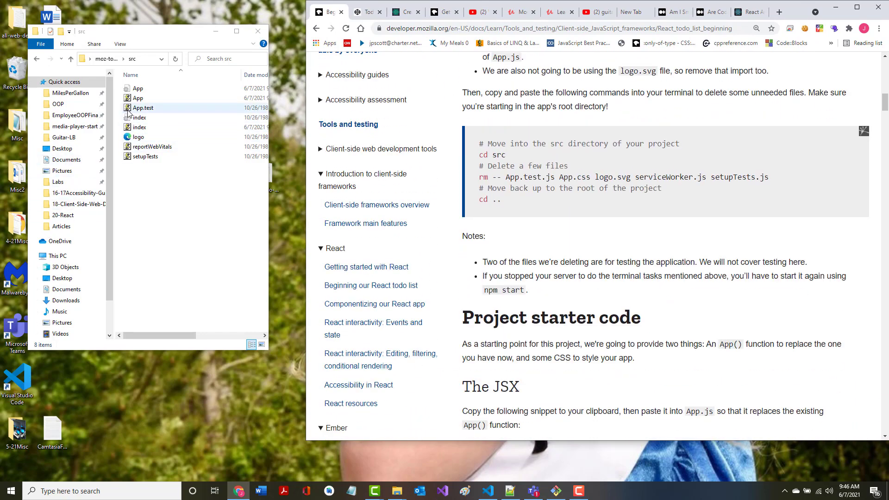
click(138, 98)
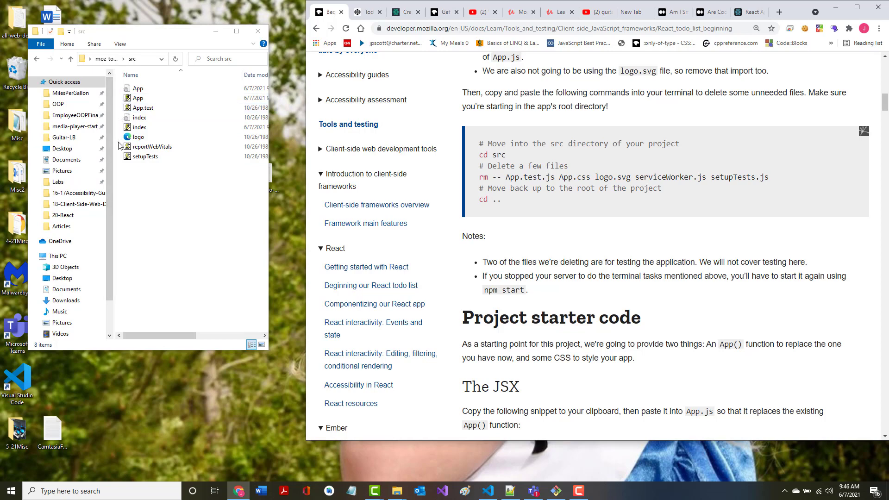
click(144, 108)
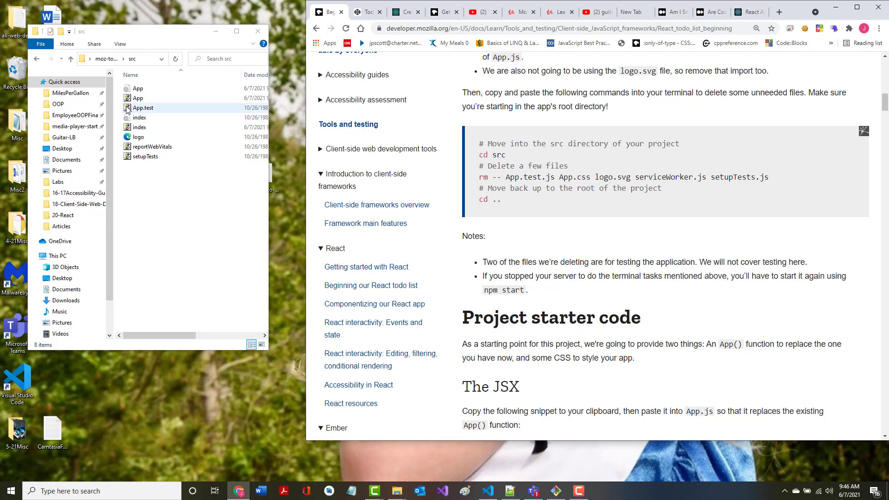
Delete App.test, App.css, logo, reportWebVitals and setupTests from src.
click(144, 108)
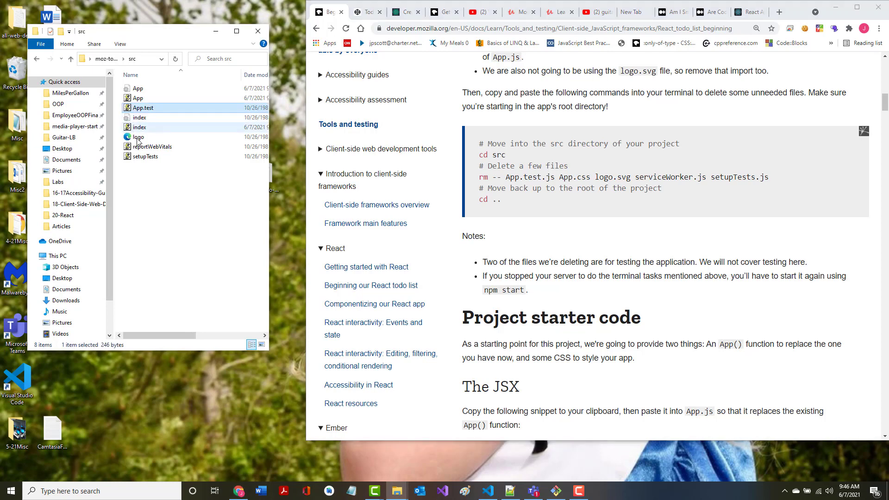
mouse_move(144, 108)
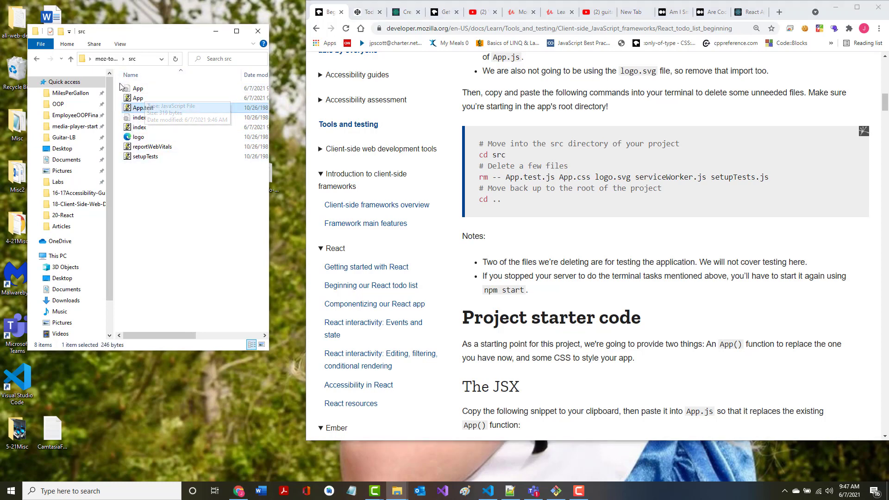
click(139, 137)
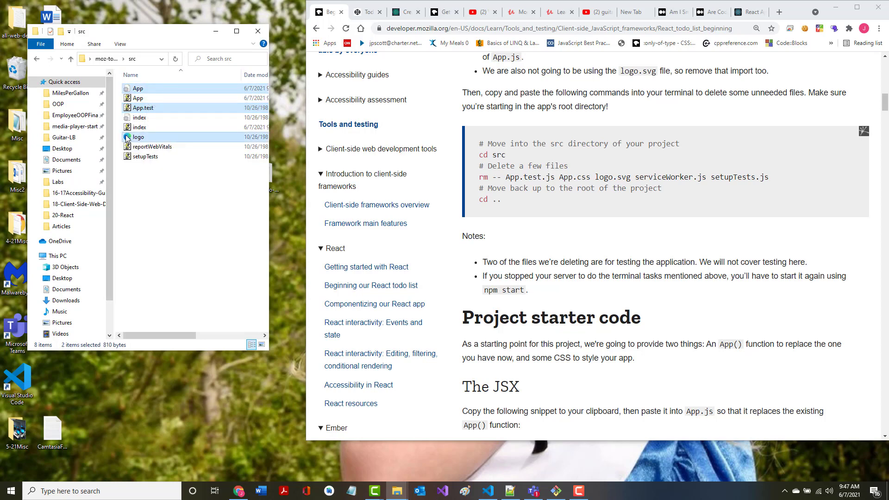
click(138, 137)
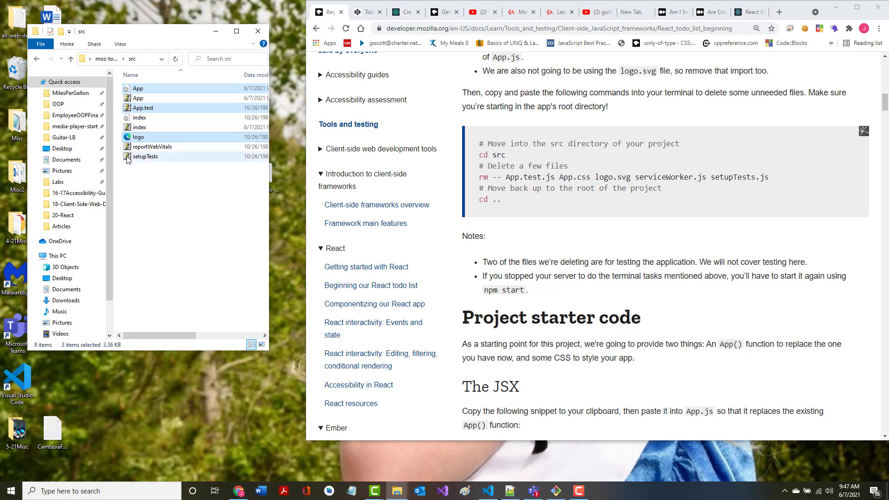
click(146, 157)
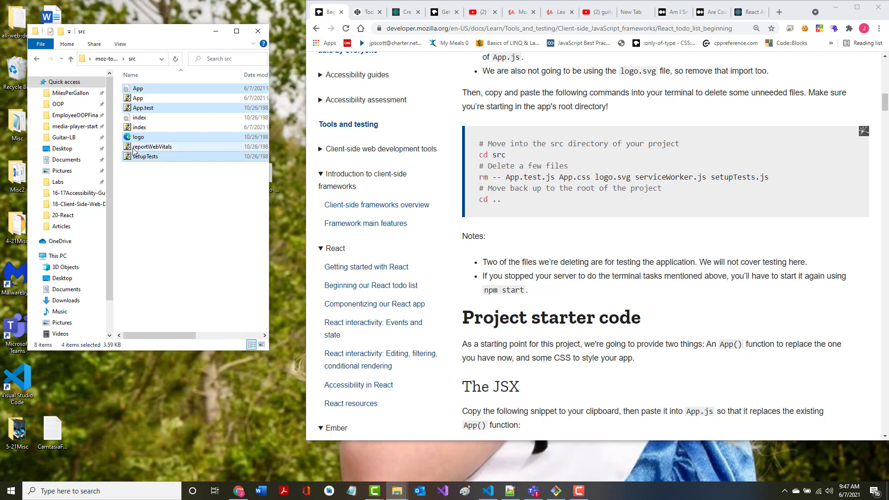
click(151, 147)
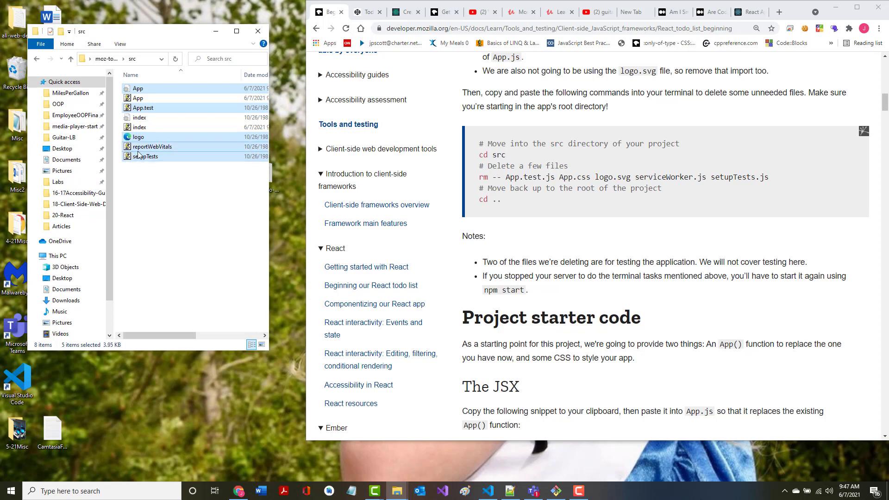
mouse_move(146, 157)
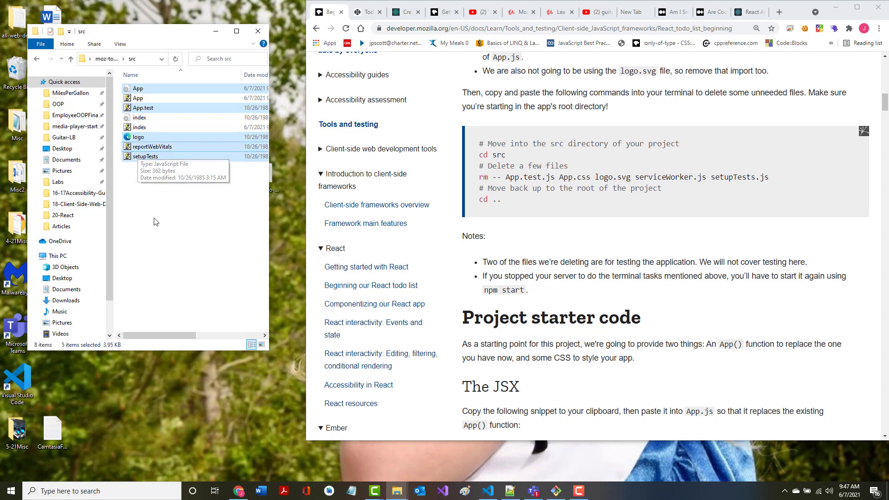
key(Delete)
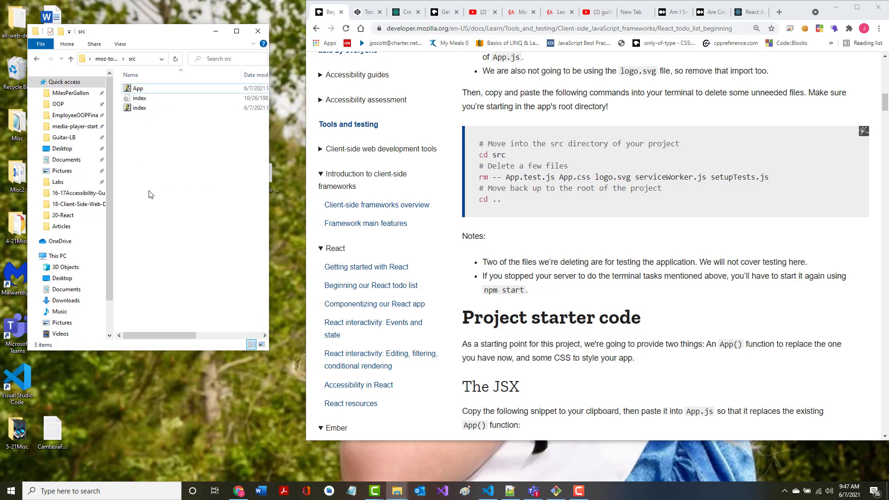
Check that only App.js, index.css and index.js remain in src.
click(140, 108)
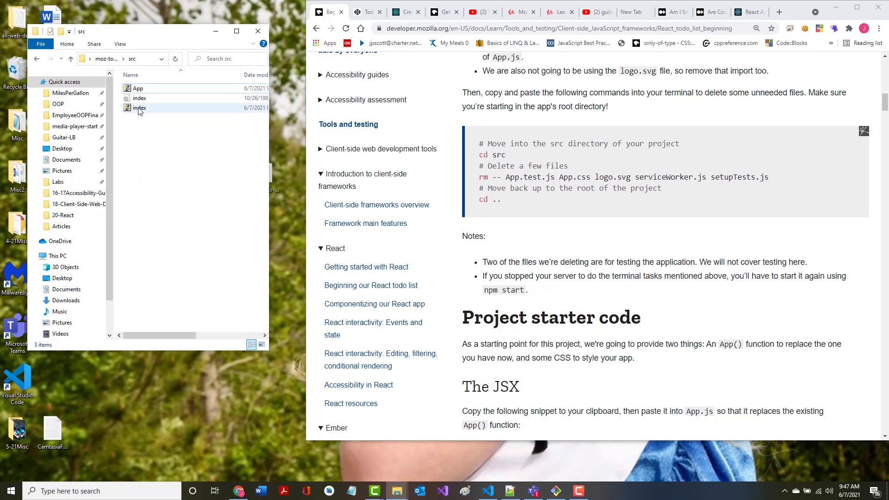
click(138, 88)
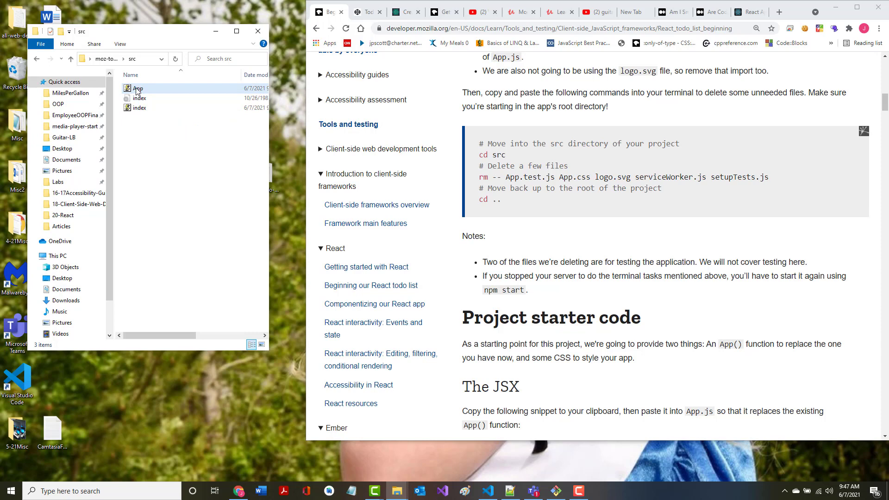
click(140, 98)
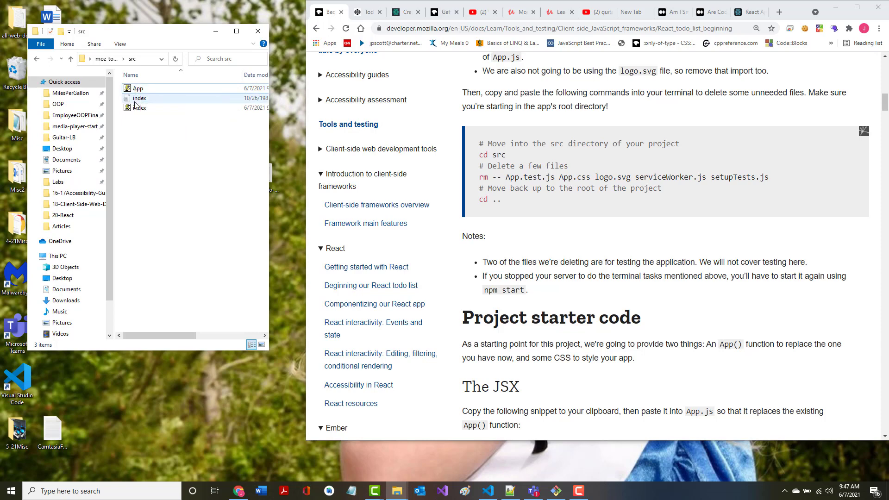
click(139, 107)
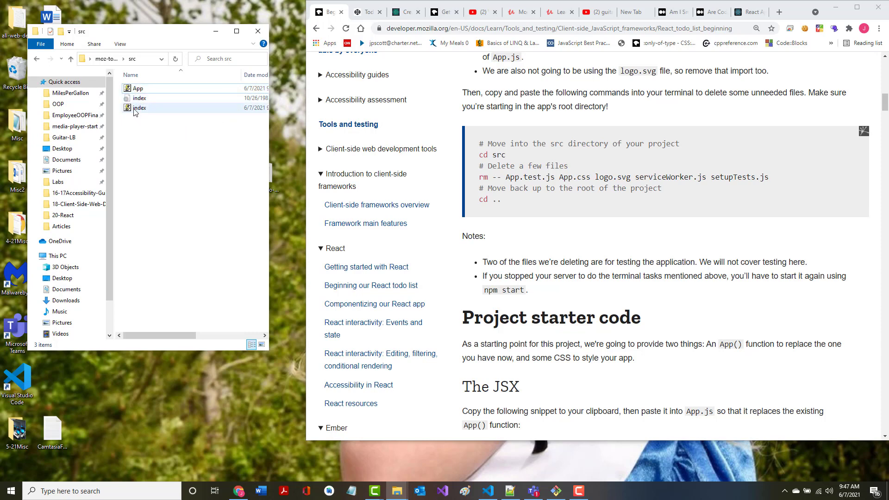
click(131, 164)
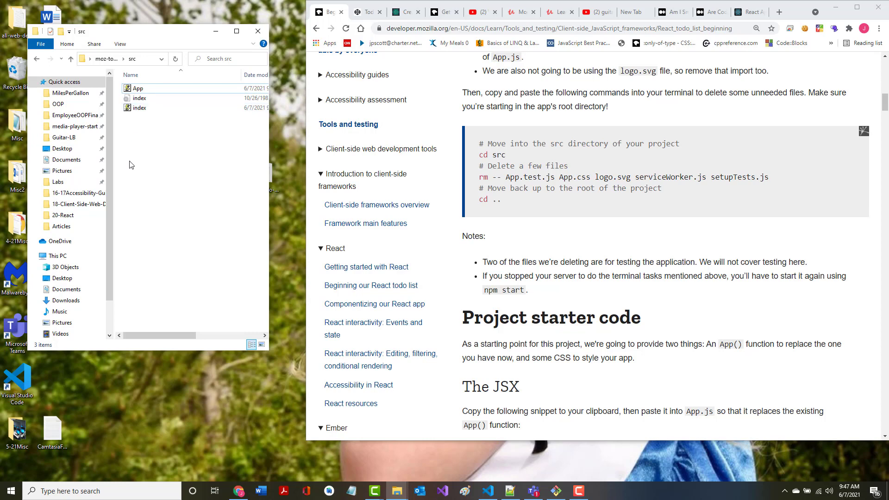
mouse_move(270, 245)
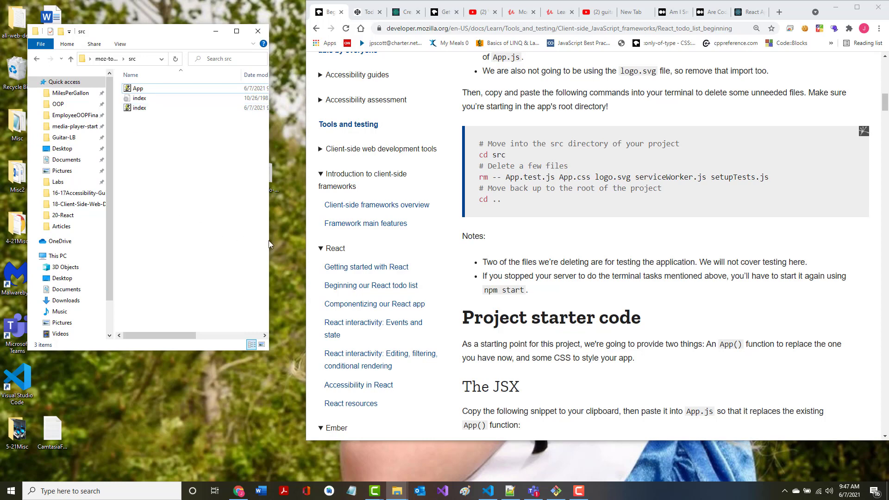
mouse_move(316, 247)
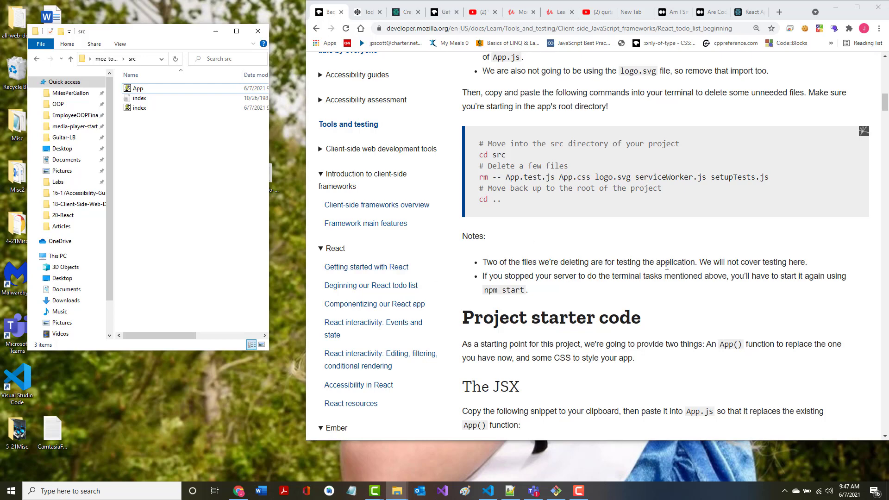
mouse_move(822, 269)
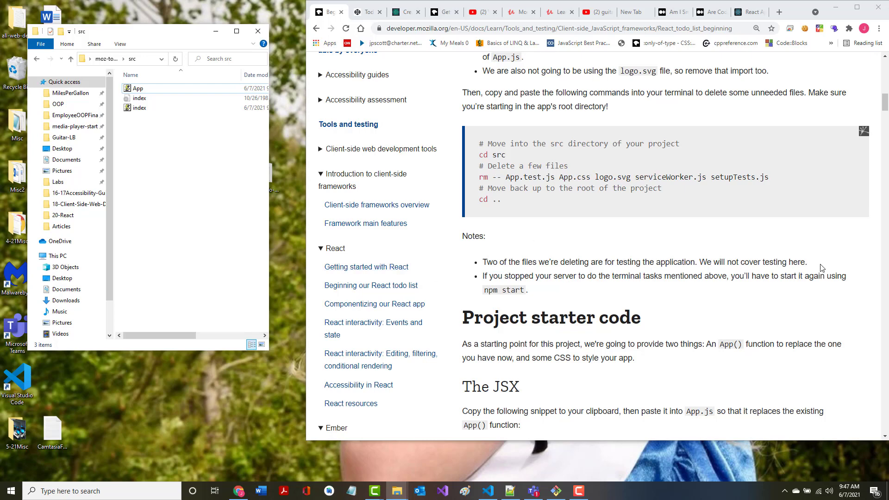
mouse_move(546, 275)
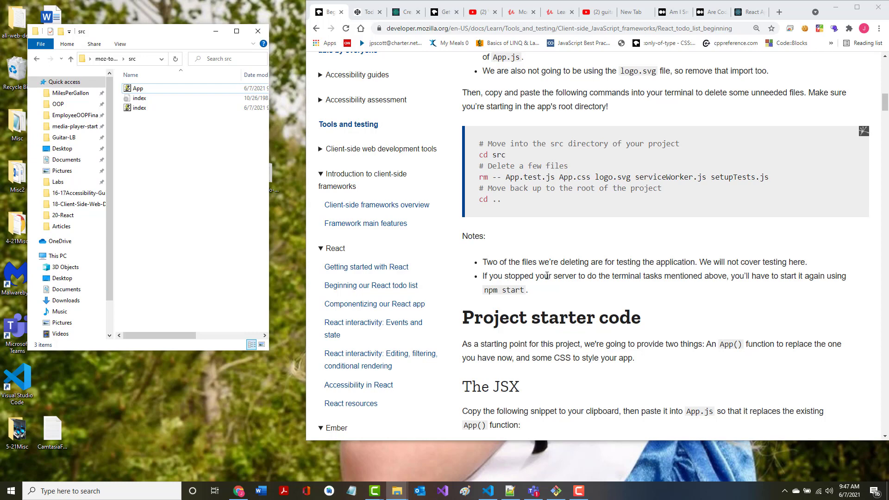
mouse_move(767, 290)
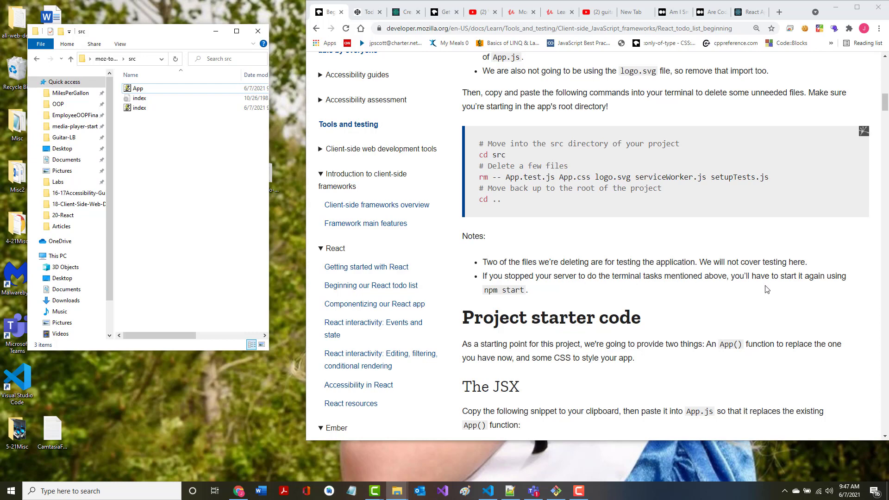
mouse_move(470, 336)
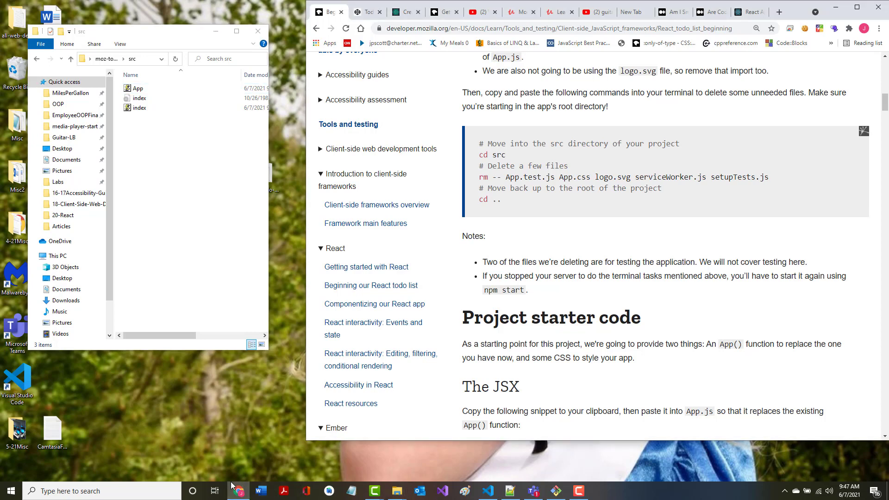
mouse_move(755, 12)
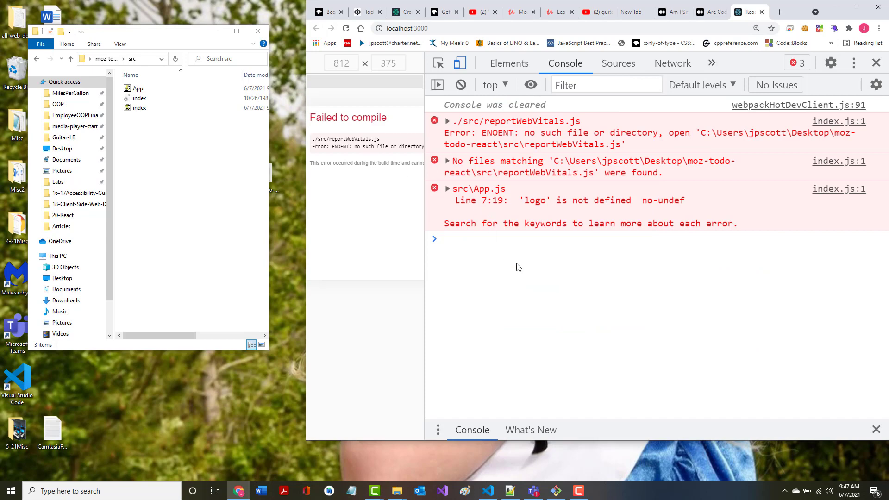
mouse_move(531, 199)
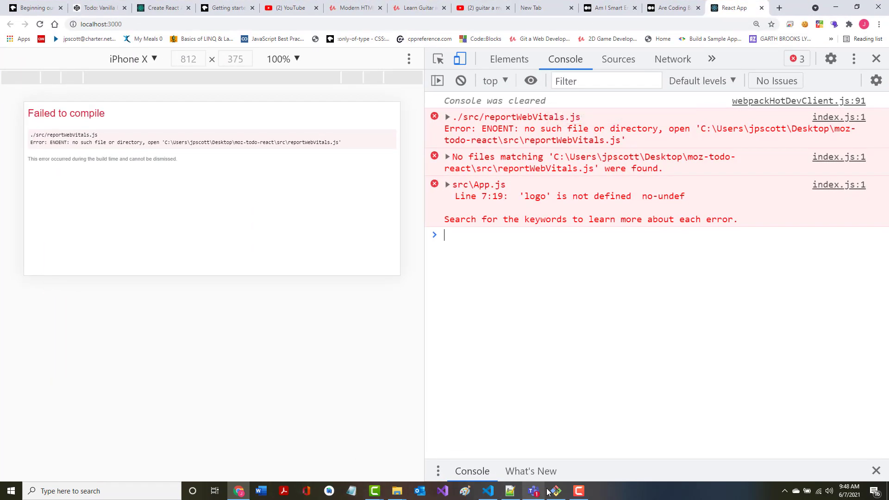
Stop the dev server with Ctrl+C and relaunch it with npm start.
click(553, 491)
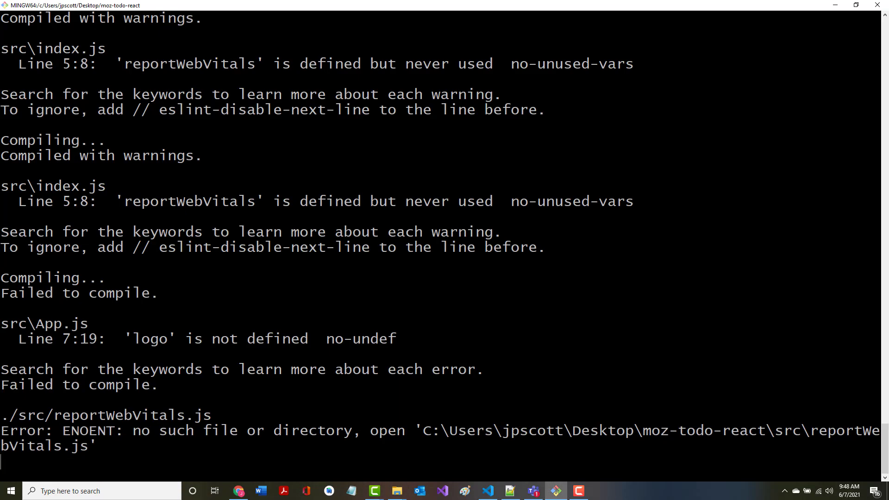
key(ctrl+c)
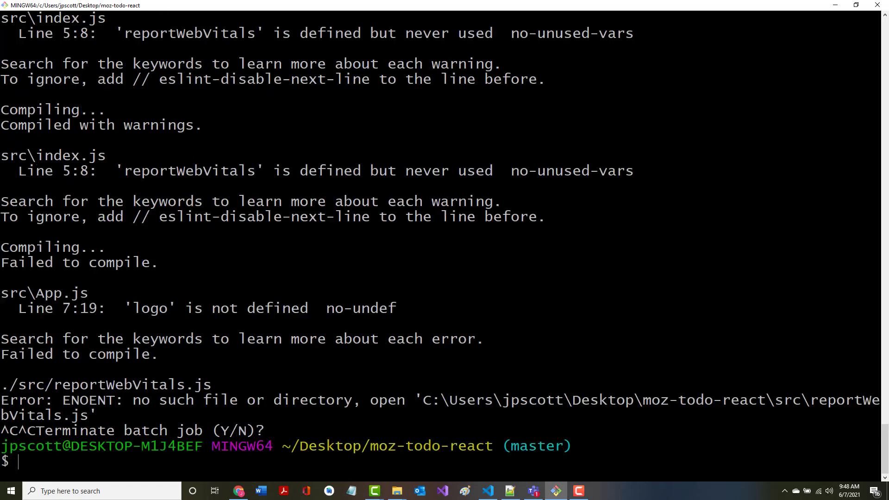
text(npm start)
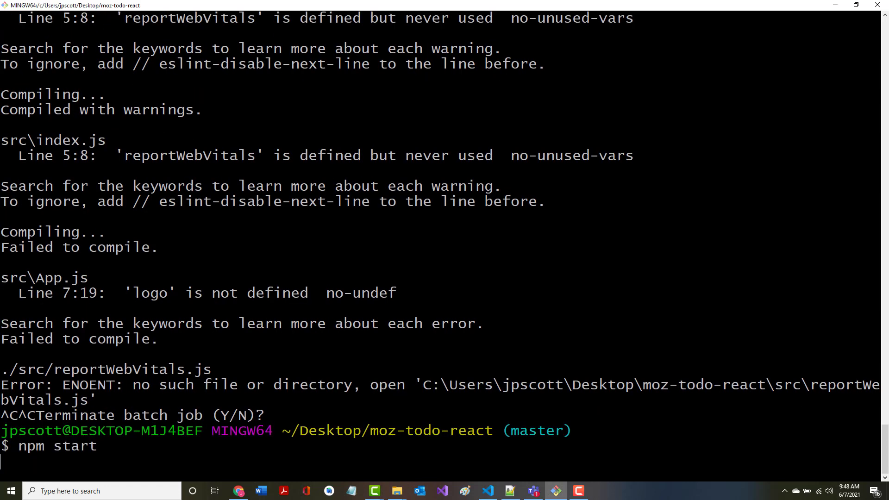
key(Return)
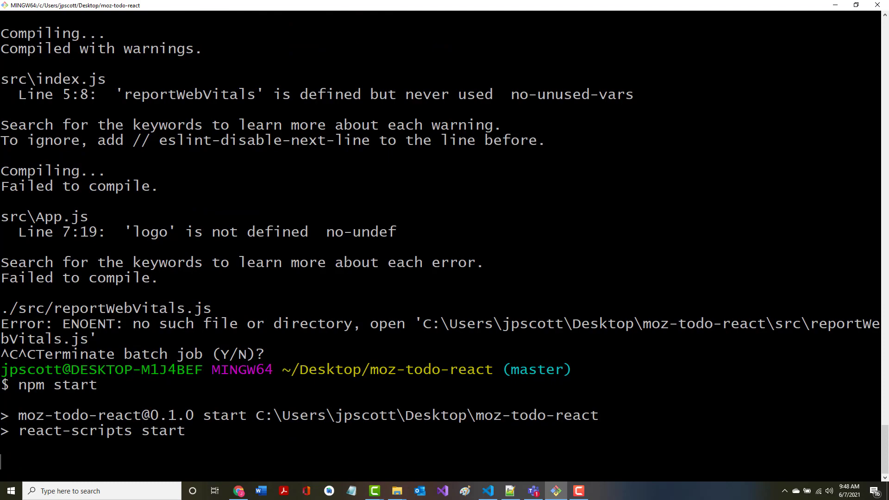
click(238, 491)
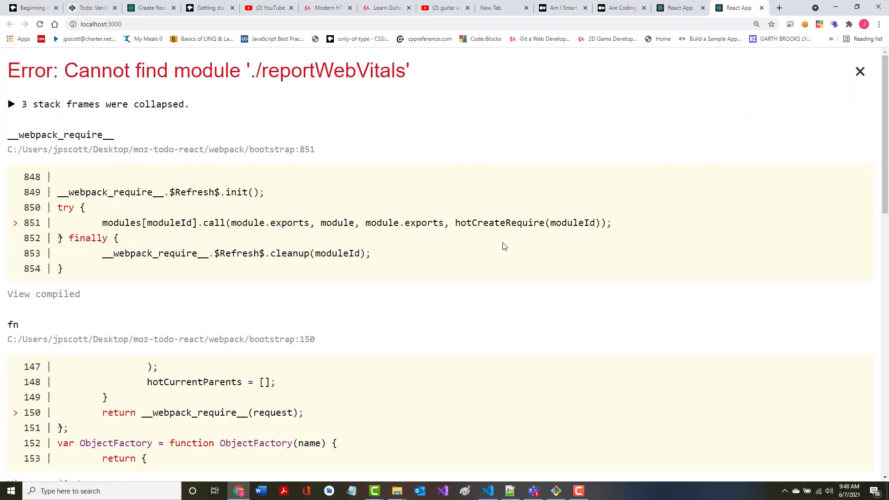
Close the runtime error overlay to reveal the './reportWebVitals' compile error.
click(860, 71)
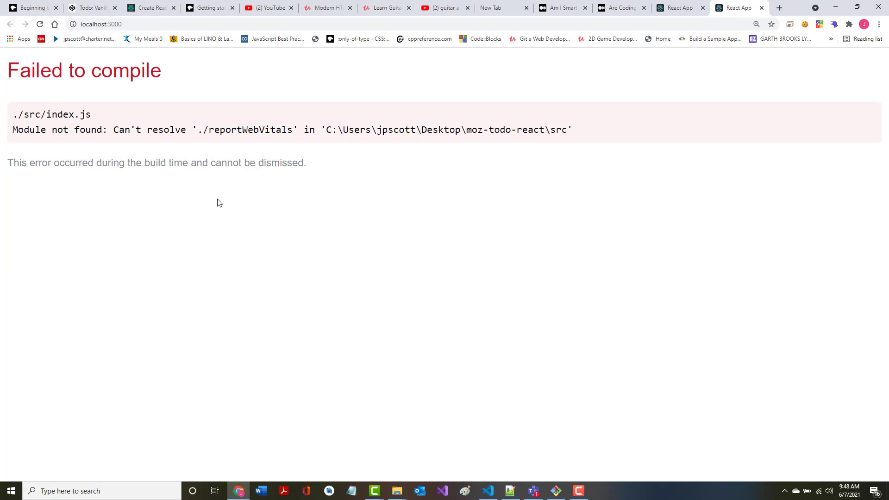
mouse_move(194, 141)
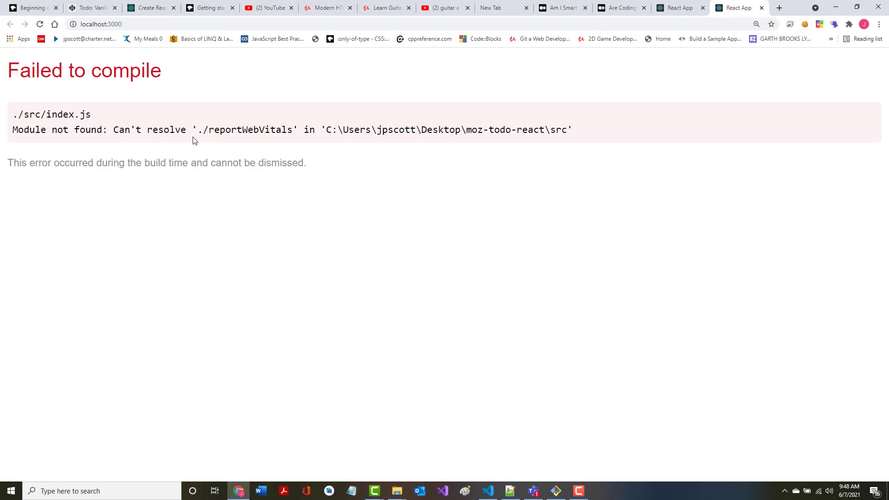
mouse_move(419, 144)
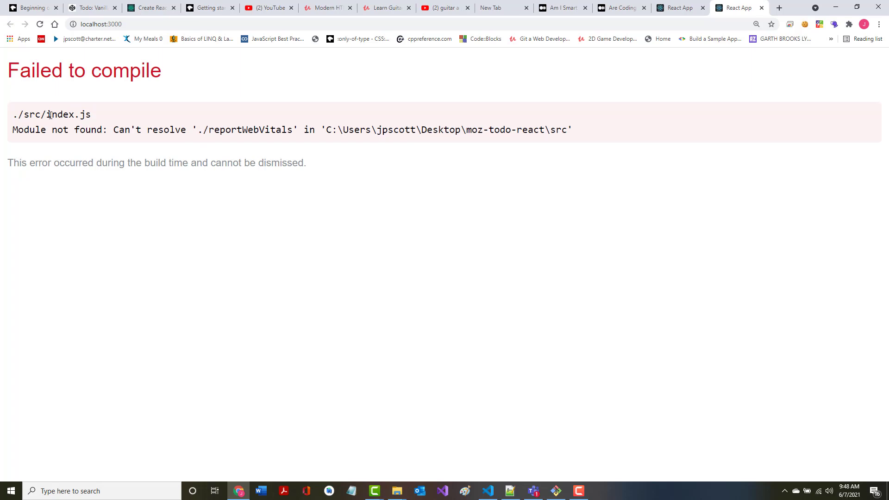
click(374, 491)
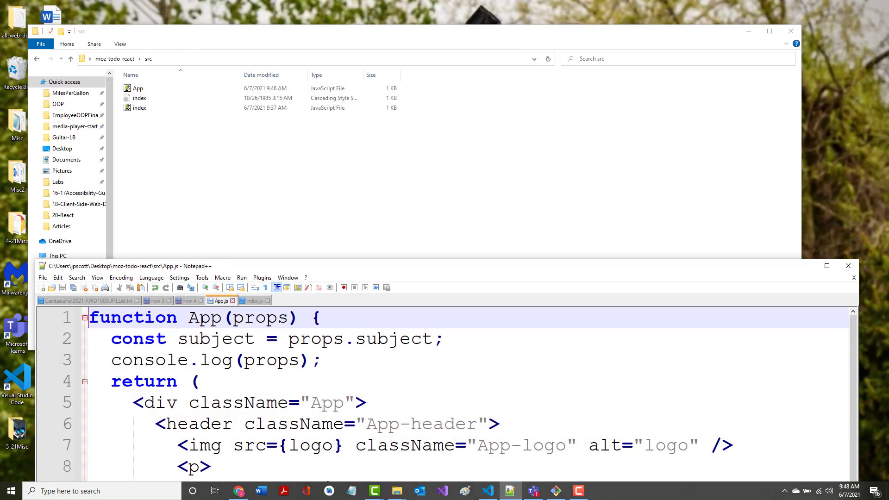
Remove the reportWebVitals import and old render block from index.js, and the logo line from App.js.
click(253, 300)
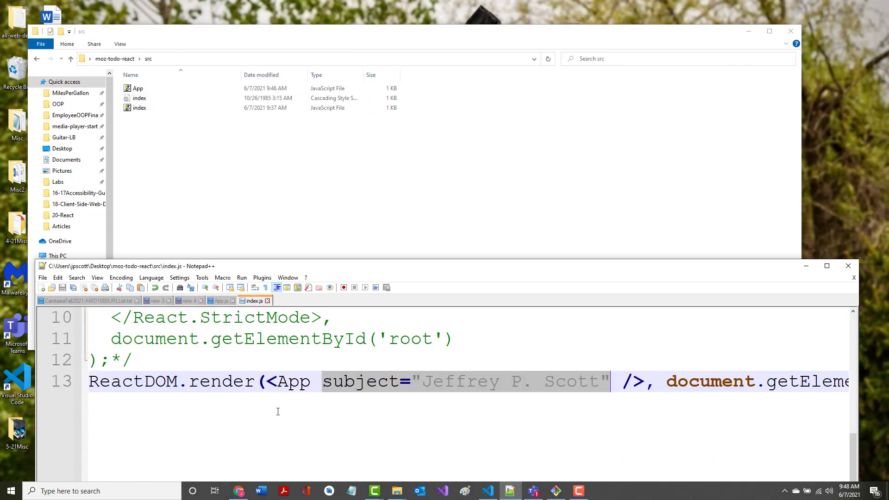
mouse_move(829, 277)
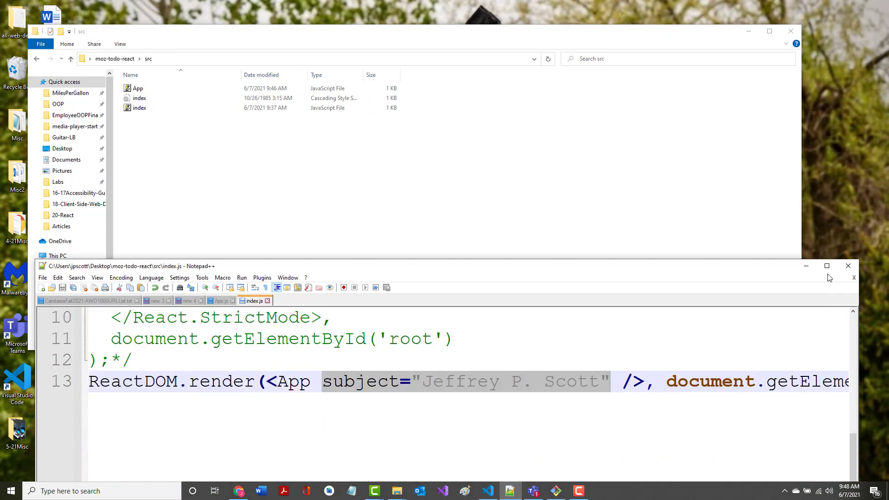
click(826, 266)
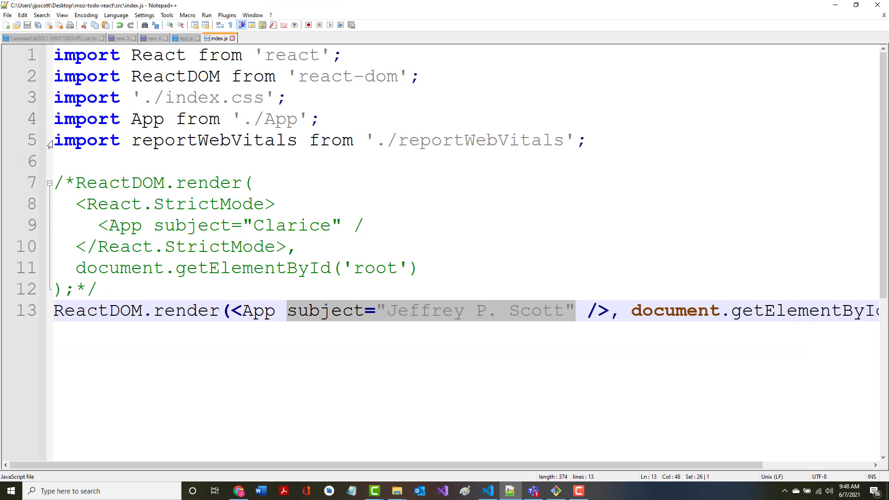
click(54, 140)
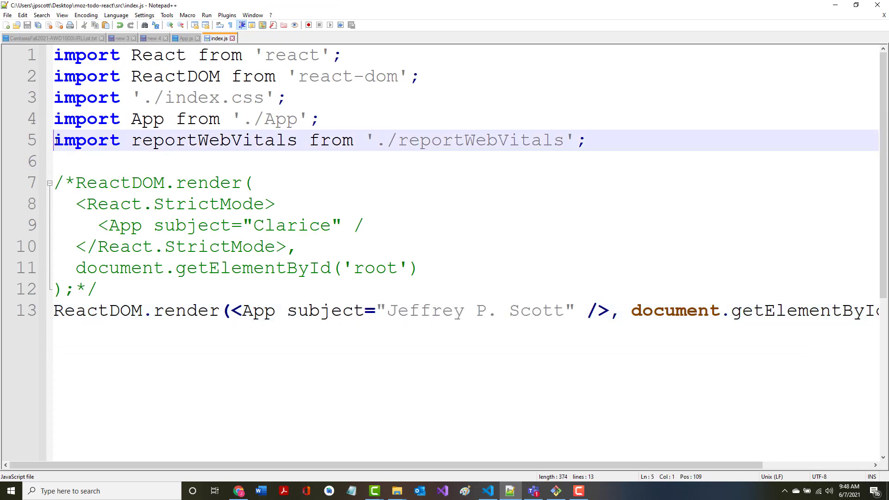
text(//)
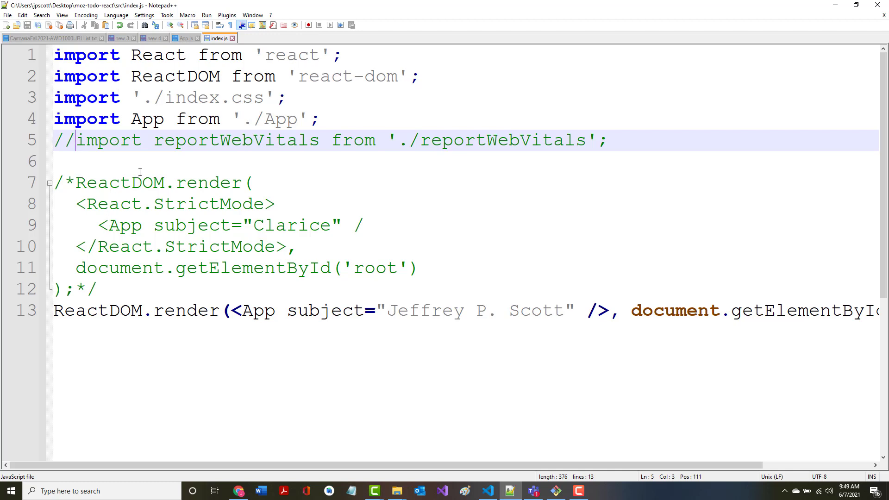
key(left)
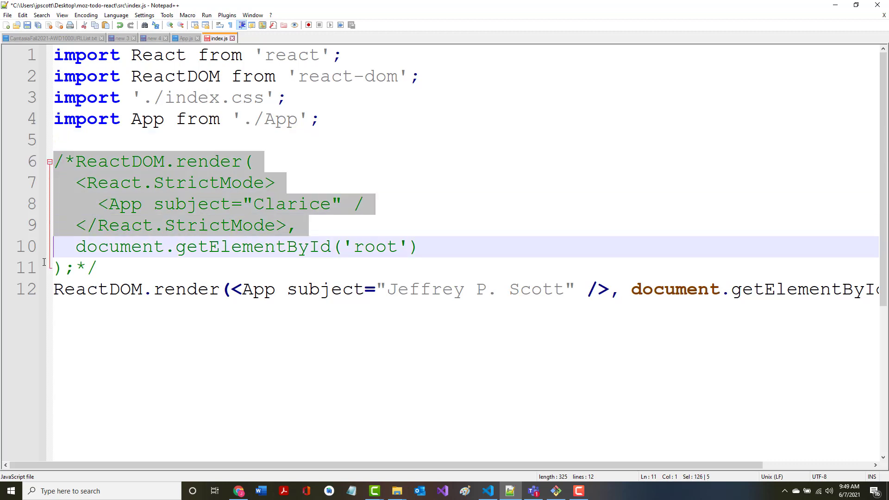
key(Delete)
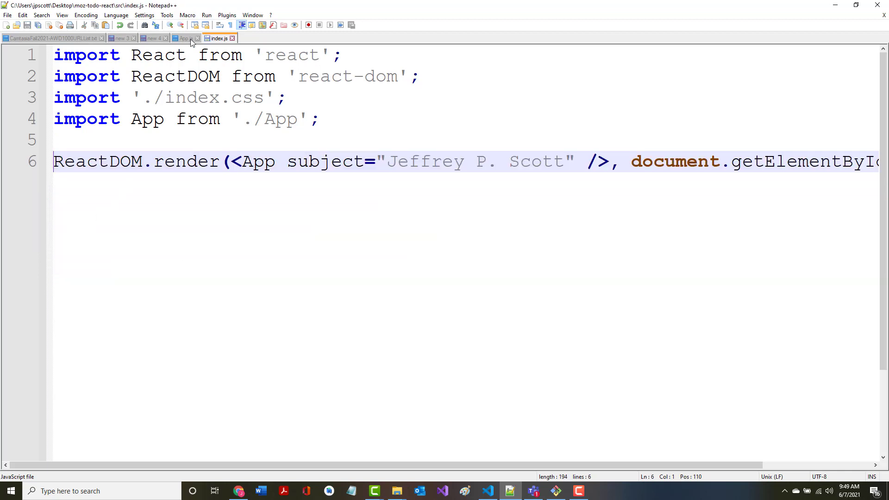
click(184, 38)
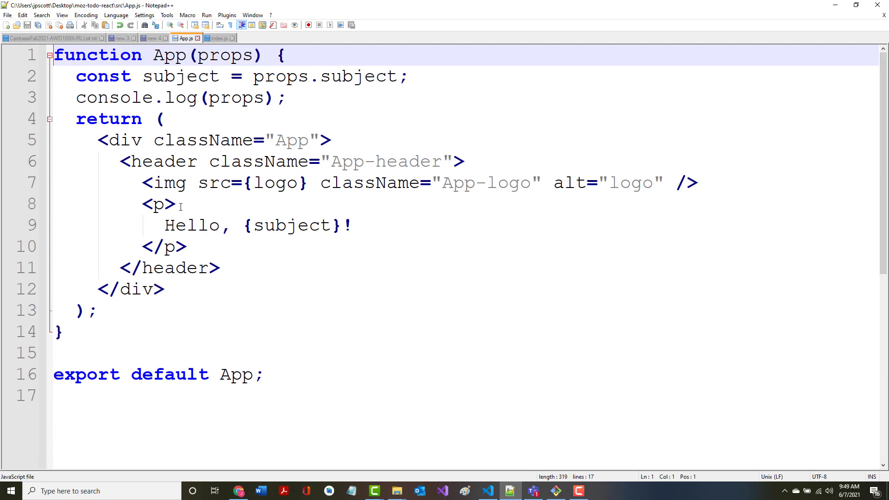
mouse_move(139, 177)
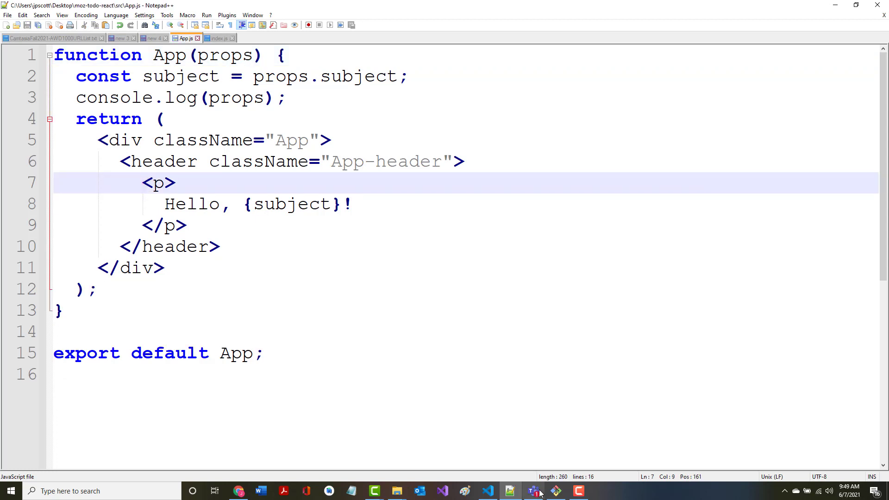
click(237, 491)
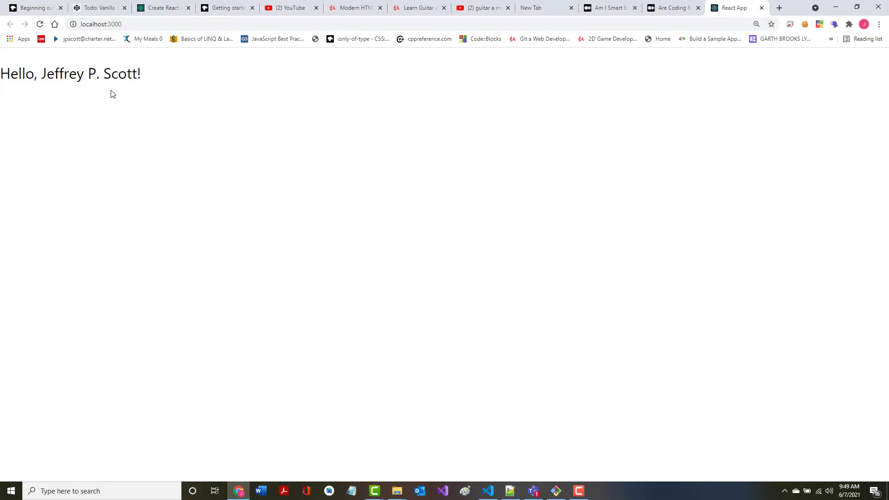
mouse_move(115, 95)
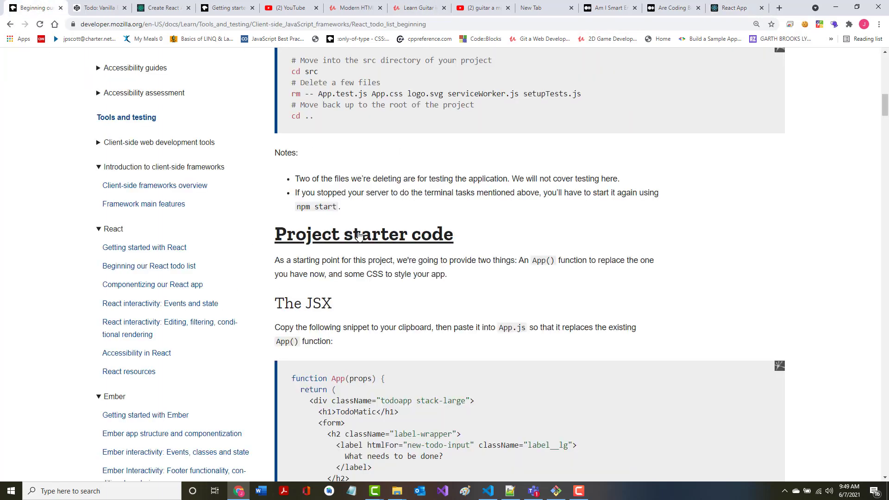
Select the MDN App() JSX starter snippet from its first line through the closing brace.
scroll(down, 3)
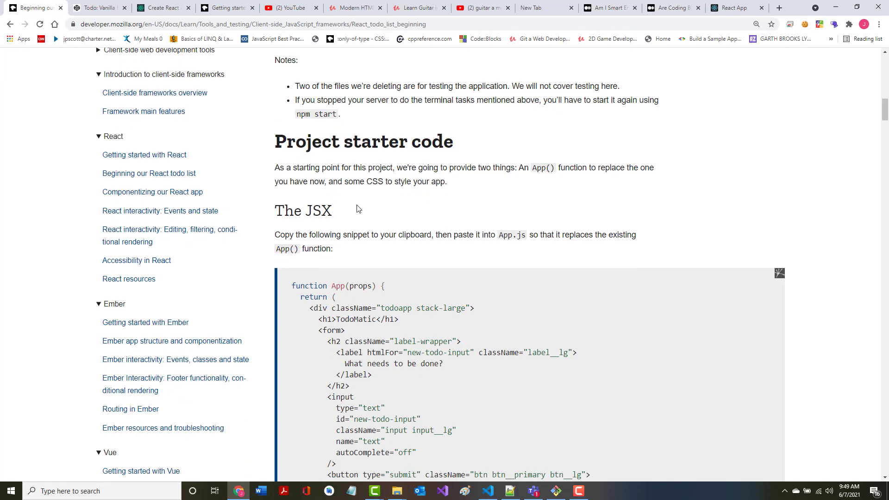
scroll(down, 3)
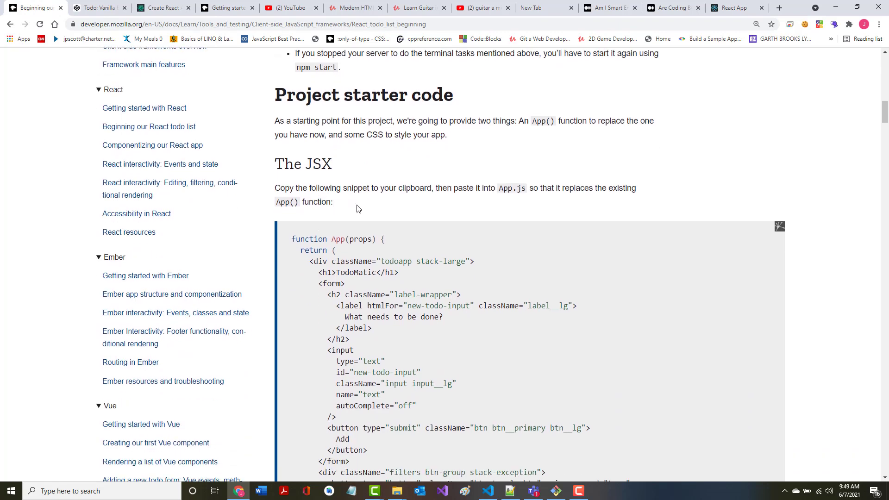
scroll(down, 3)
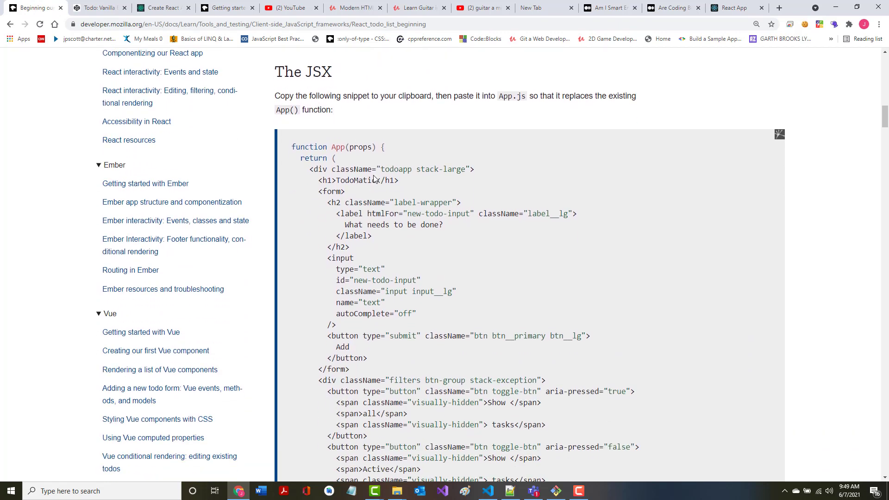
mouse_move(508, 112)
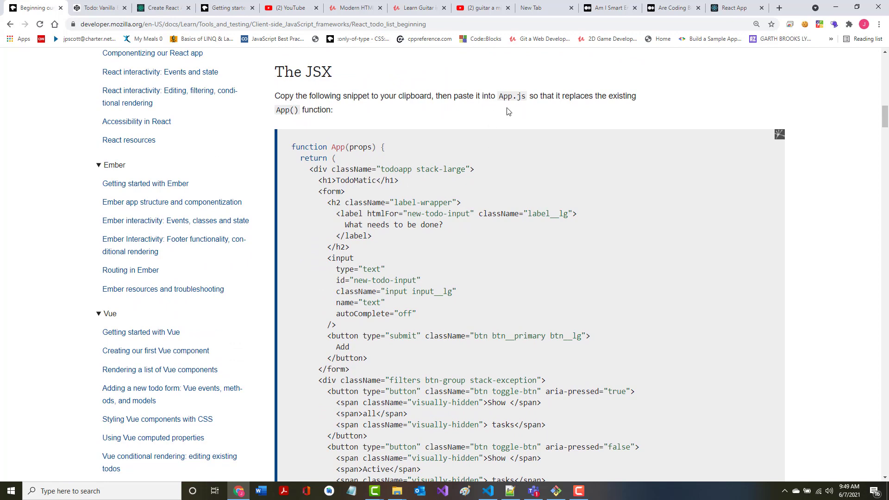
triple_click(339, 147)
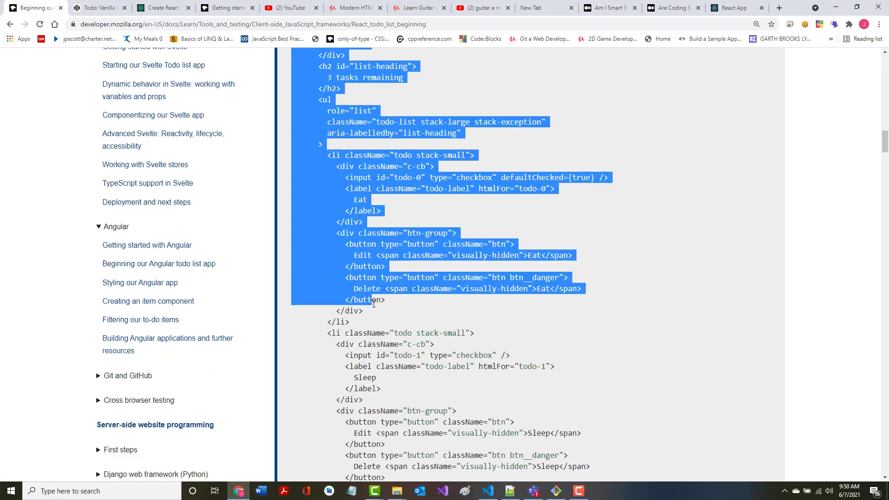
scroll(down, 3)
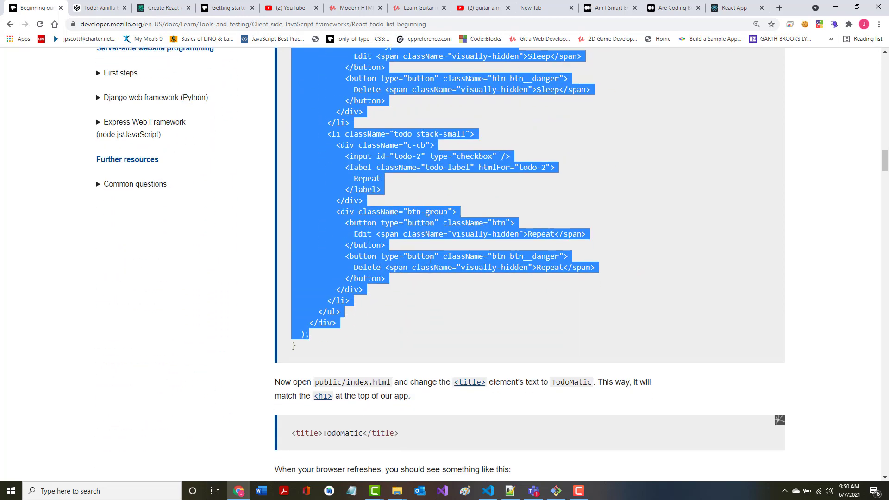
mouse_move(469, 338)
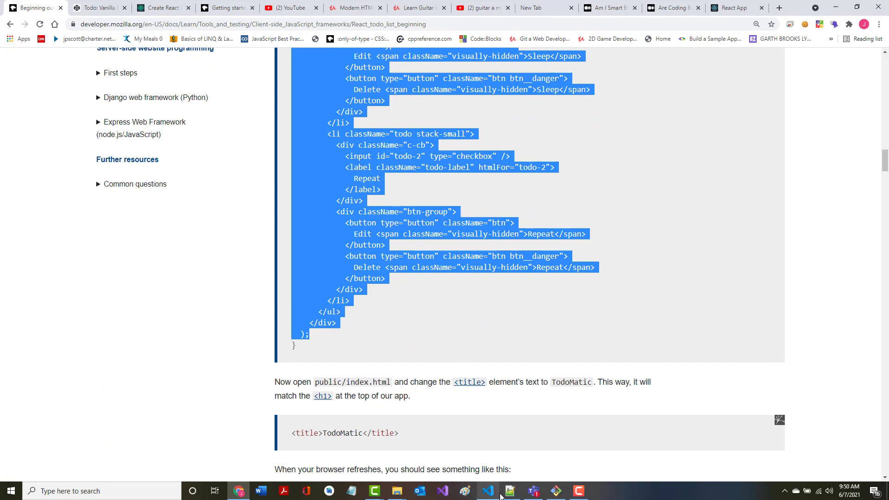
scroll(up, 3)
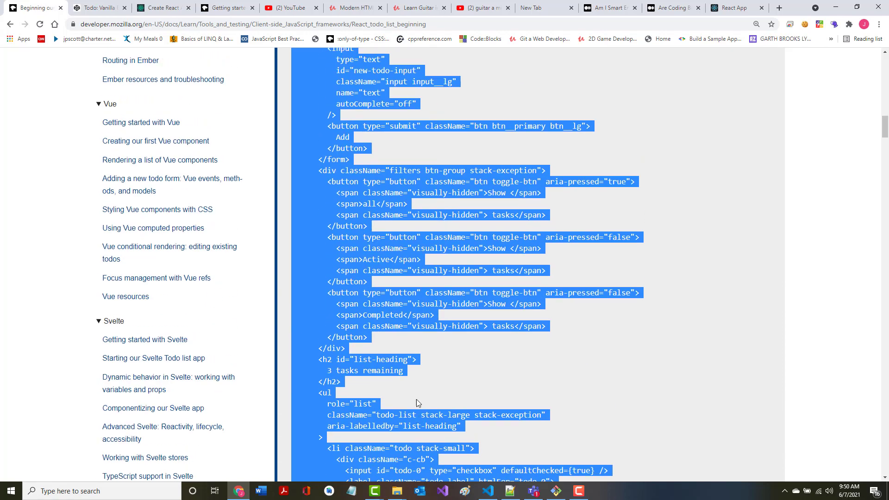
Paste the TodoMatic JSX snippet over the old Hello App function in App.js.
scroll(up, 3)
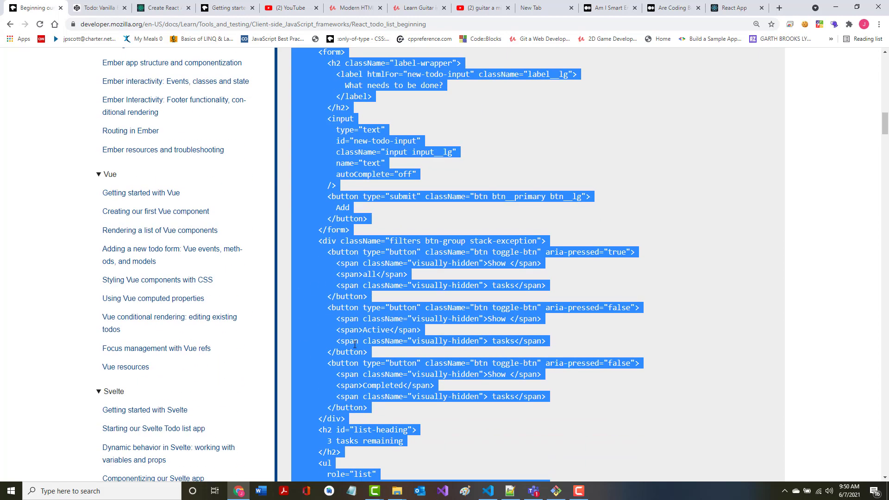
click(508, 491)
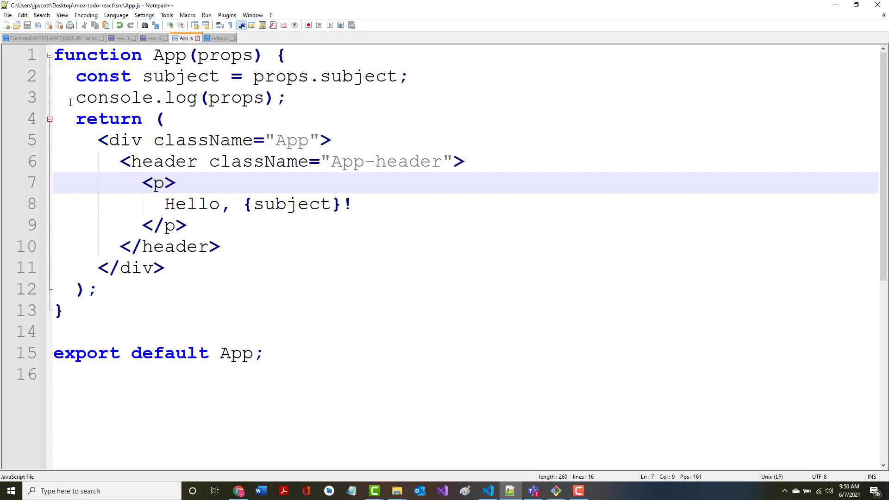
click(54, 55)
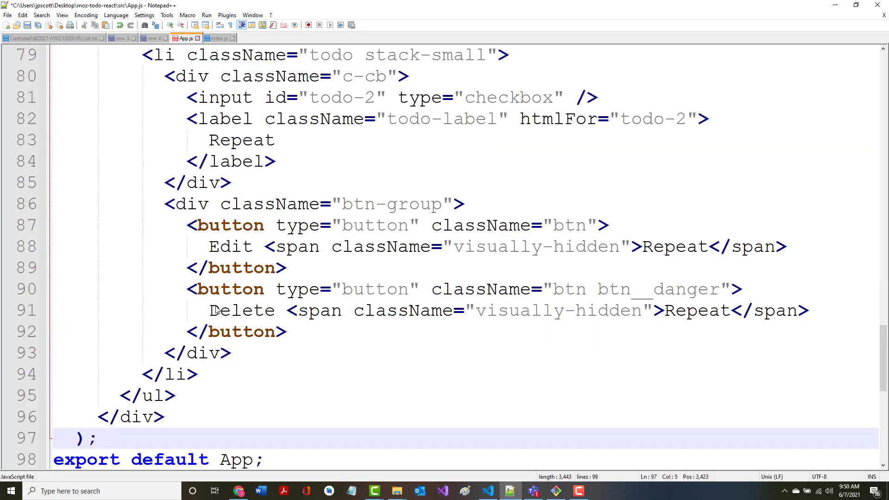
scroll(up, 3)
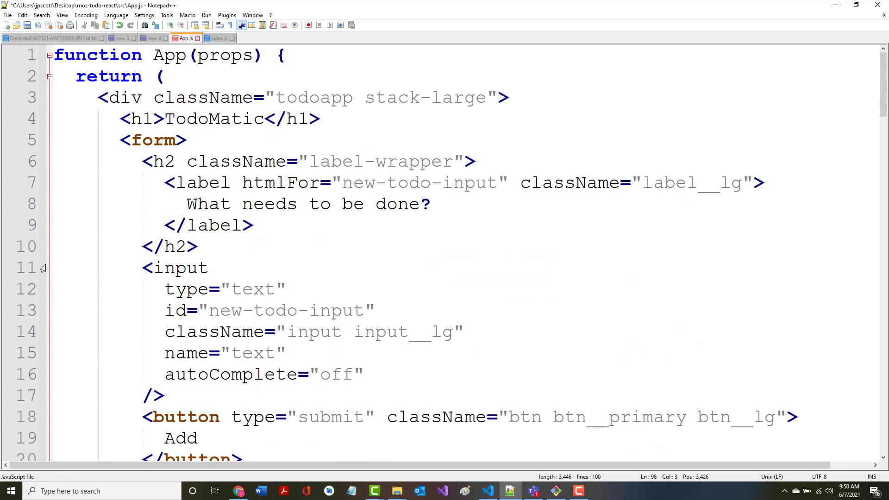
mouse_move(95, 115)
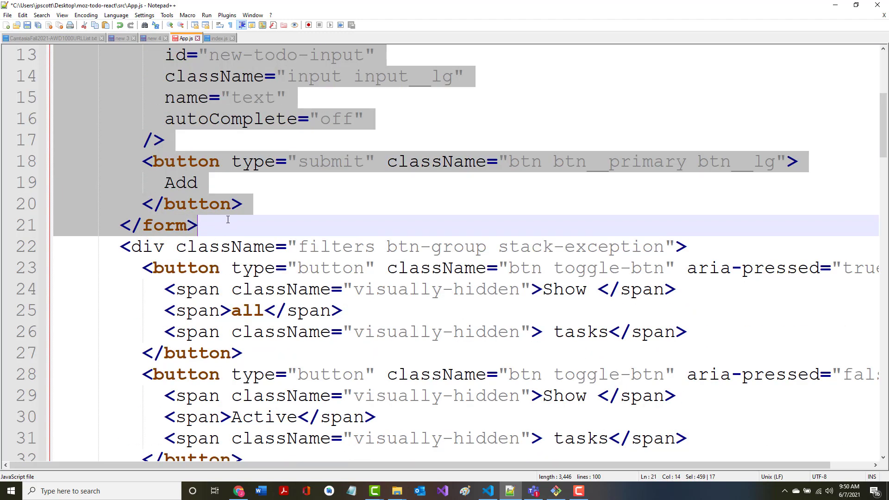
scroll(up, 3)
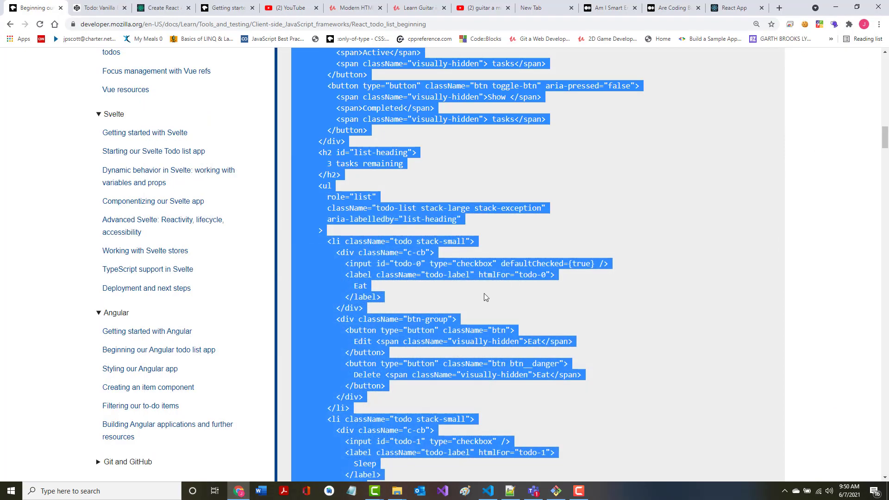
Copy 'TodoMatic' from the MDN page and open src/index.css in Notepad++.
scroll(down, 3)
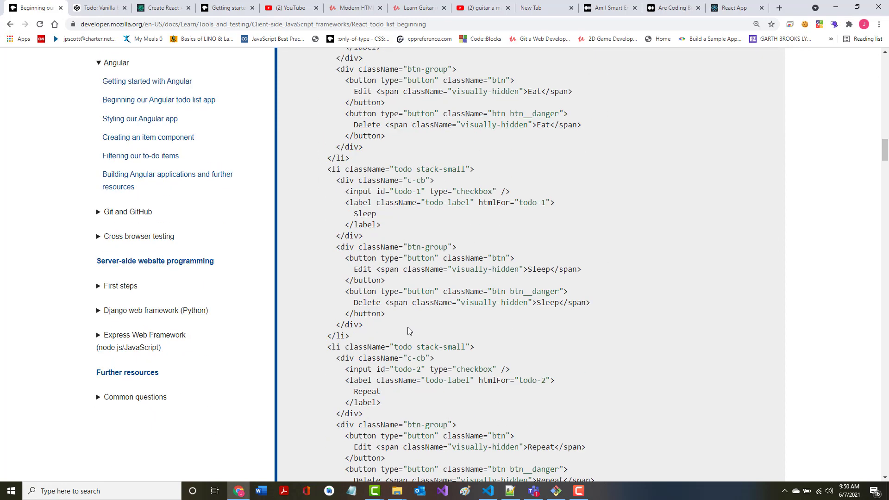
scroll(down, 3)
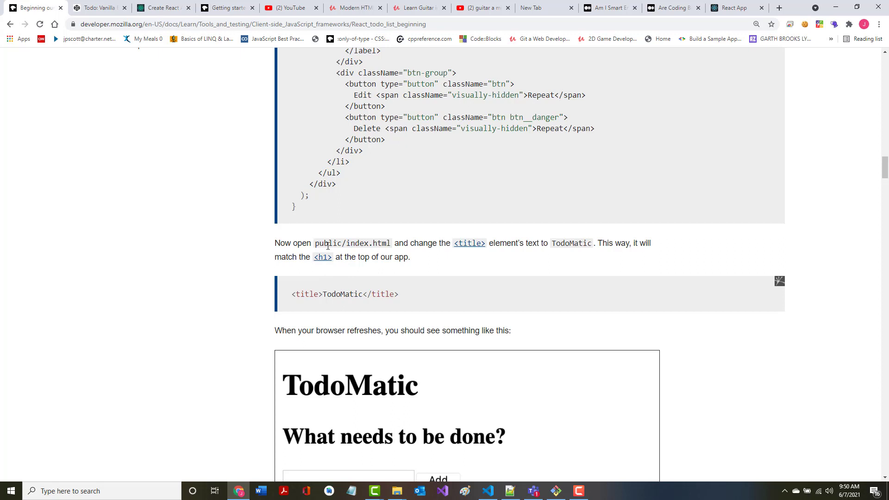
mouse_move(295, 307)
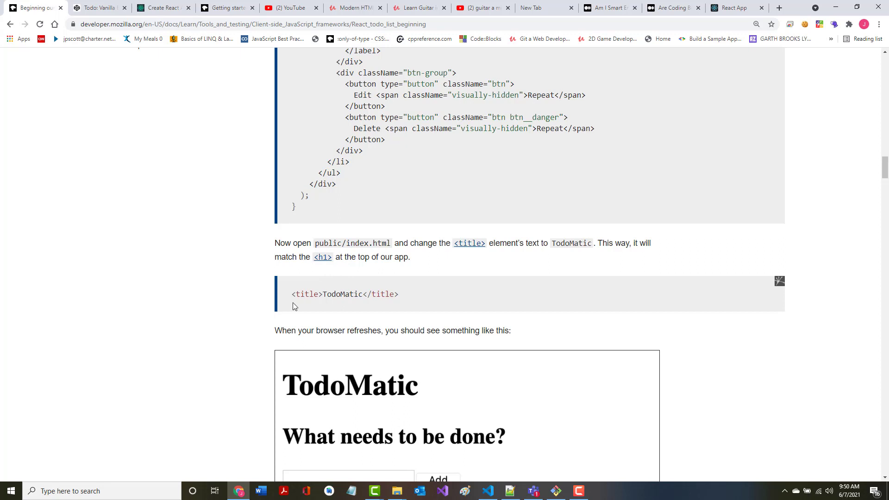
double_click(343, 293)
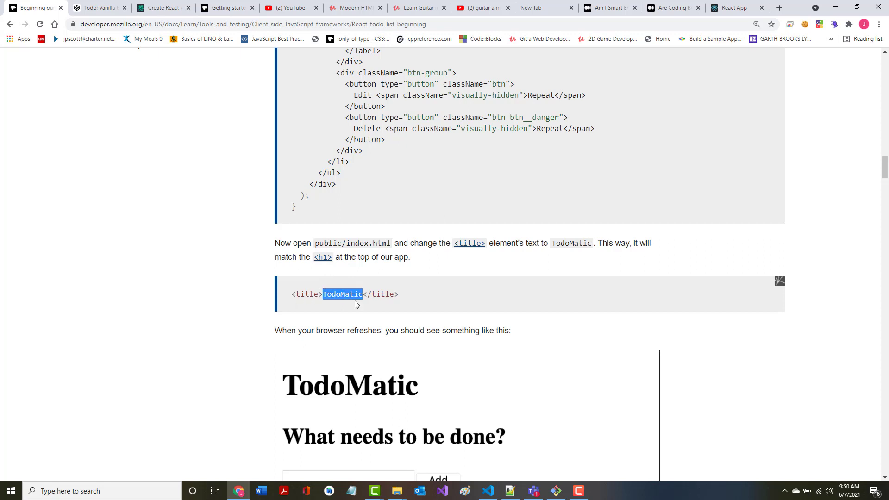
mouse_move(556, 490)
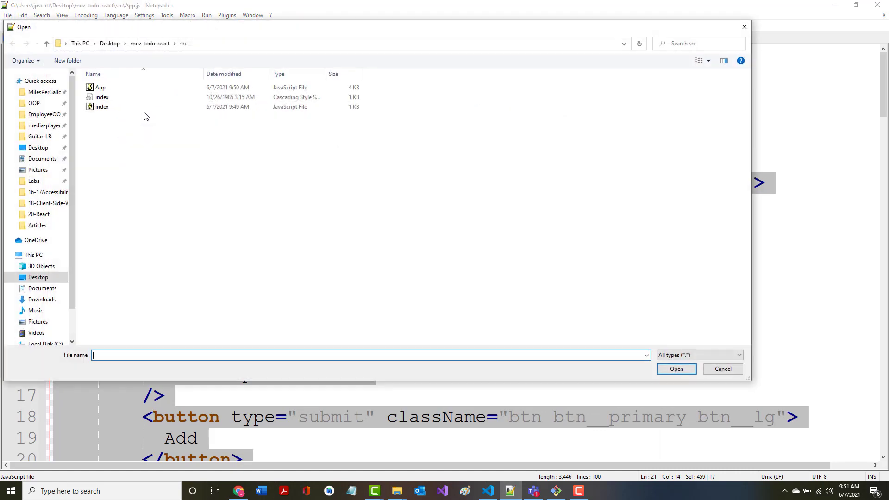
double_click(102, 96)
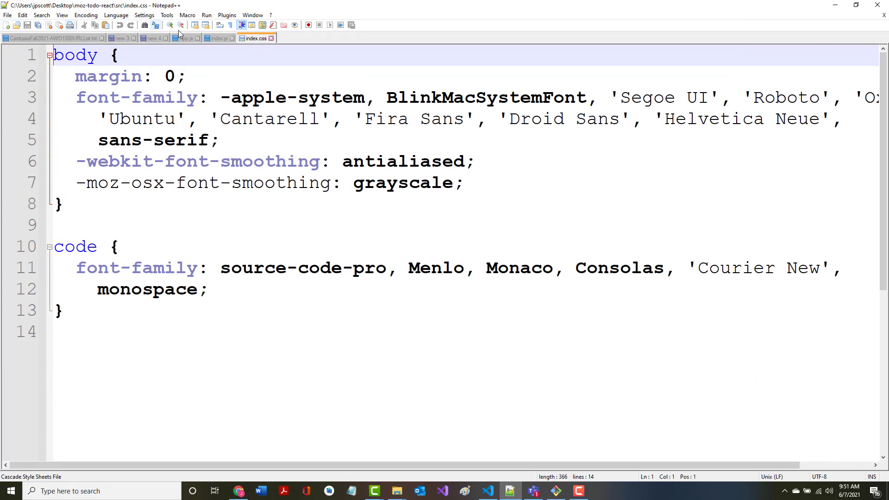
click(183, 37)
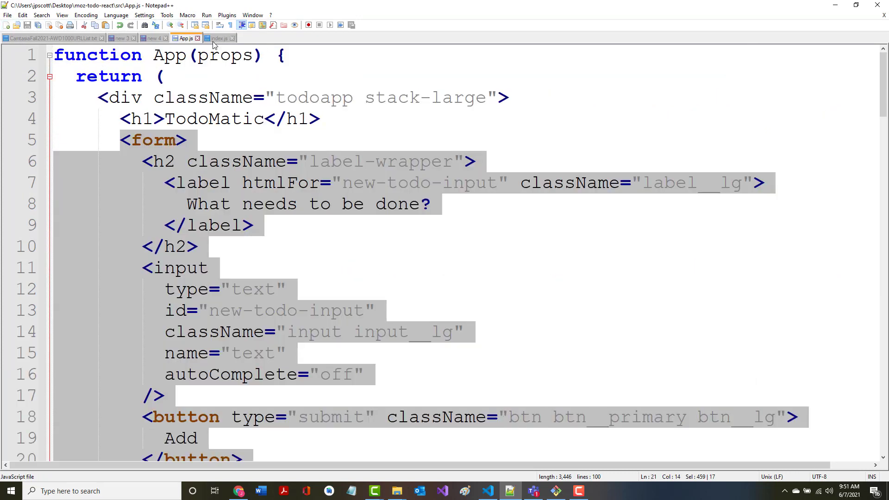
click(220, 38)
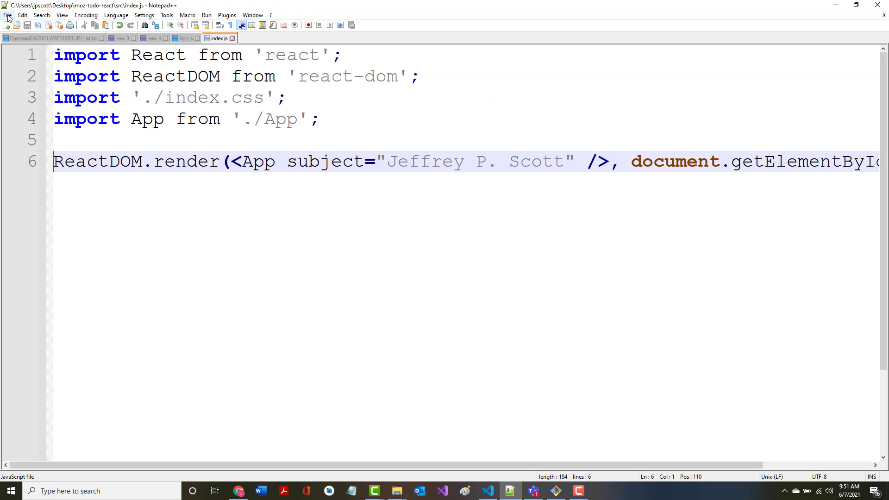
Open public/index.html and replace the React App title with TodoMatic.
click(7, 15)
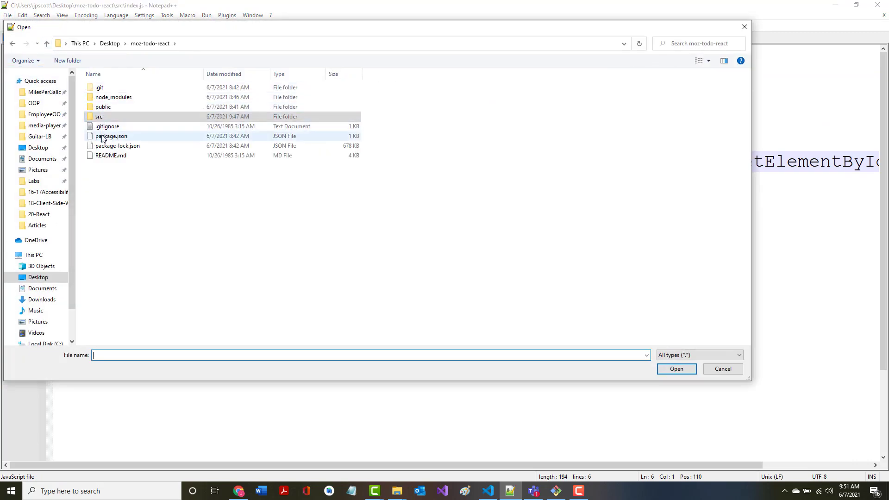
double_click(103, 106)
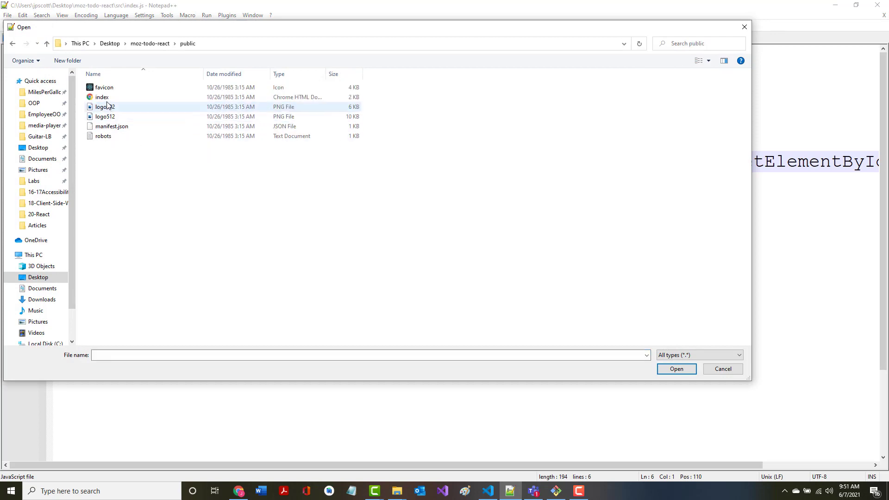
double_click(102, 97)
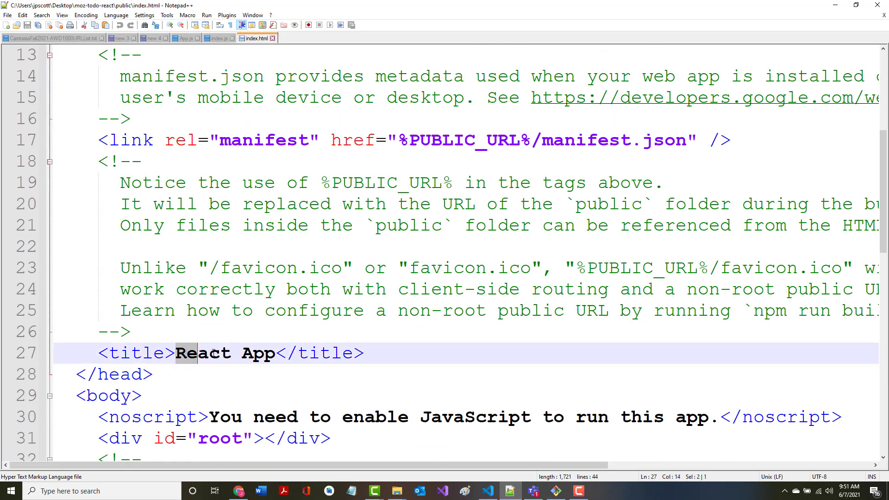
text(TodoMatic)
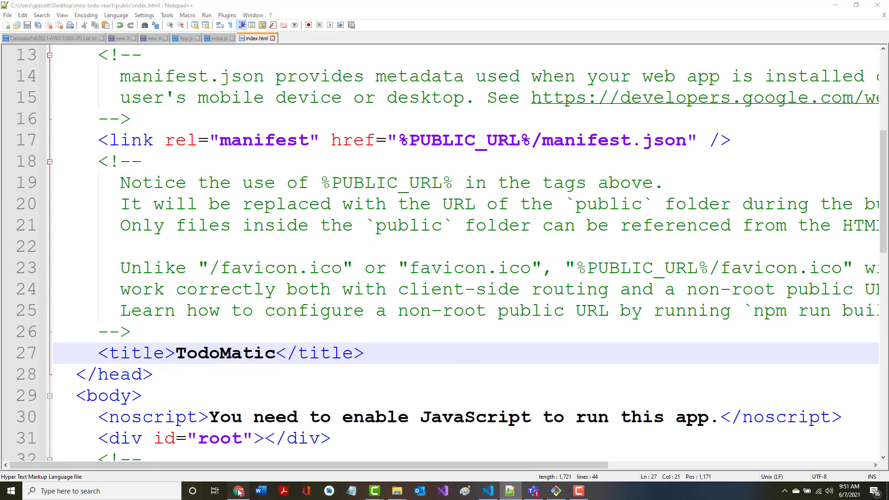
Reload localhost:3000 to see the App.js syntax error at 'export default App'.
click(237, 491)
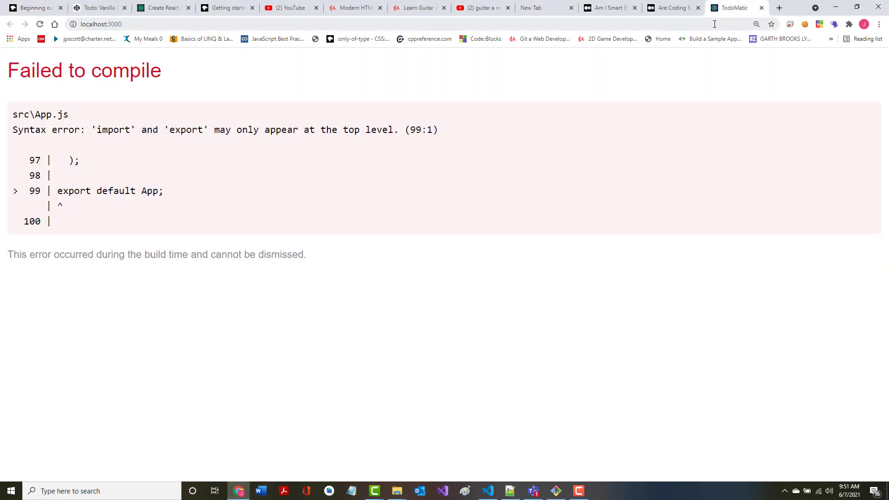
click(40, 23)
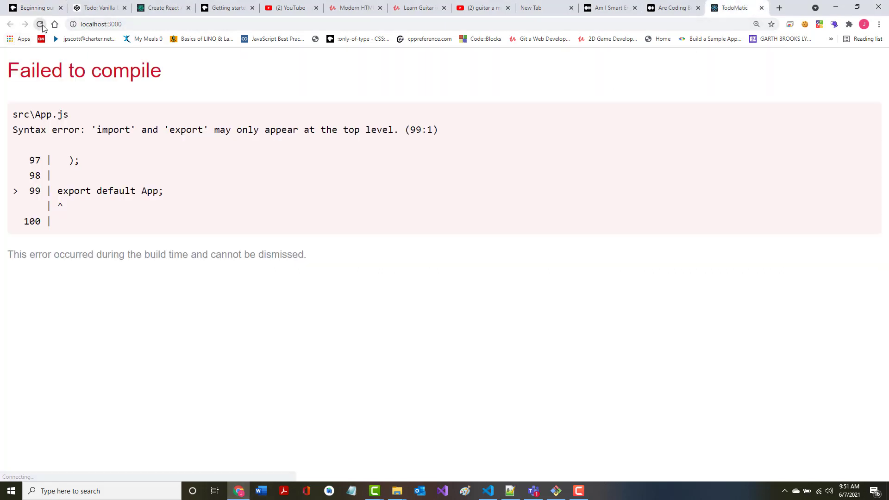
click(40, 24)
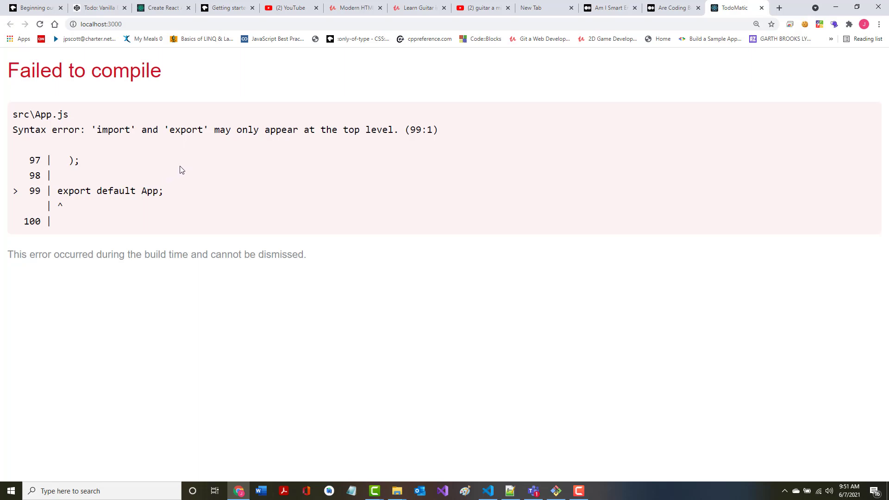
mouse_move(113, 186)
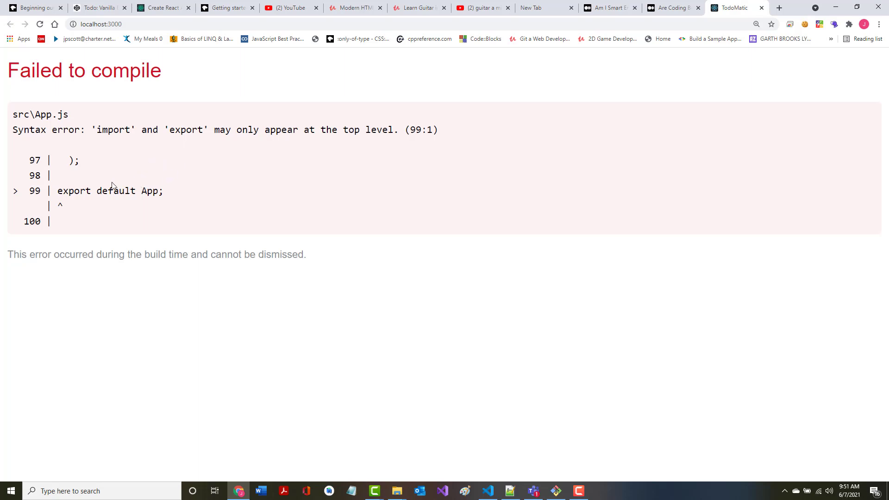
mouse_move(183, 141)
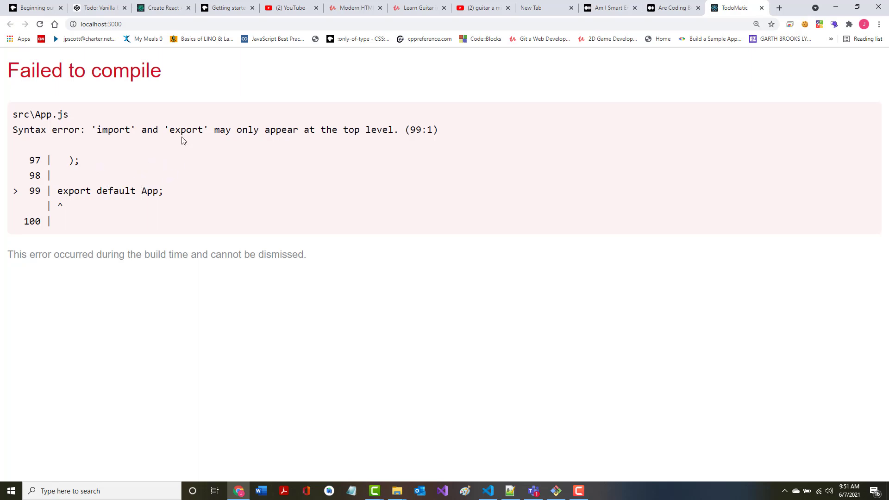
mouse_move(78, 203)
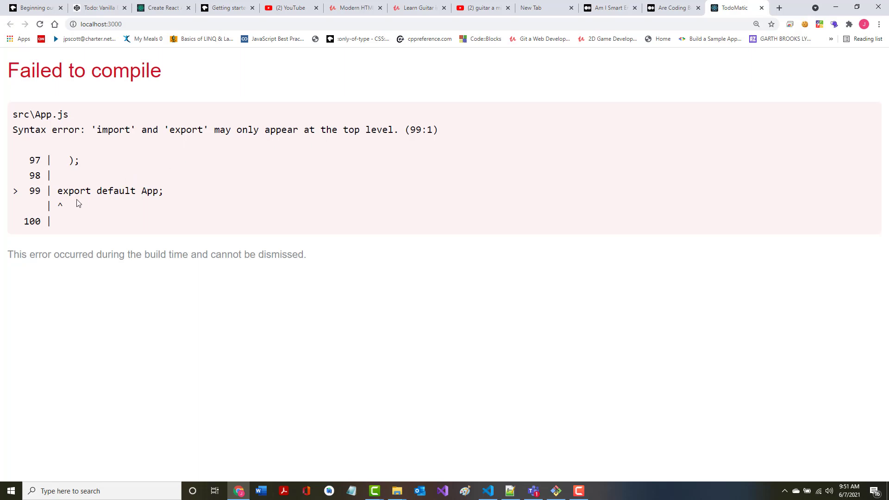
mouse_move(77, 189)
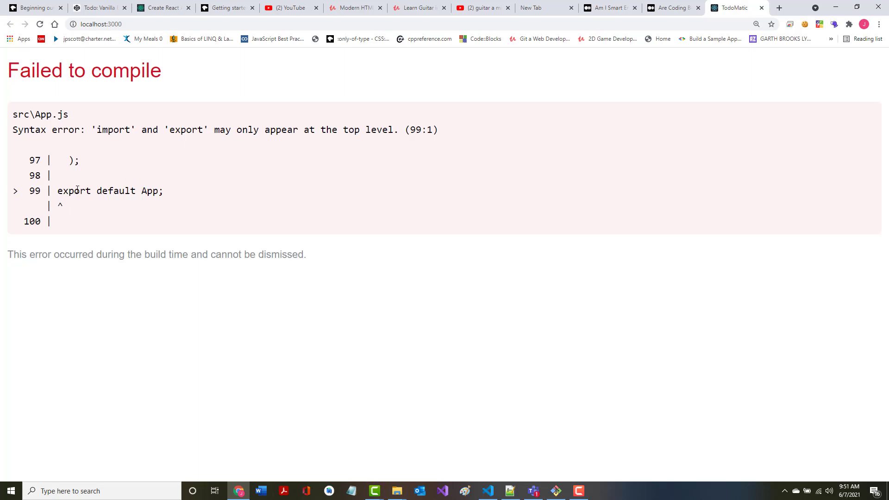
mouse_move(101, 187)
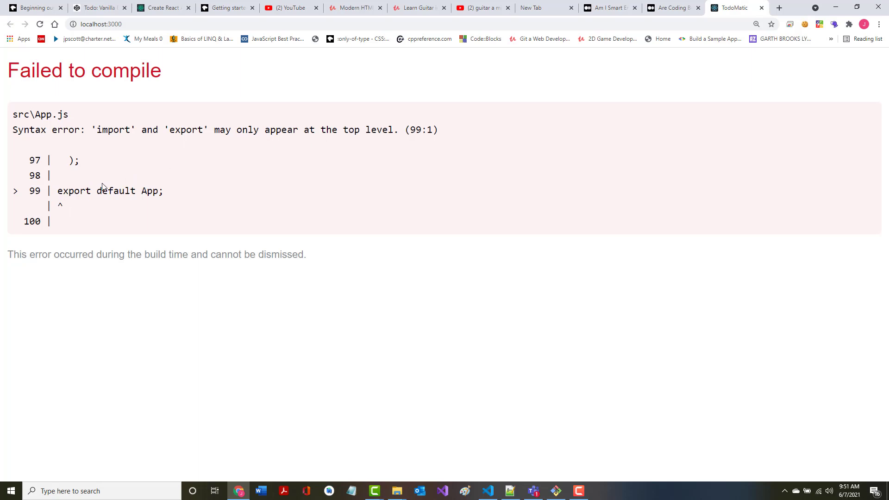
mouse_move(348, 468)
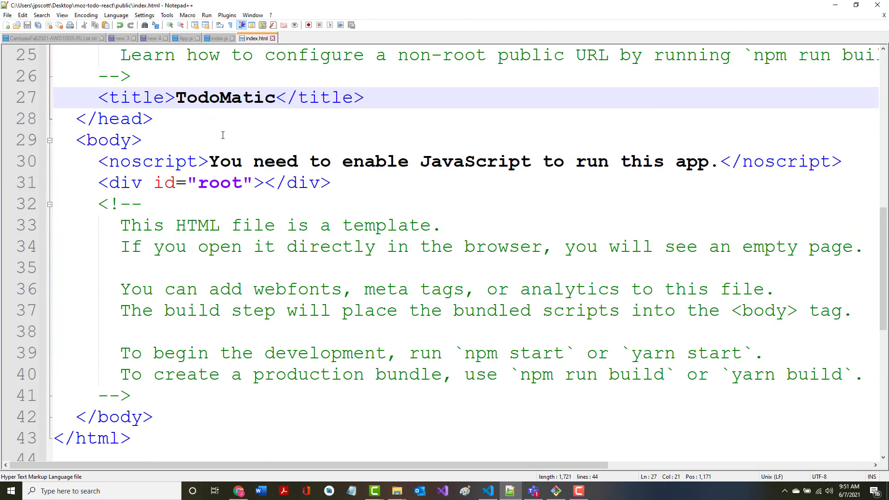
Add a closing brace on line 98 of App.js, before 'export default App'.
click(185, 38)
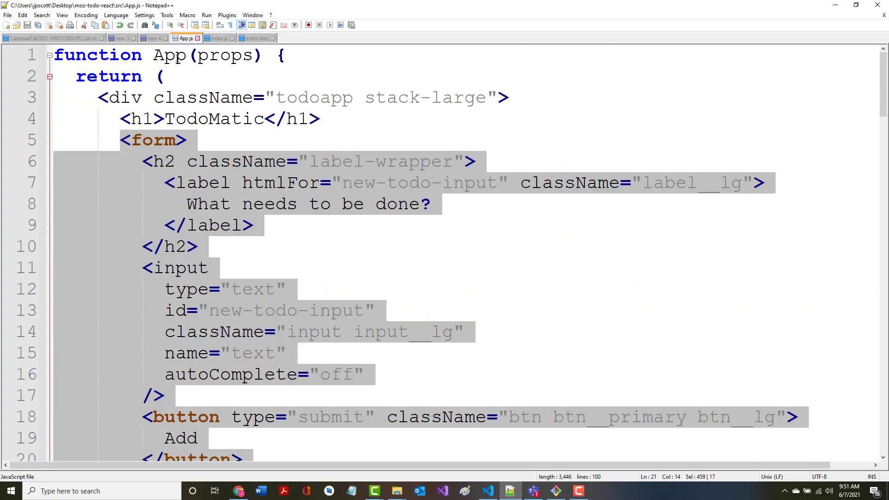
scroll(down, 3)
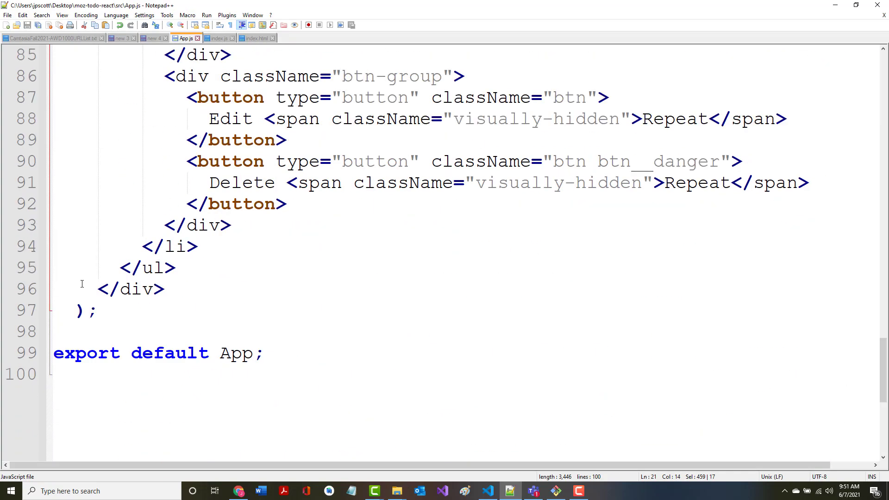
scroll(up, 3)
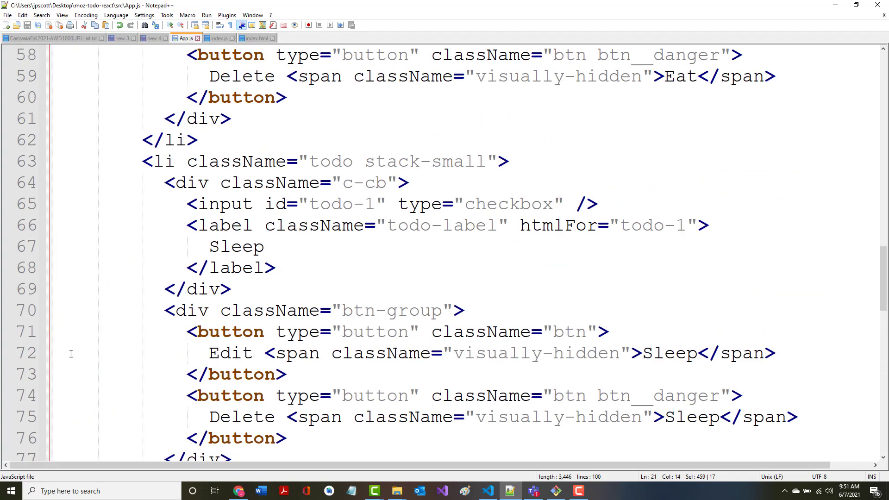
scroll(up, 3)
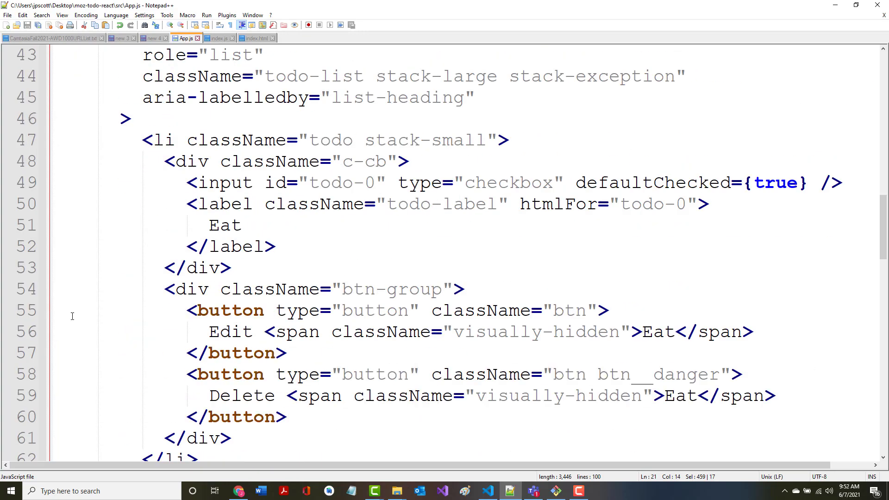
scroll(down, 3)
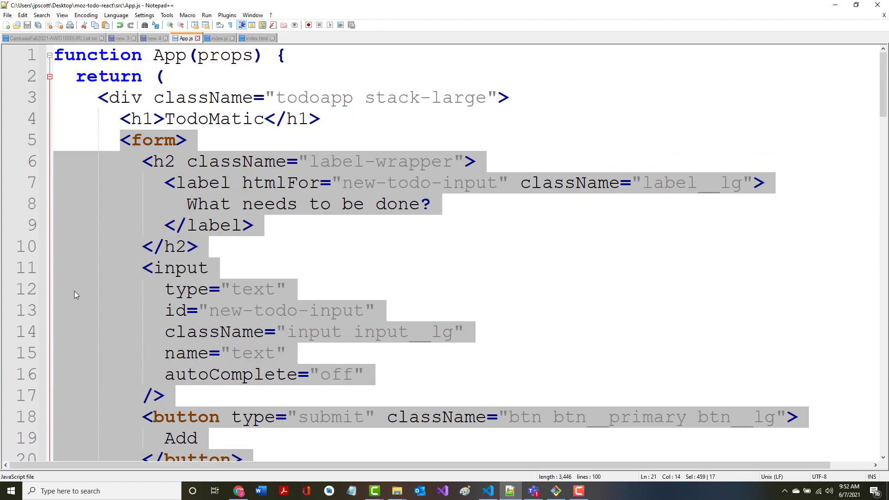
scroll(down, 3)
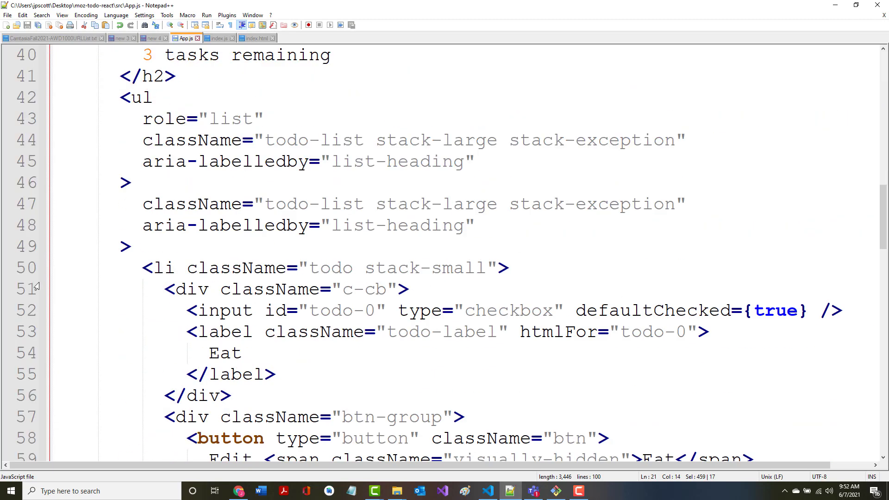
scroll(down, 3)
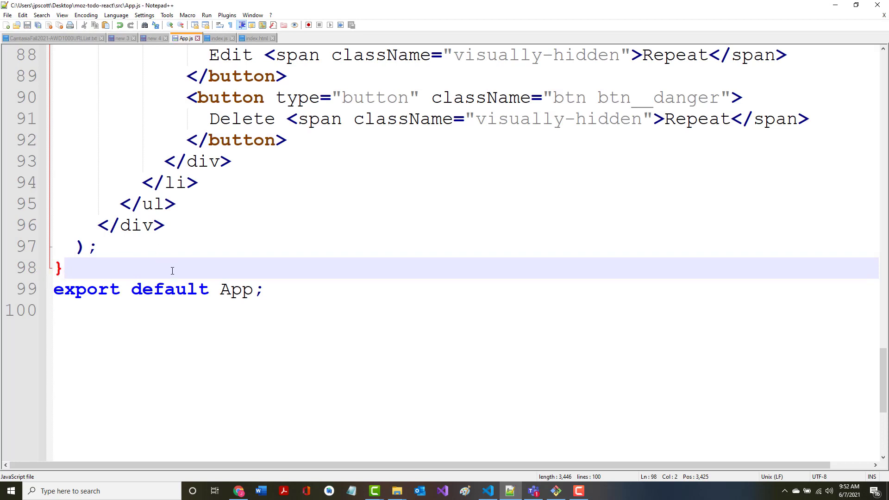
mouse_move(441, 490)
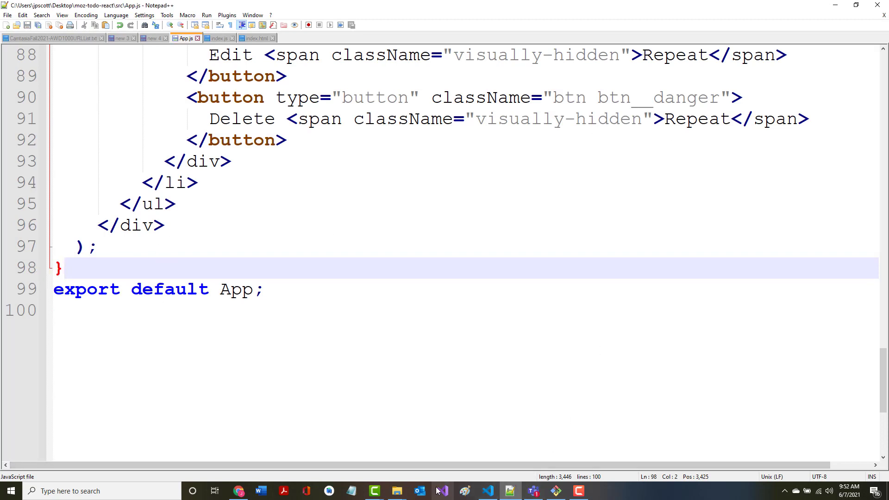
Return to the TodoMatic app in Chrome and submit a 'Say Hello' task.
click(238, 491)
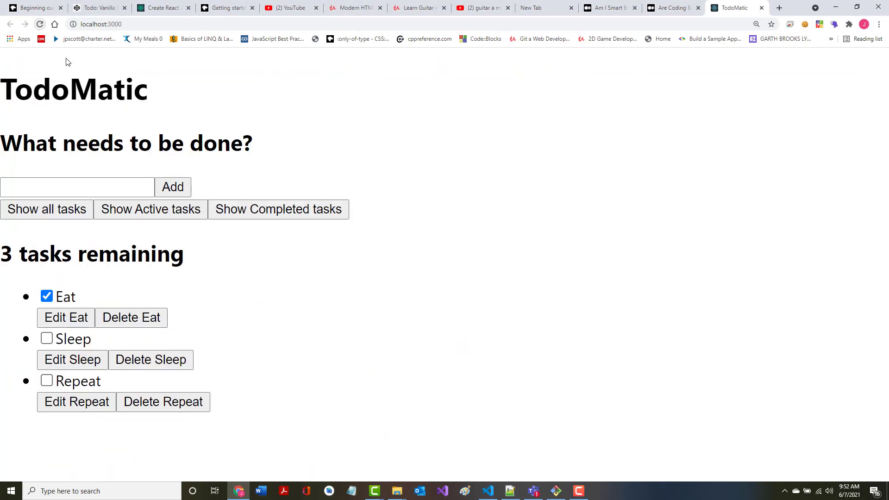
mouse_move(258, 246)
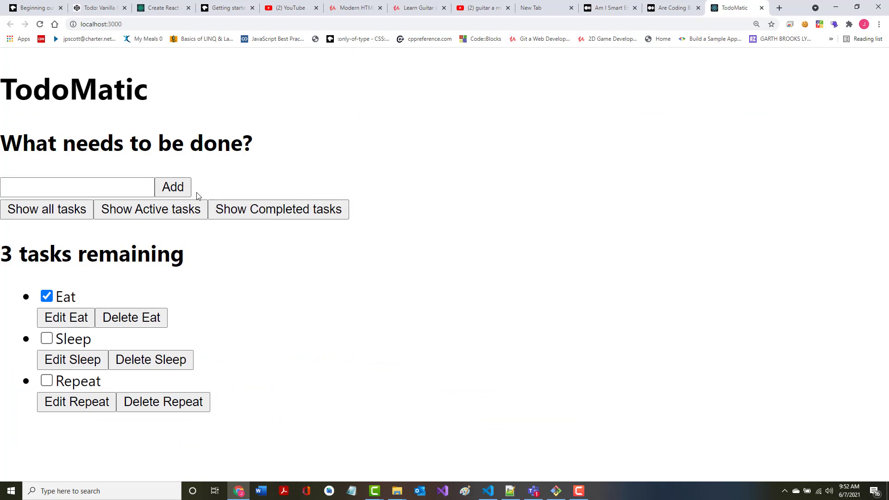
mouse_move(83, 181)
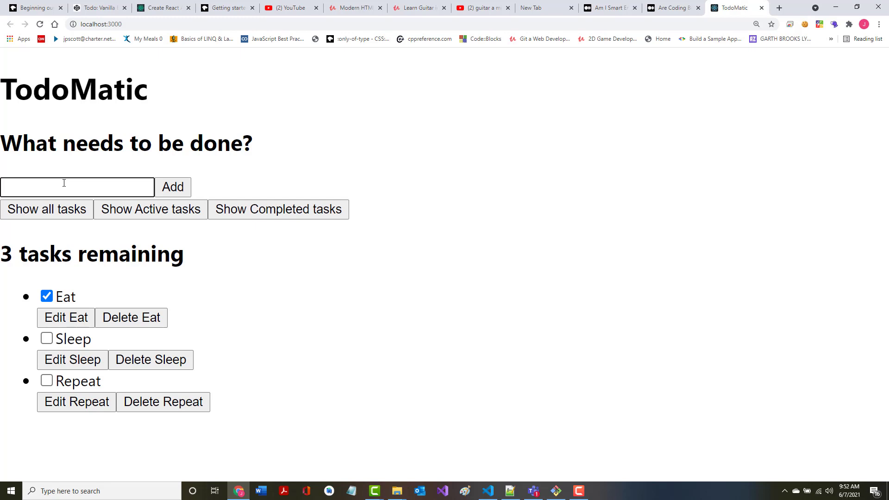
text(Say He)
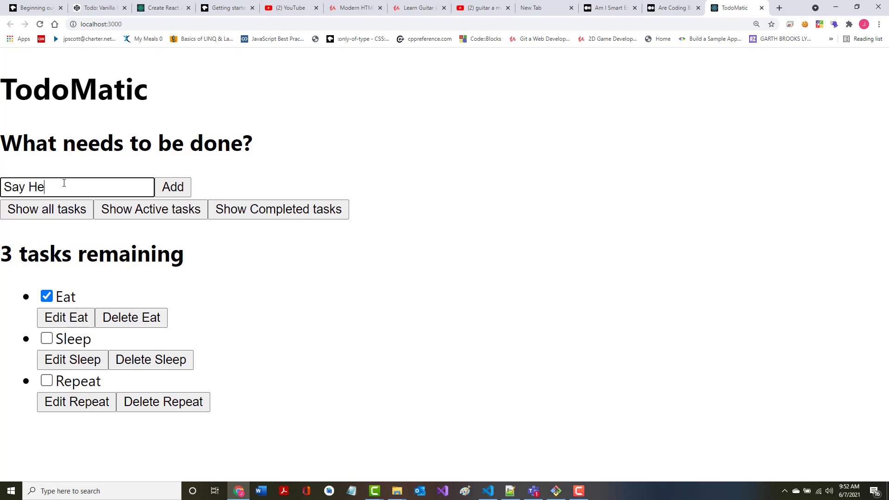
text(llo)
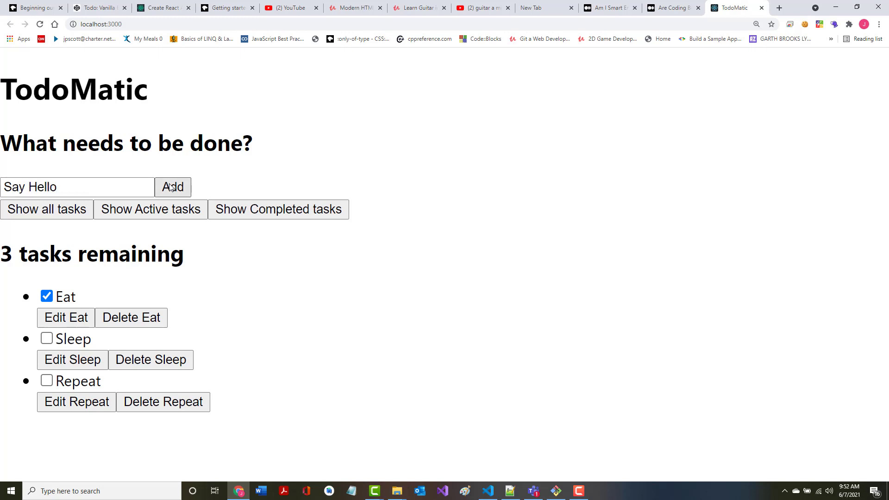
click(172, 187)
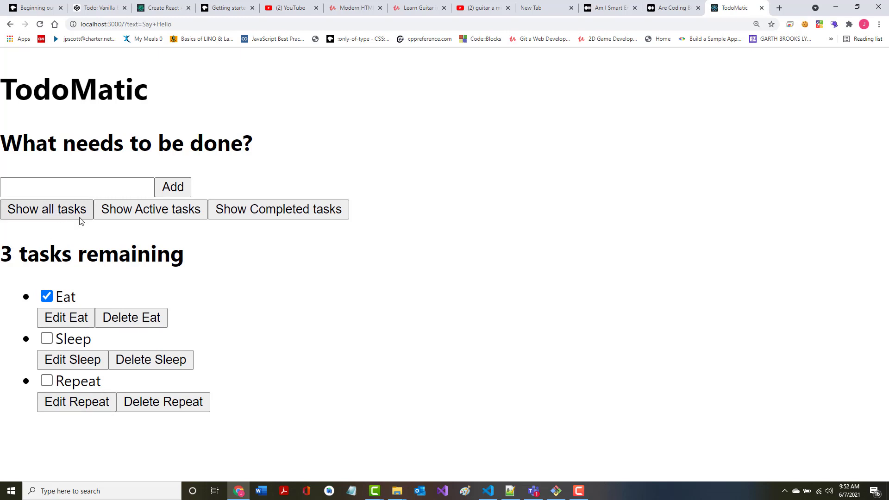
mouse_move(233, 238)
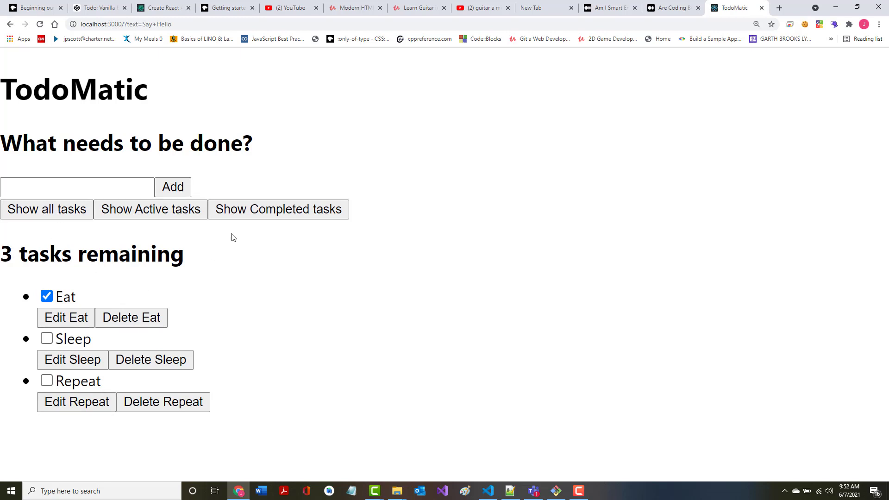
mouse_move(319, 123)
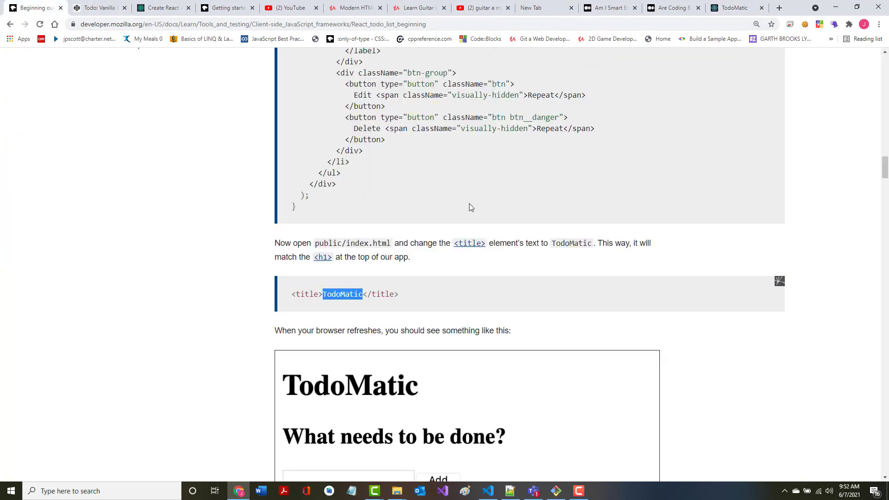
Scroll the MDN tutorial to the rendered unstyled TodoMatic example with three tasks.
scroll(down, 3)
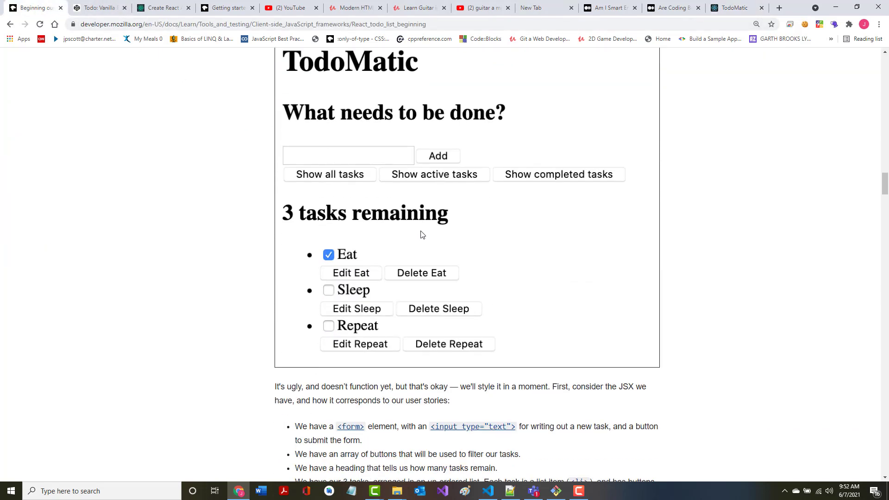
scroll(down, 3)
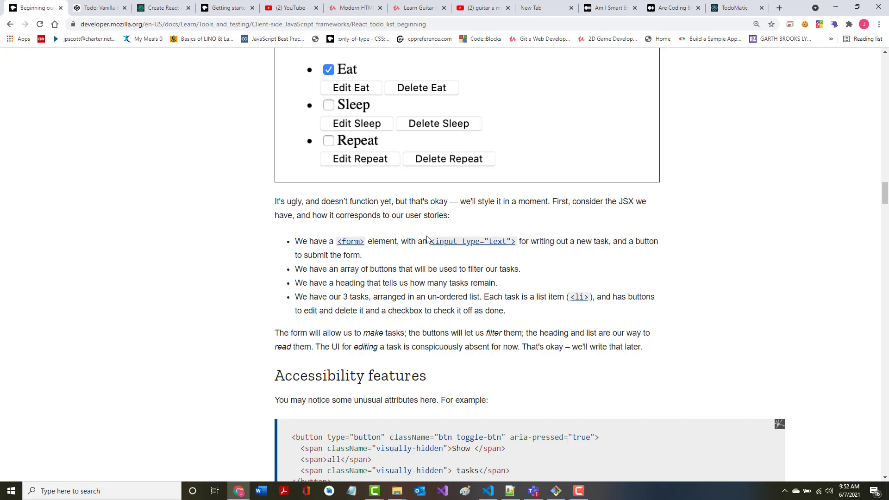
mouse_move(344, 255)
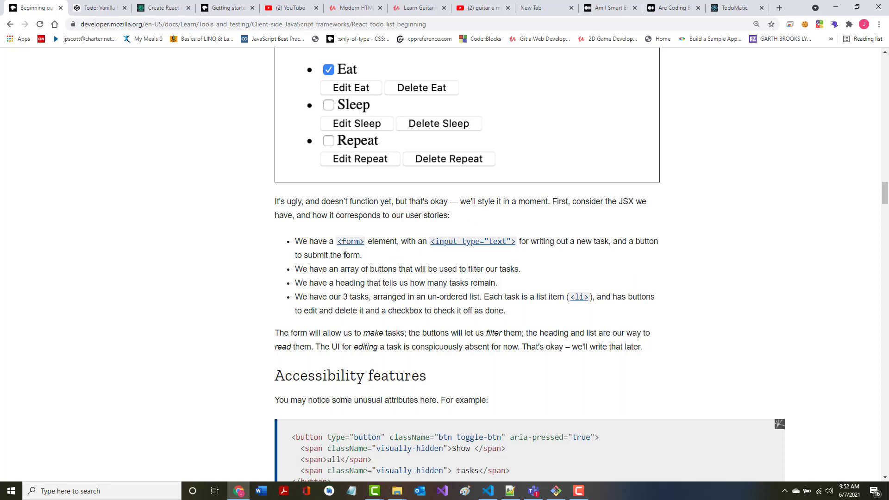
scroll(up, 3)
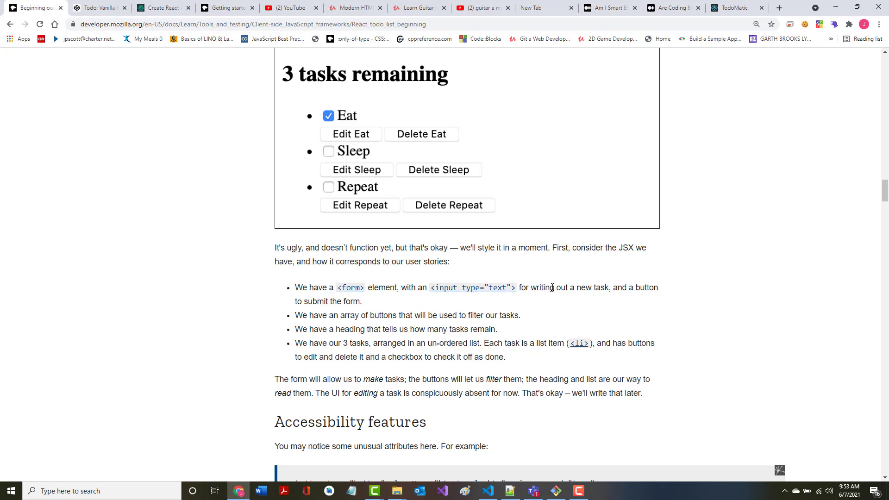
mouse_move(399, 231)
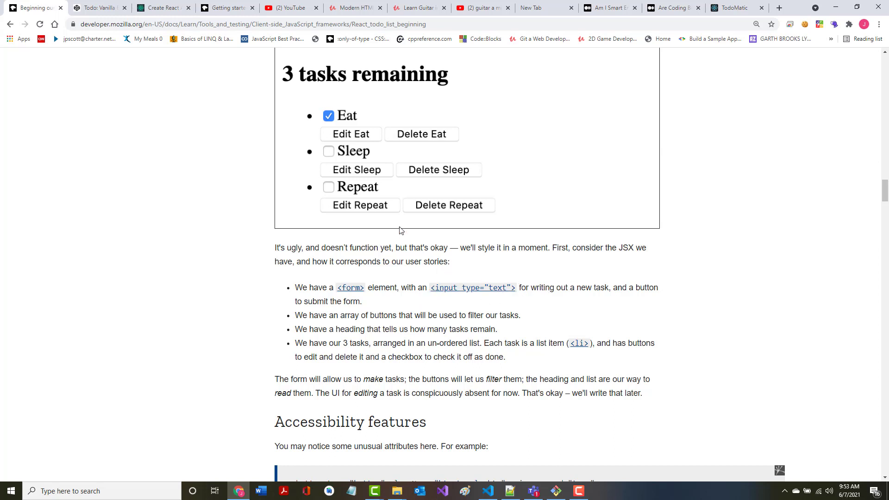
scroll(up, 3)
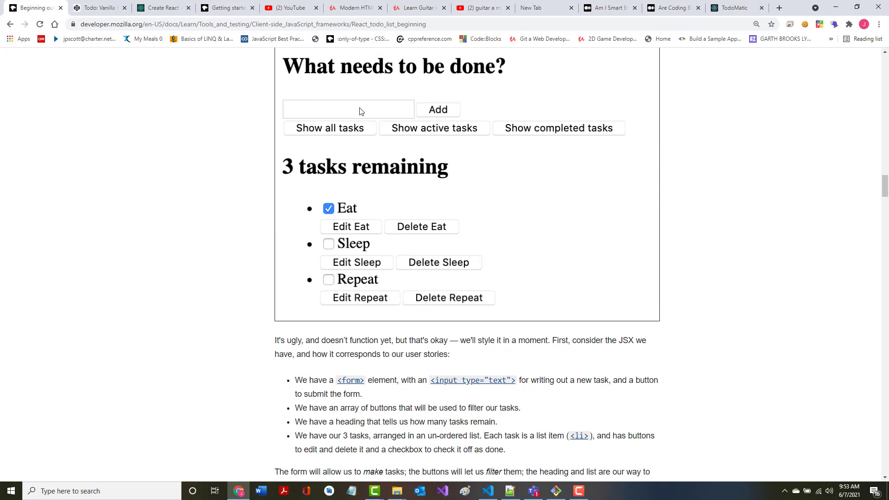
scroll(down, 3)
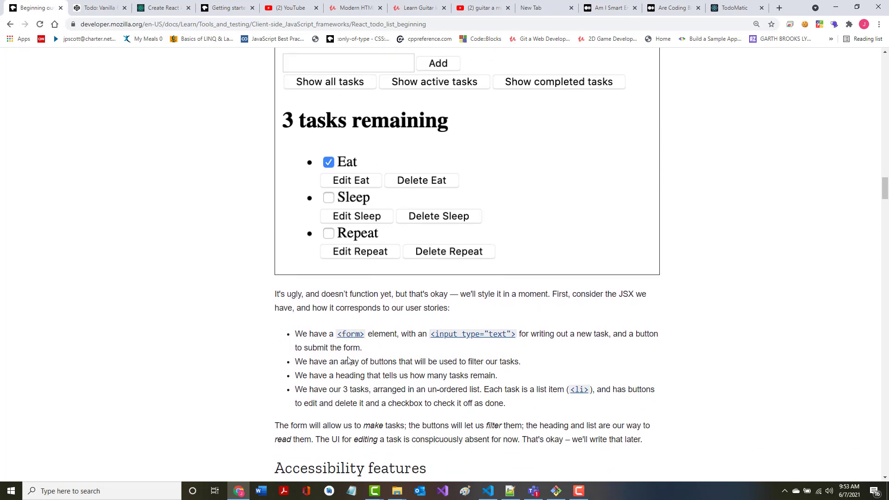
mouse_move(382, 141)
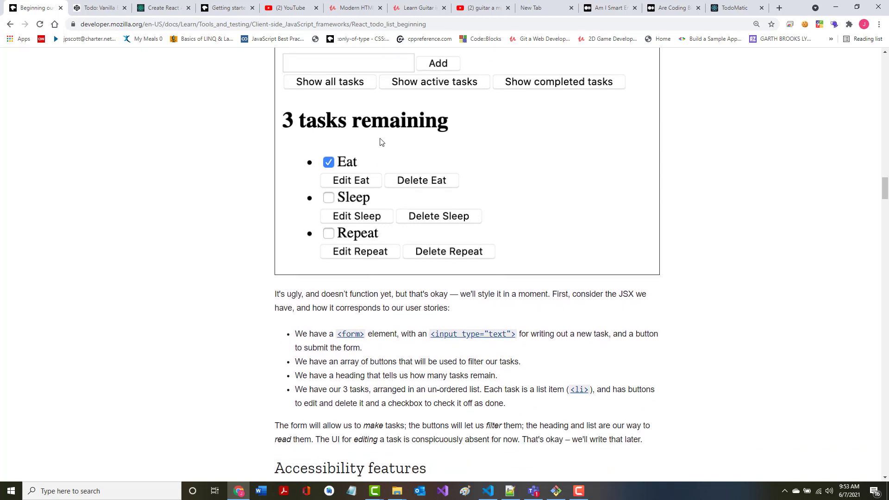
scroll(up, 3)
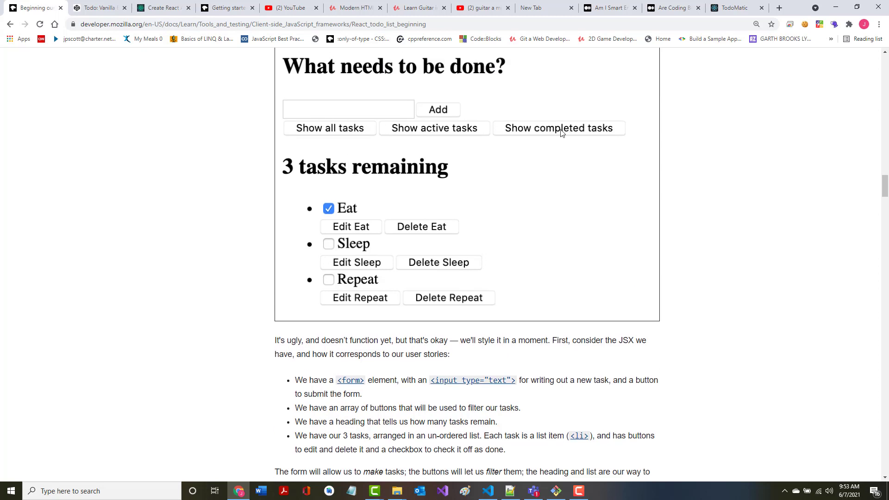
mouse_move(321, 421)
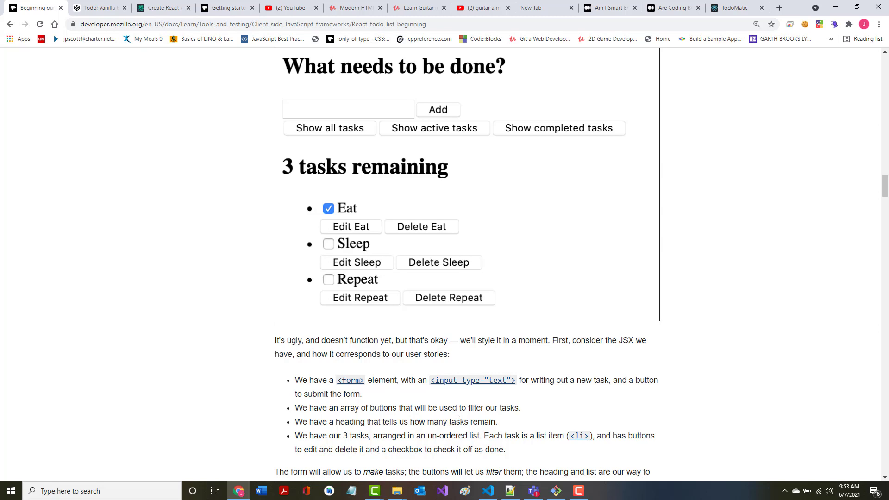
mouse_move(342, 159)
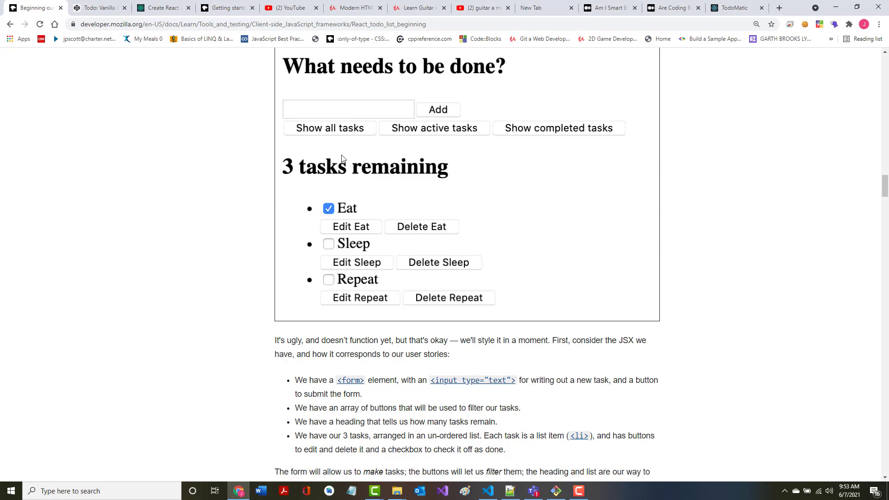
mouse_move(331, 446)
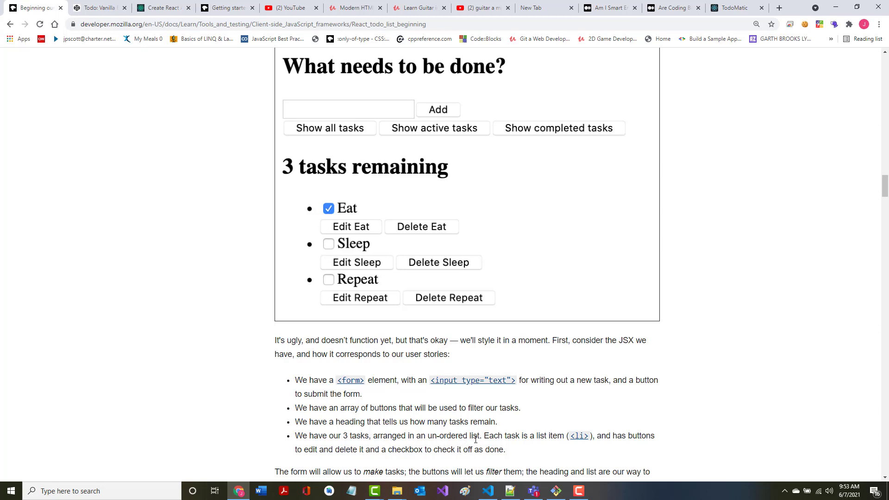
mouse_move(286, 254)
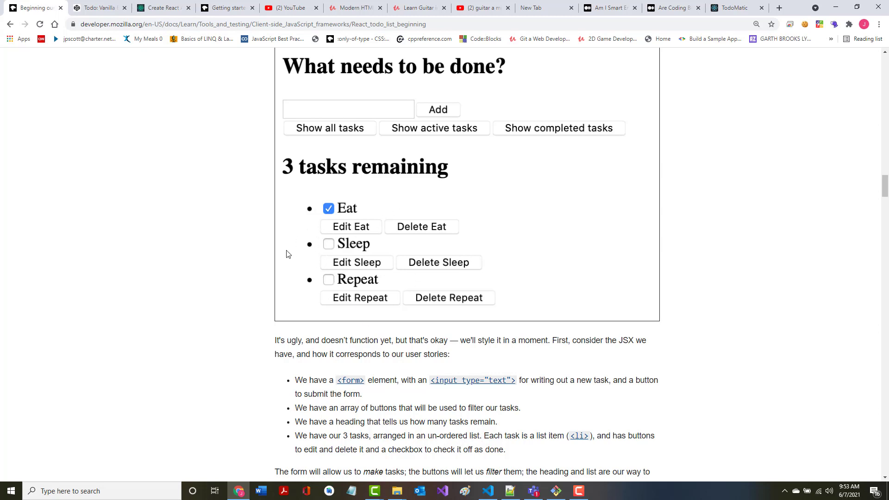
mouse_move(544, 437)
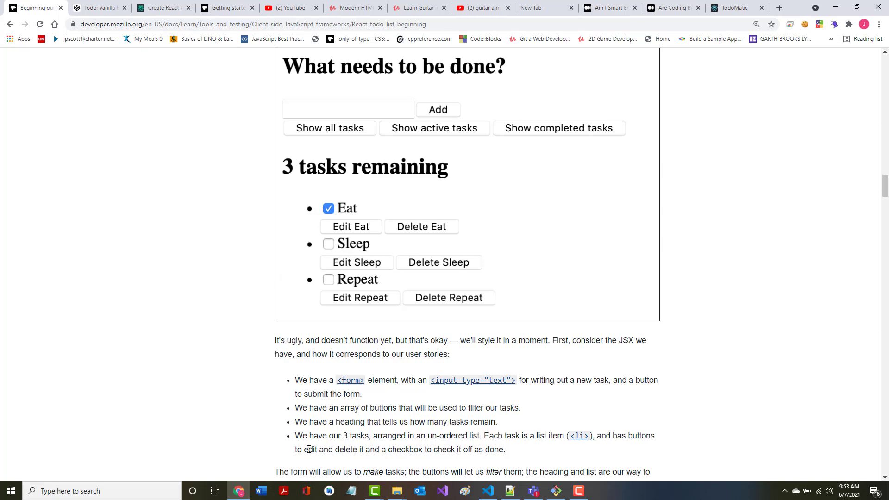
mouse_move(402, 448)
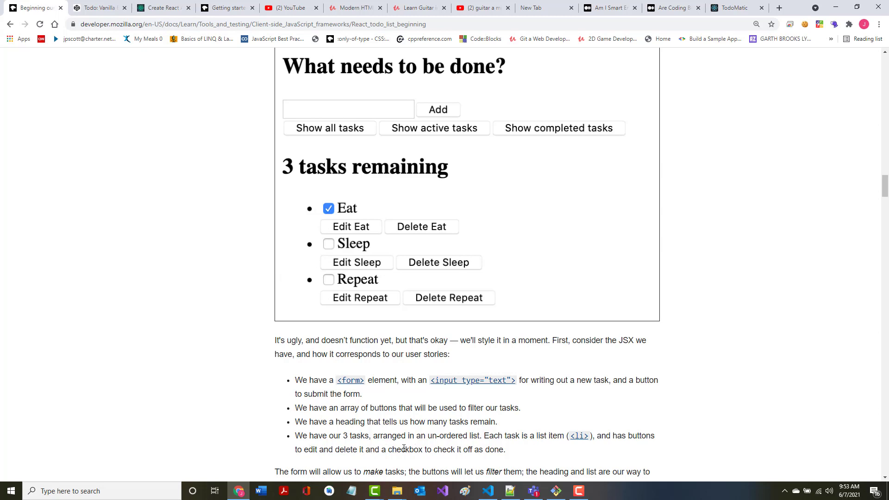
Scroll to Accessibility features and highlight 'visually-hidden' in the button code sample.
scroll(down, 3)
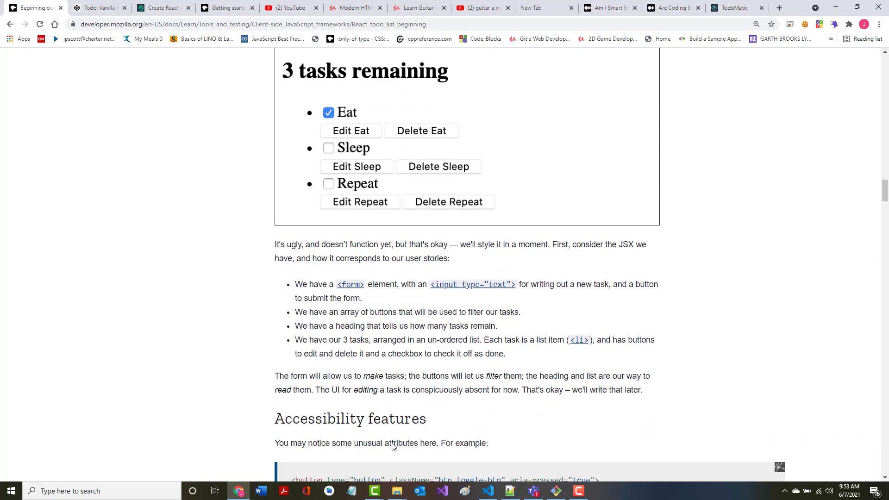
scroll(down, 3)
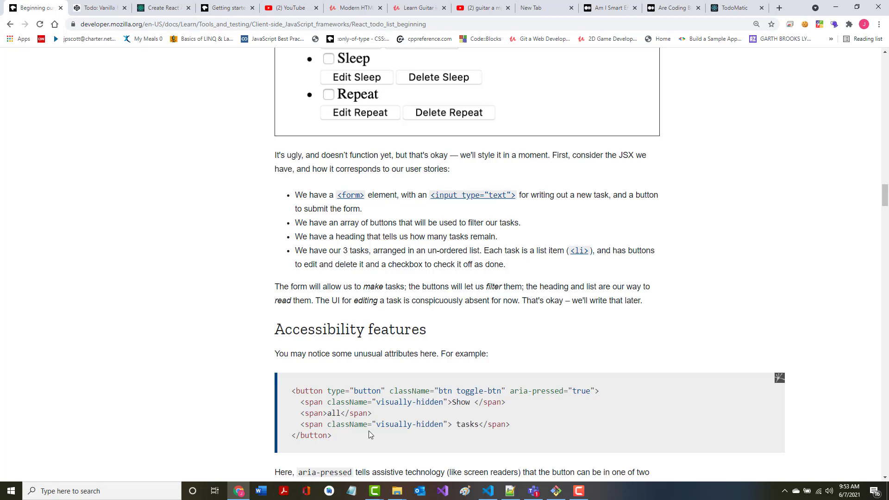
scroll(down, 3)
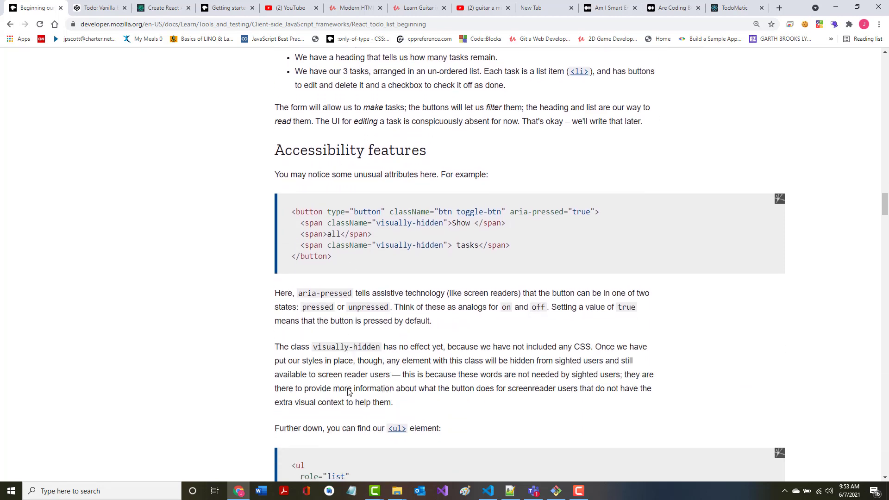
scroll(down, 3)
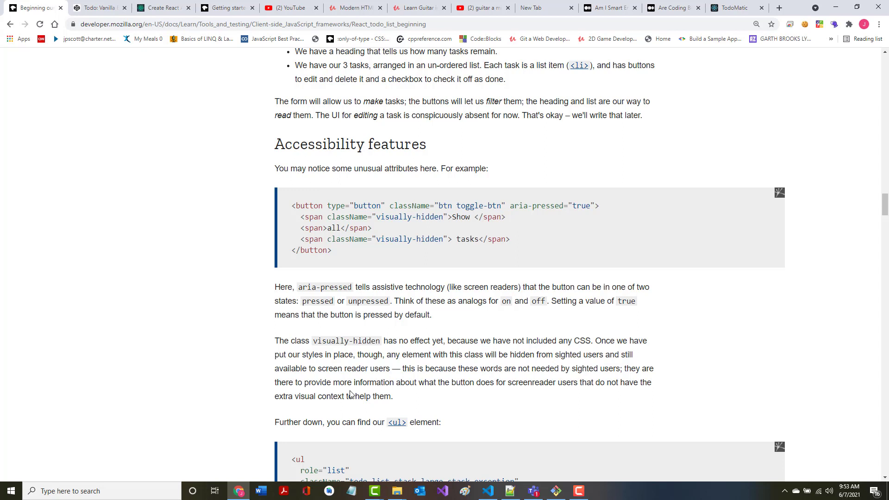
mouse_move(510, 204)
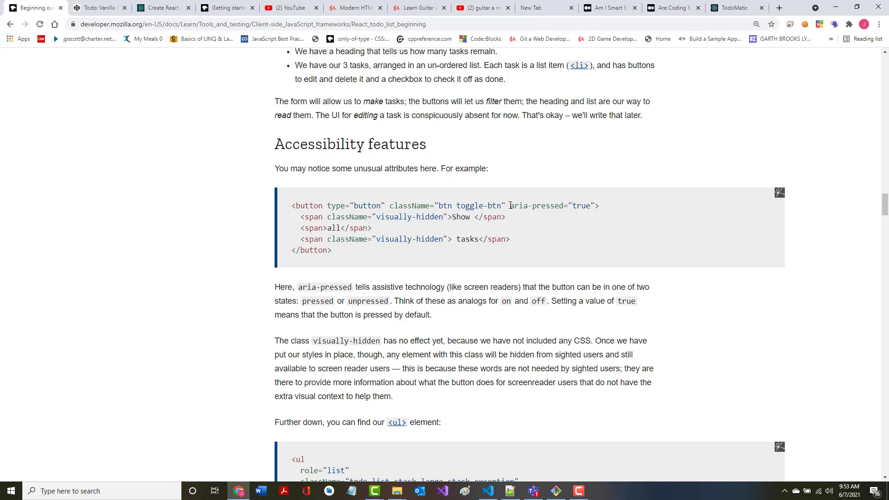
double_click(536, 205)
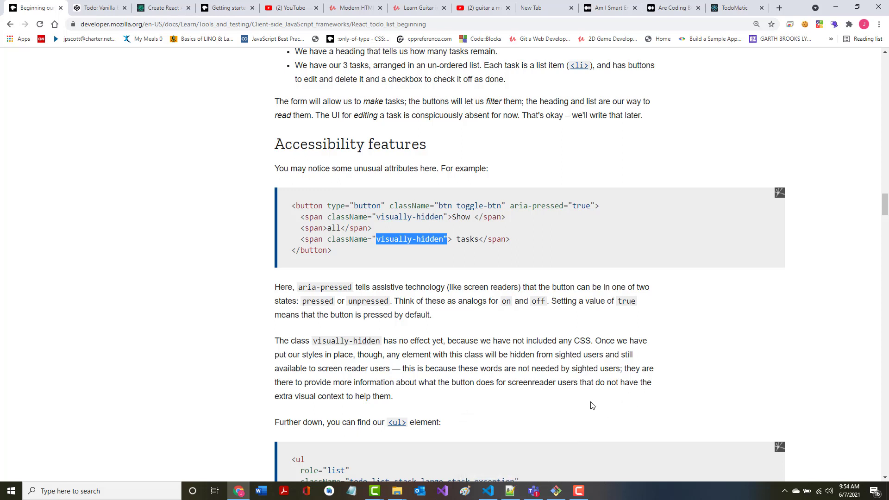
mouse_move(369, 357)
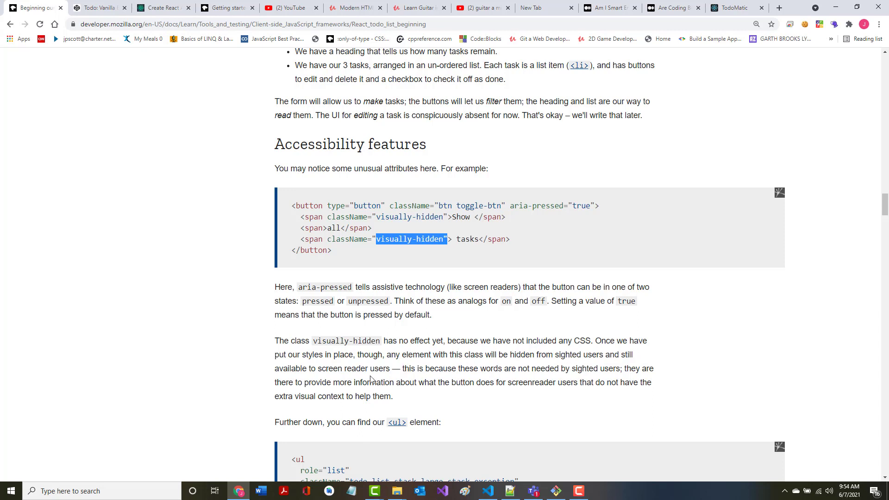
mouse_move(532, 381)
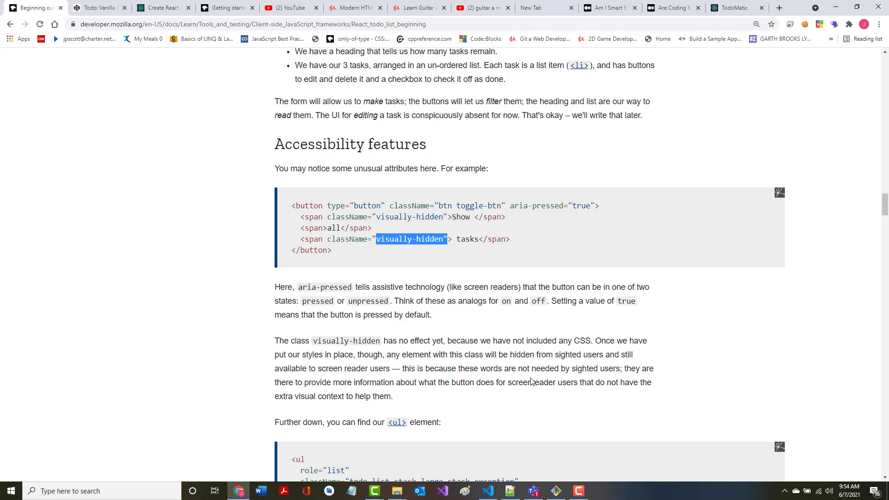
mouse_move(596, 379)
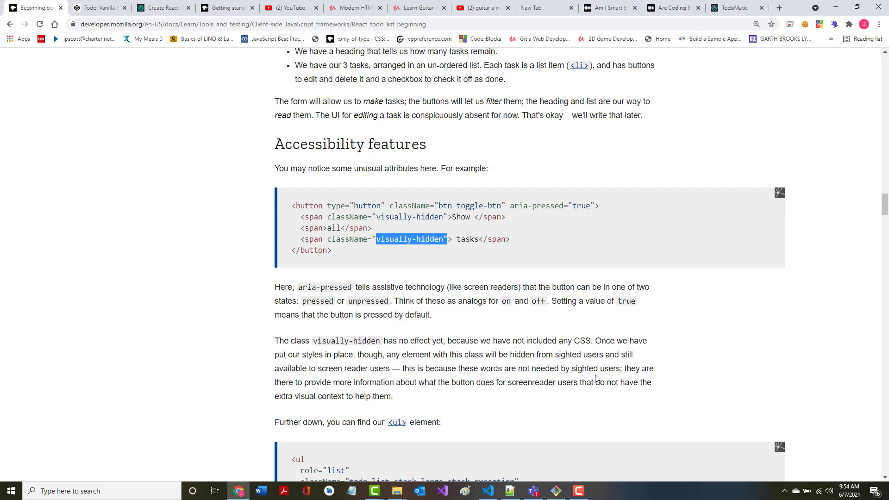
mouse_move(338, 384)
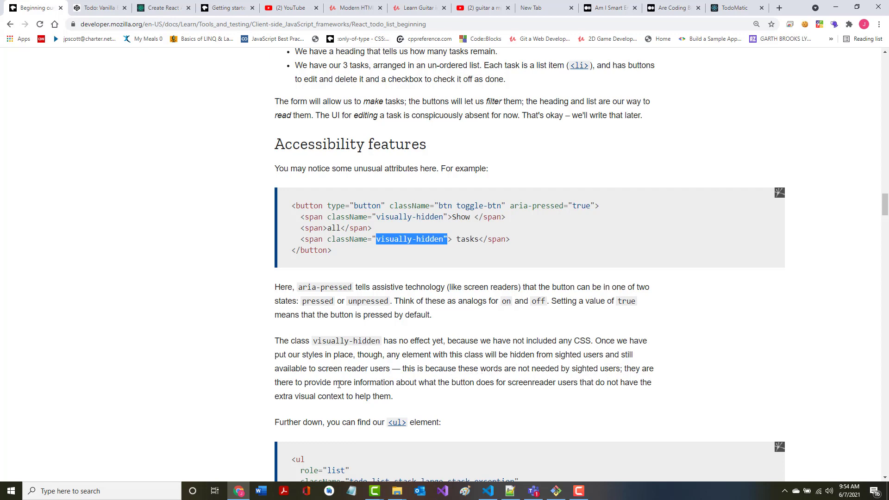
Scroll past the <ul> example to the JSX label and input attributes explanation.
scroll(down, 3)
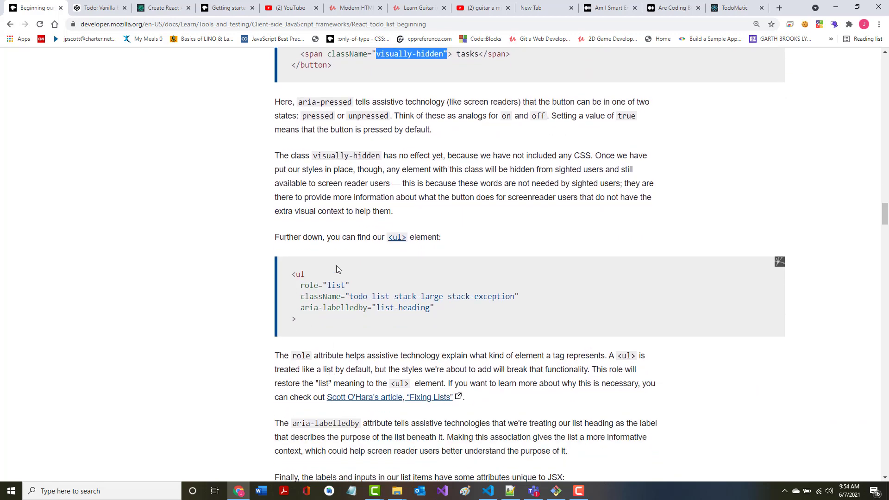
scroll(up, 3)
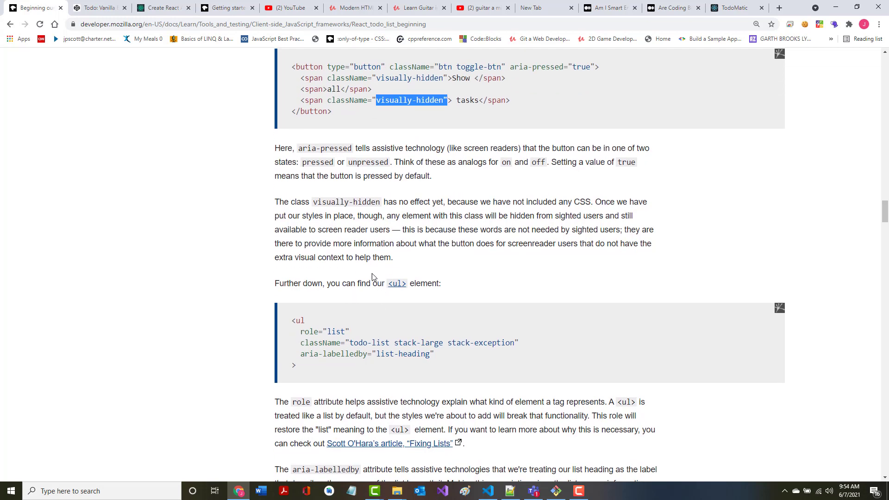
scroll(up, 3)
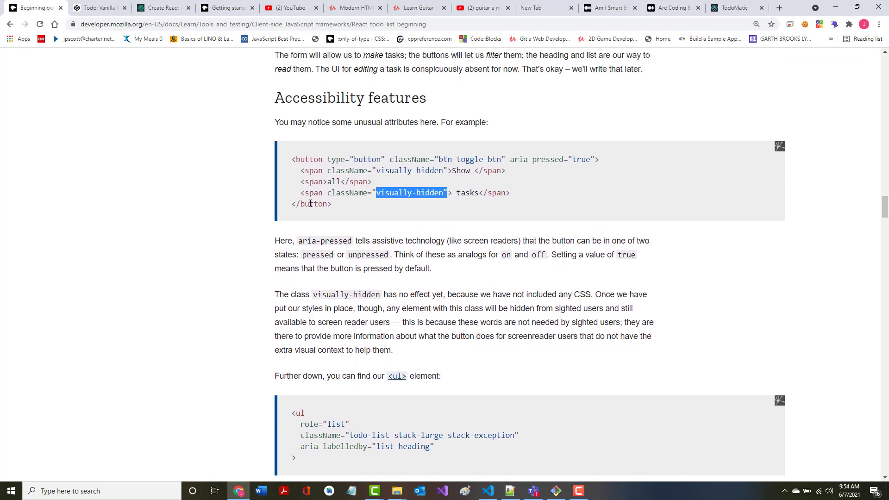
scroll(down, 3)
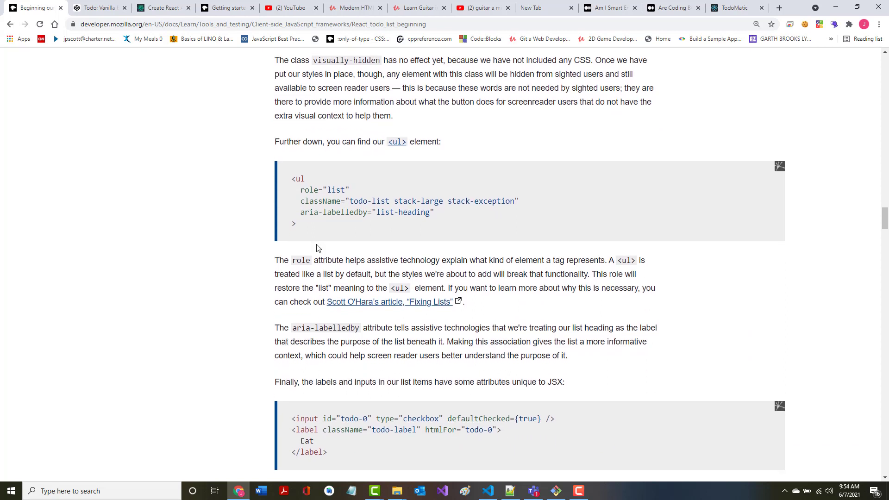
scroll(down, 3)
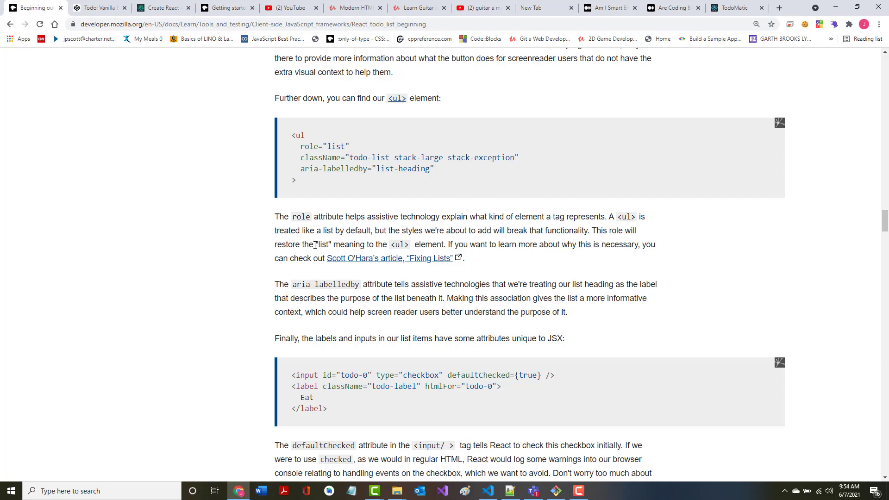
scroll(down, 3)
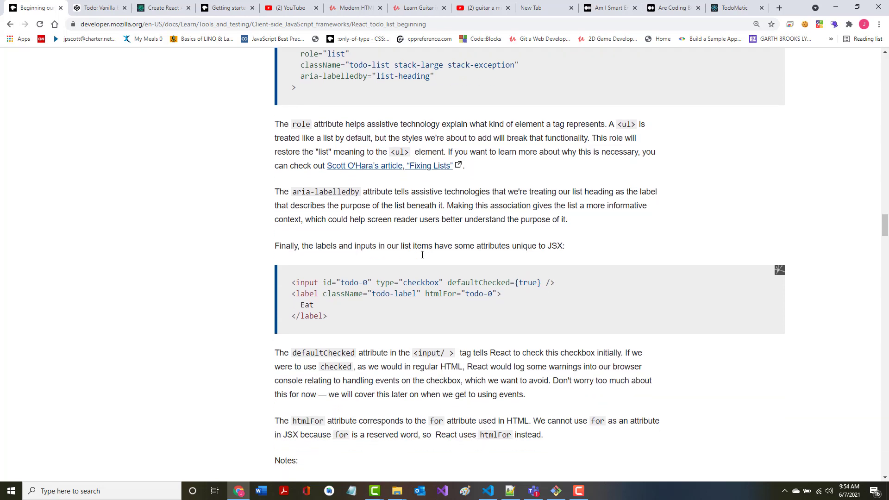
scroll(down, 3)
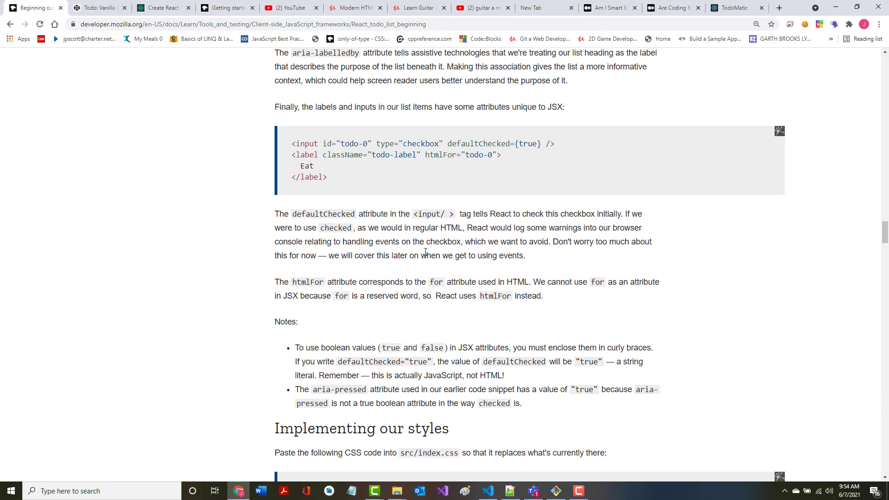
scroll(up, 3)
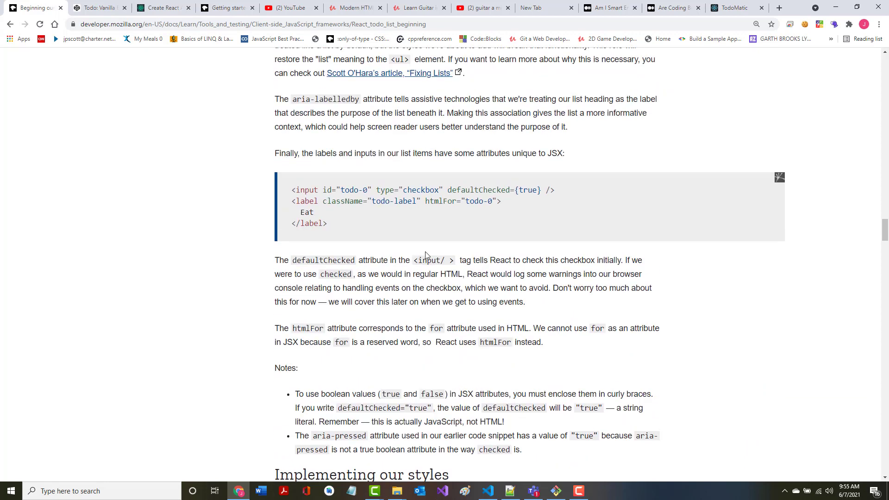
scroll(up, 3)
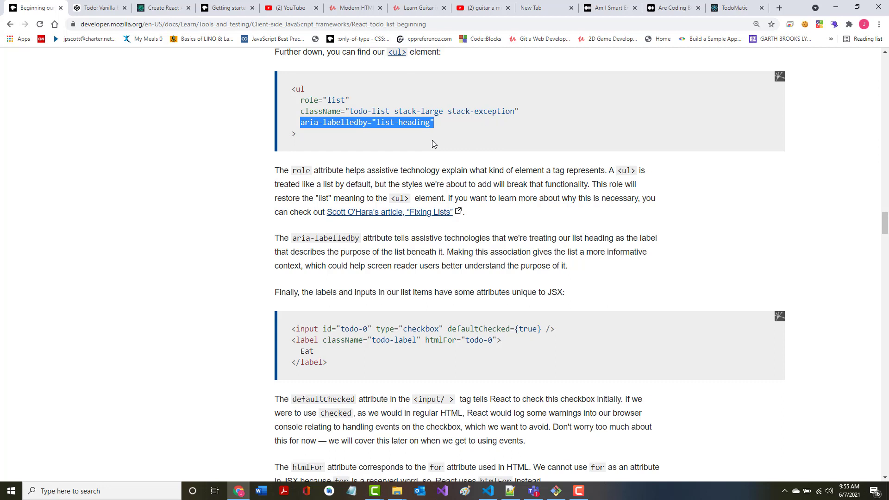
scroll(down, 3)
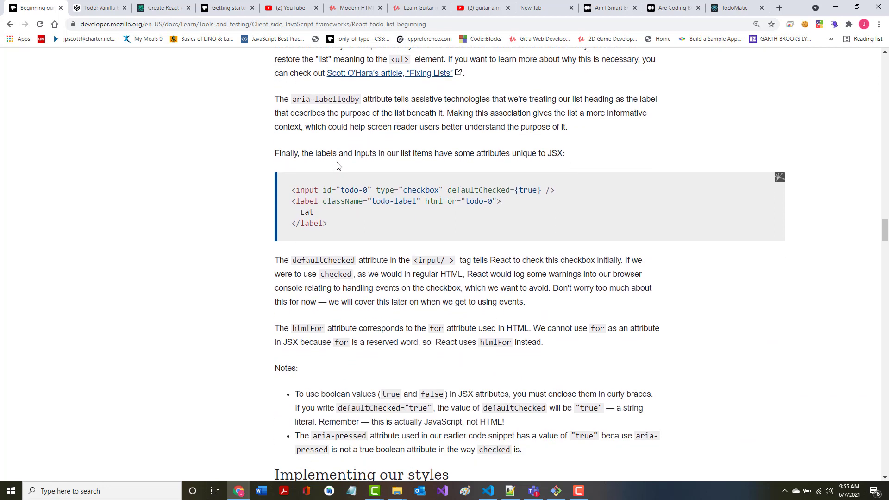
scroll(down, 3)
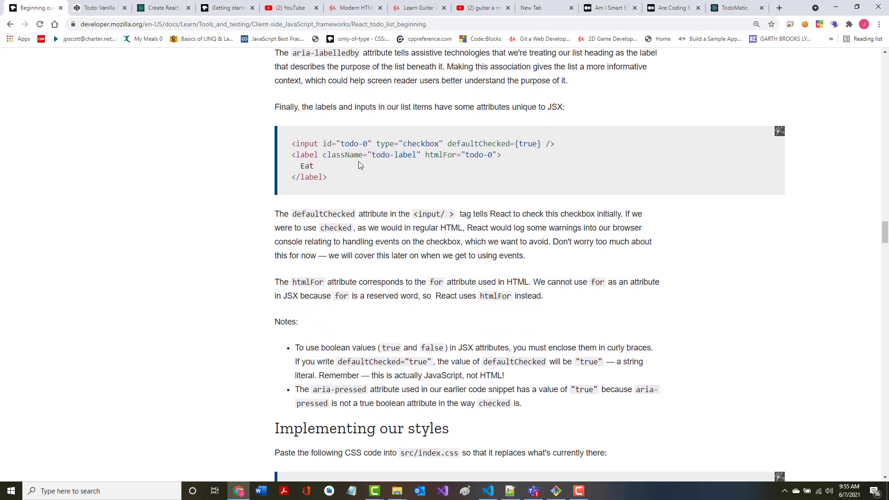
mouse_move(360, 168)
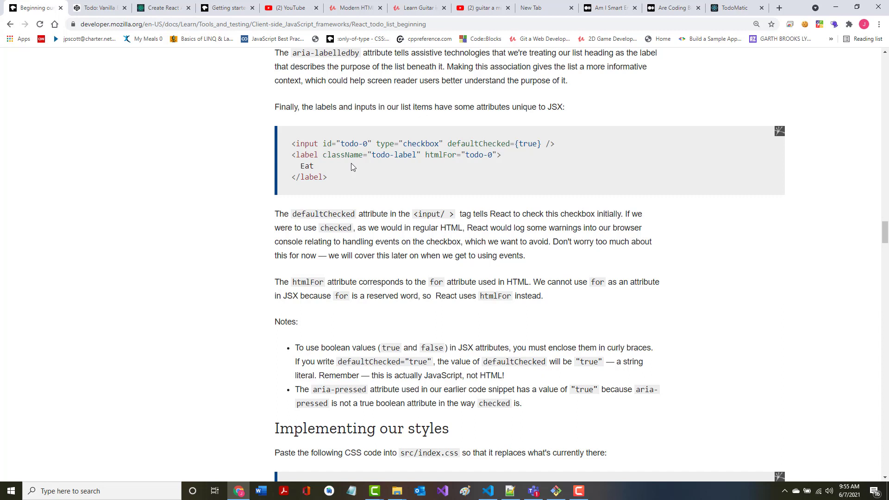
mouse_move(356, 238)
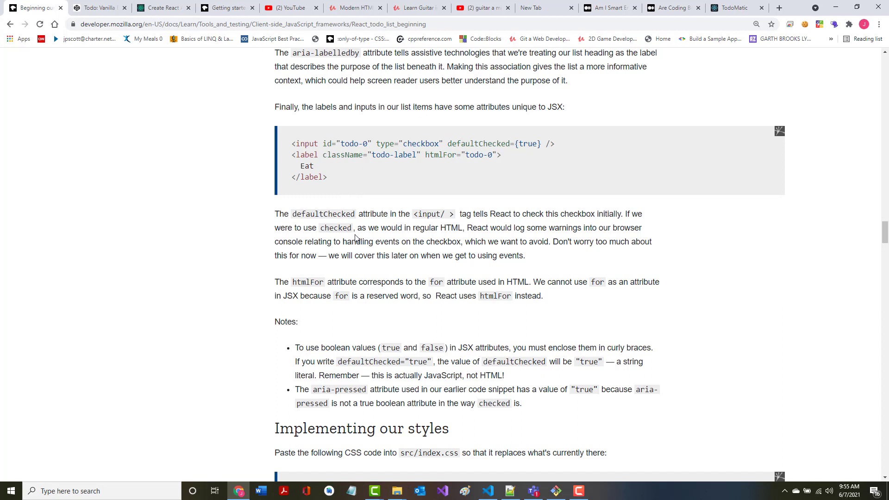
double_click(462, 143)
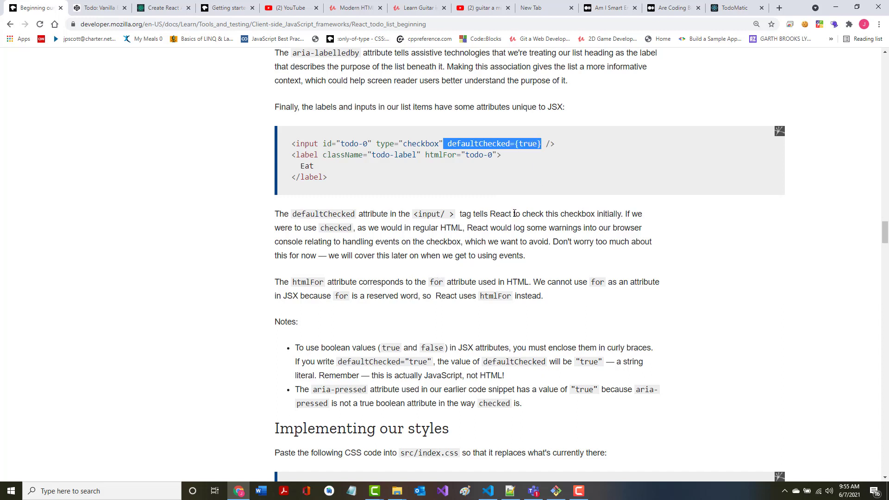
mouse_move(494, 225)
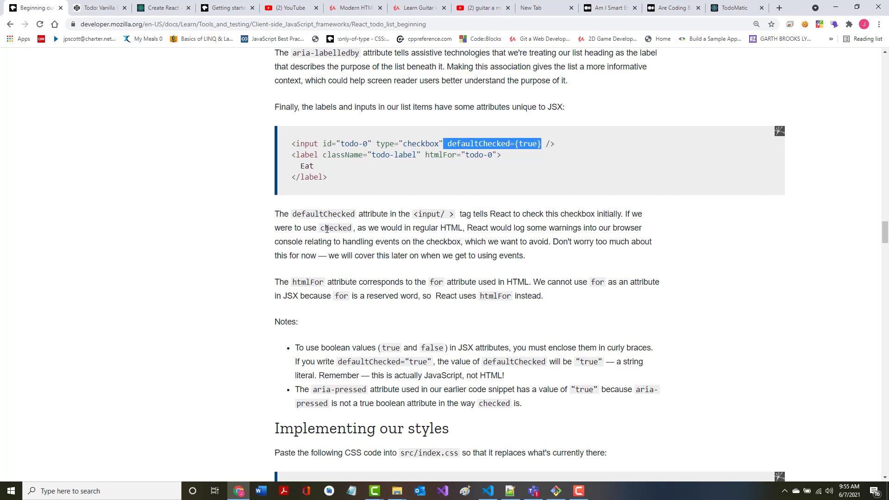
mouse_move(454, 228)
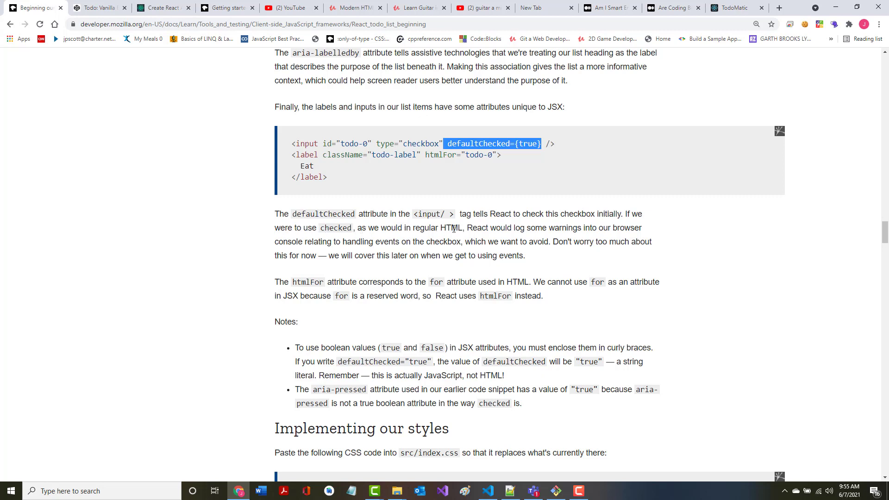
mouse_move(470, 237)
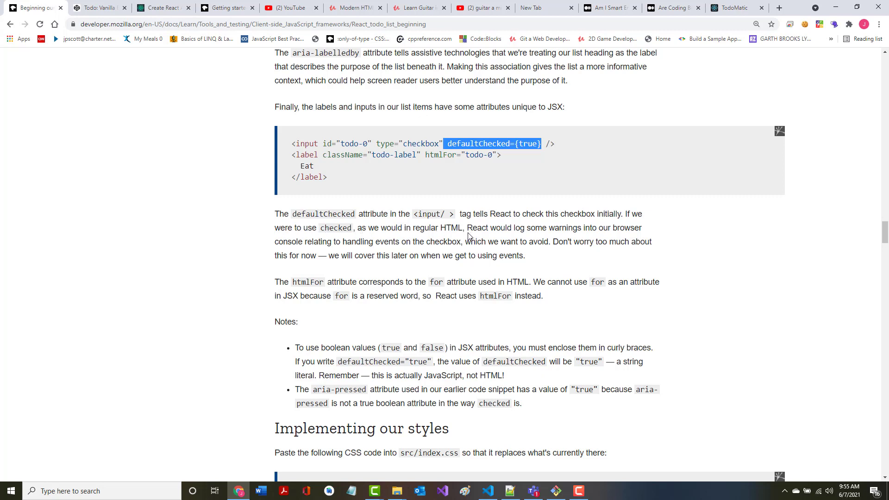
mouse_move(467, 232)
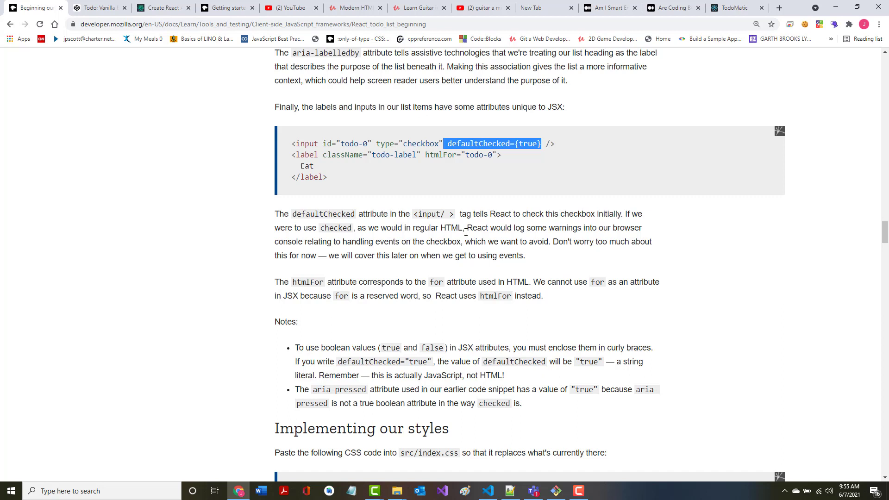
mouse_move(465, 232)
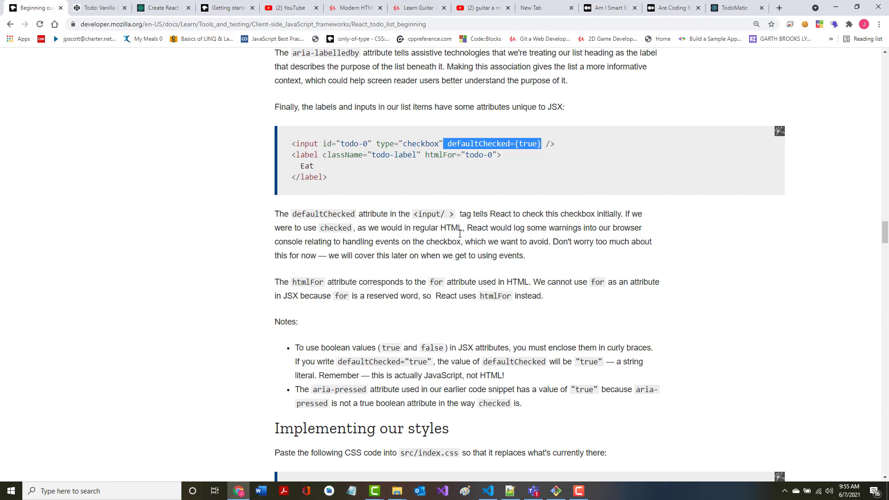
mouse_move(331, 256)
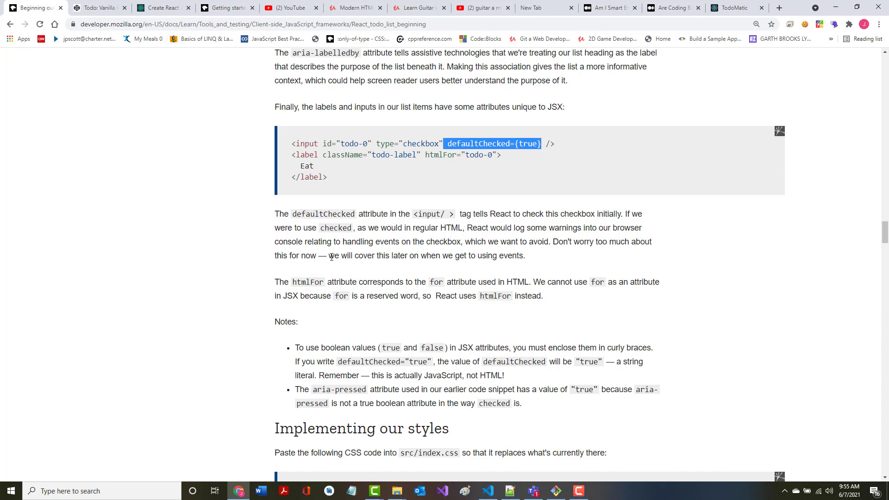
mouse_move(350, 175)
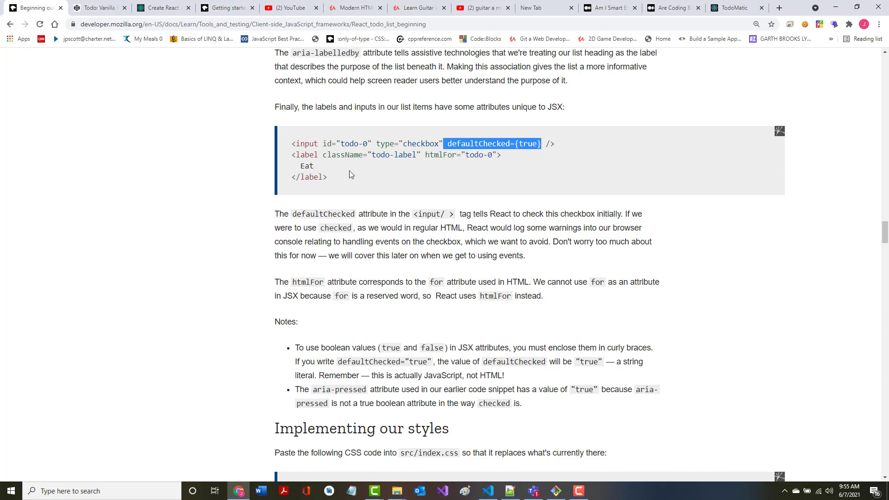
double_click(436, 155)
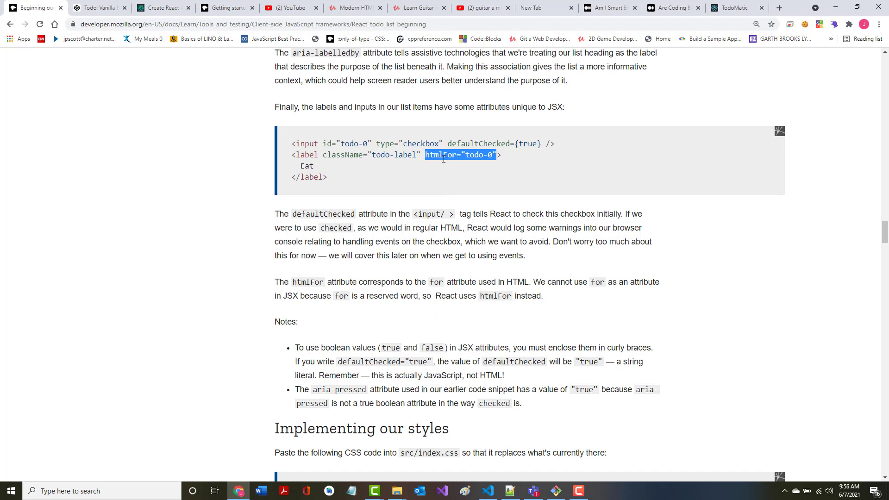
mouse_move(446, 165)
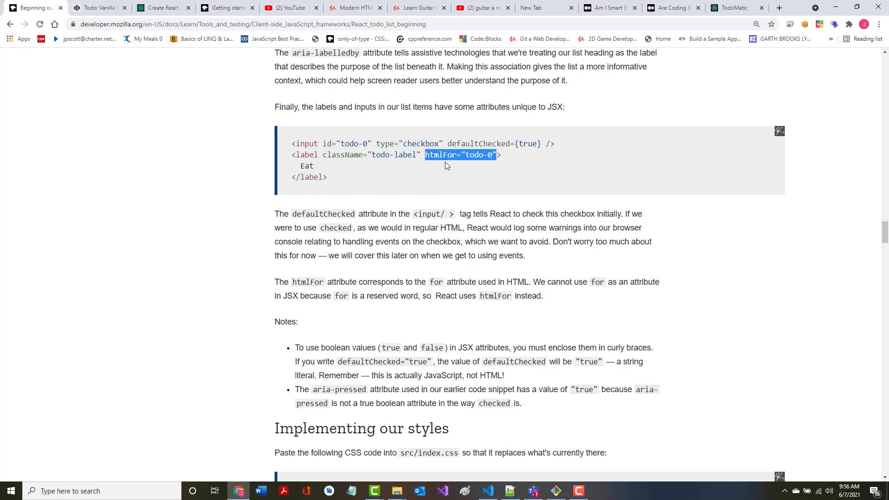
double_click(449, 155)
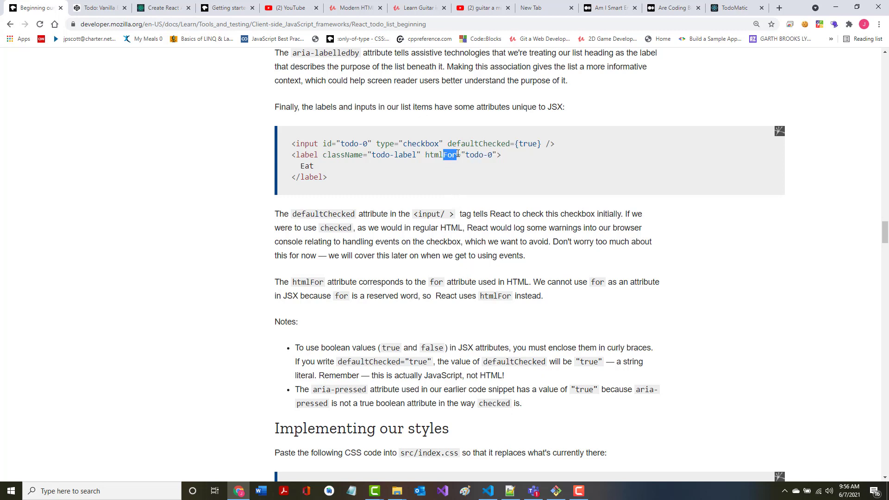
Scroll to the 'Implementing our styles' section with the CSS code for src/index.css.
scroll(down, 3)
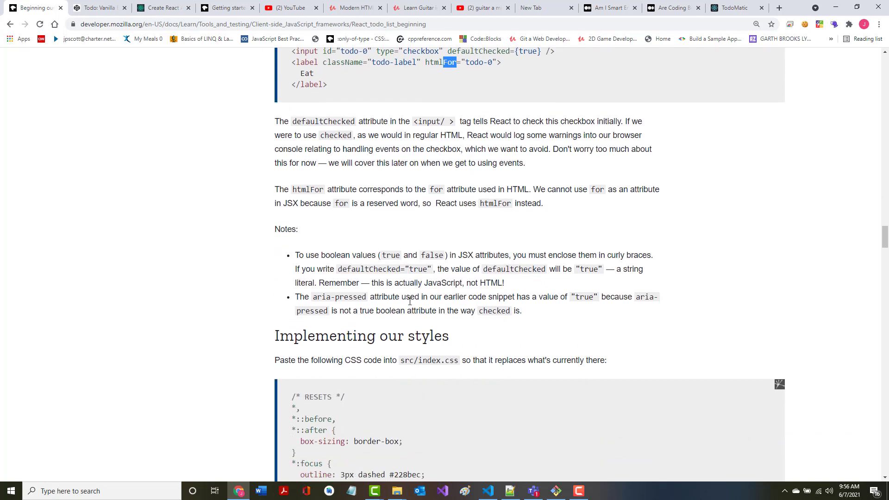
scroll(down, 3)
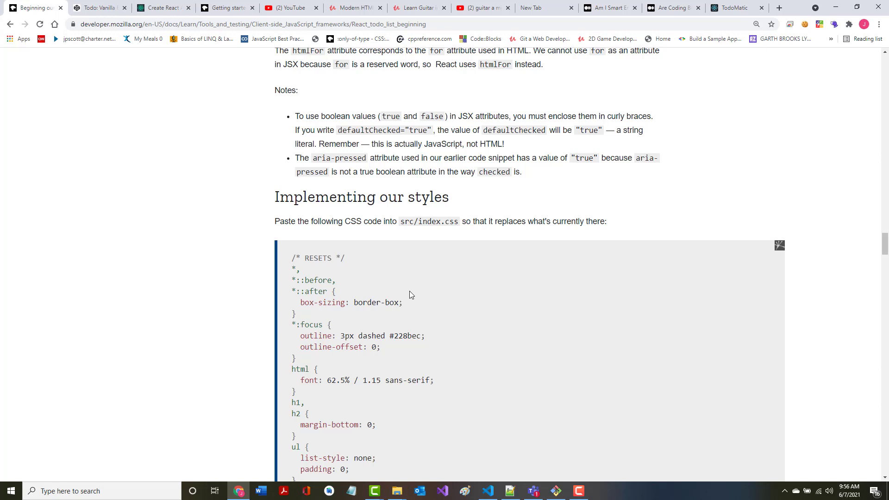
scroll(up, 3)
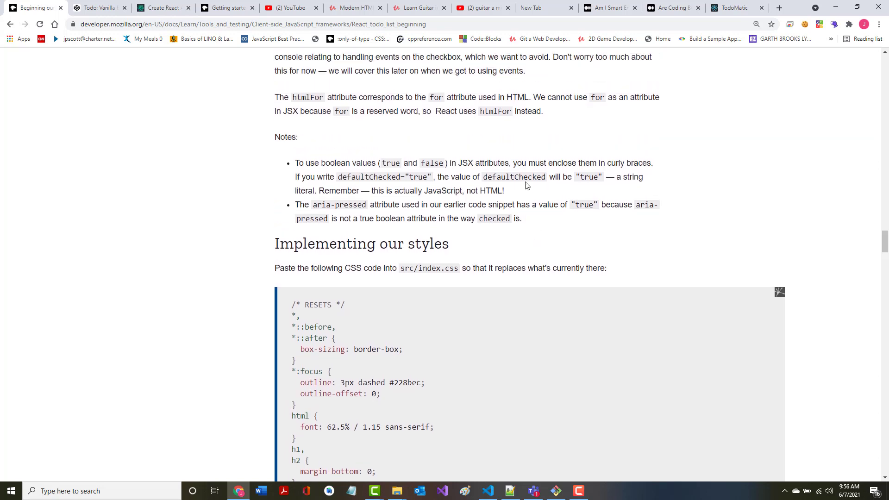
scroll(up, 3)
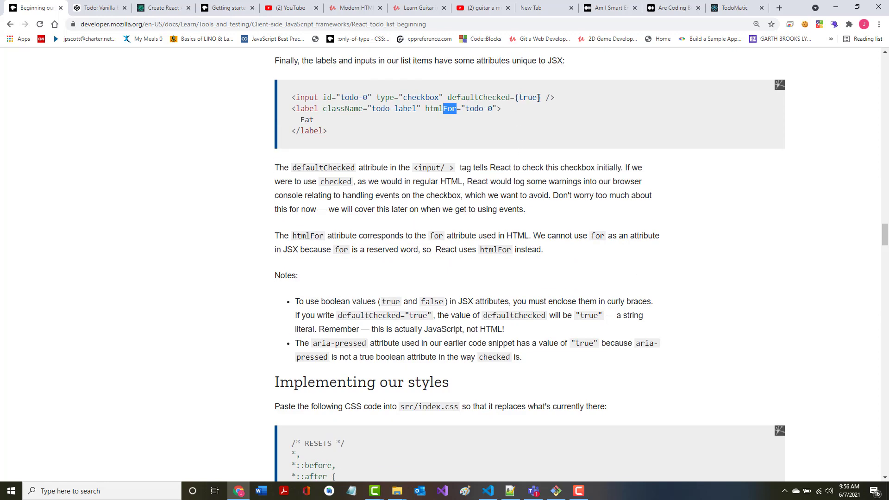
mouse_move(363, 402)
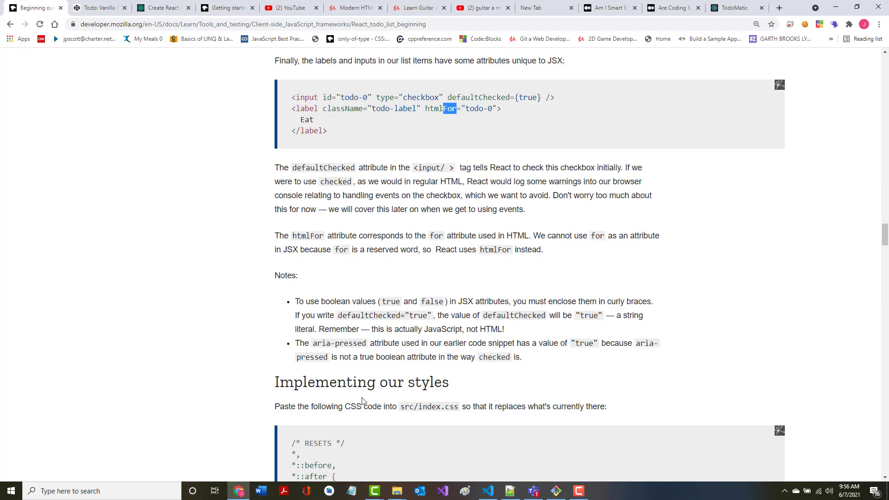
mouse_move(343, 315)
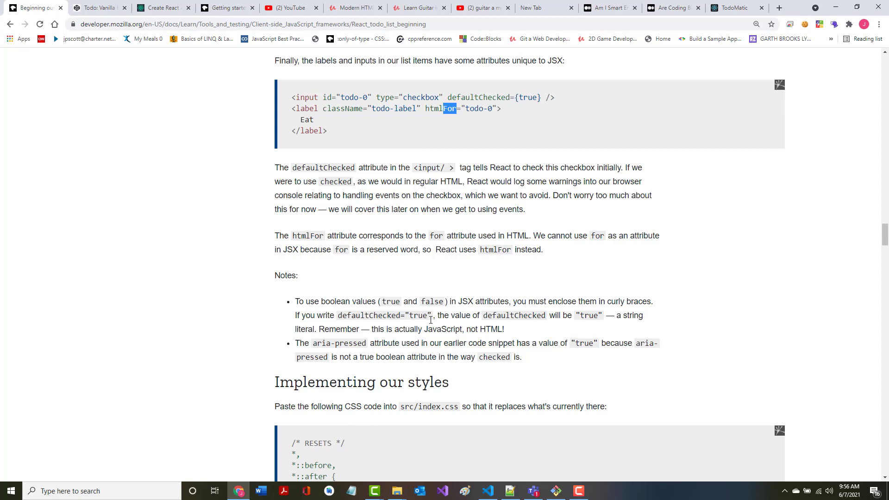
mouse_move(323, 341)
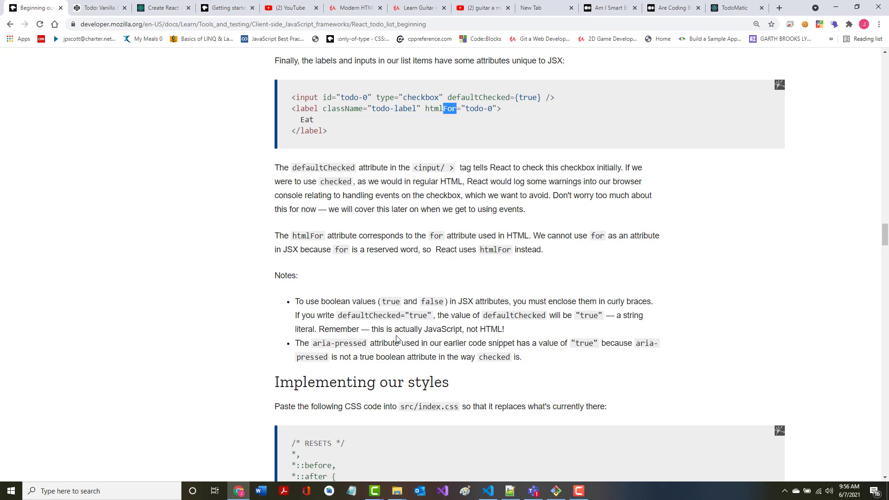
mouse_move(432, 329)
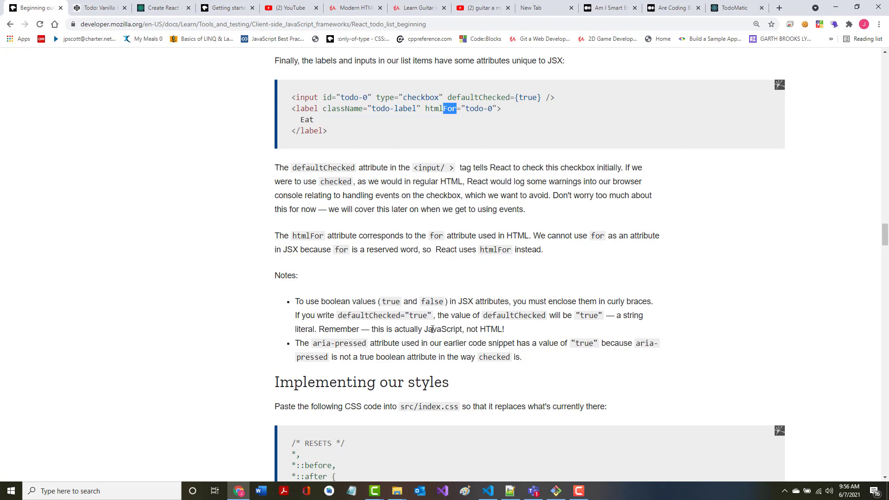
mouse_move(362, 382)
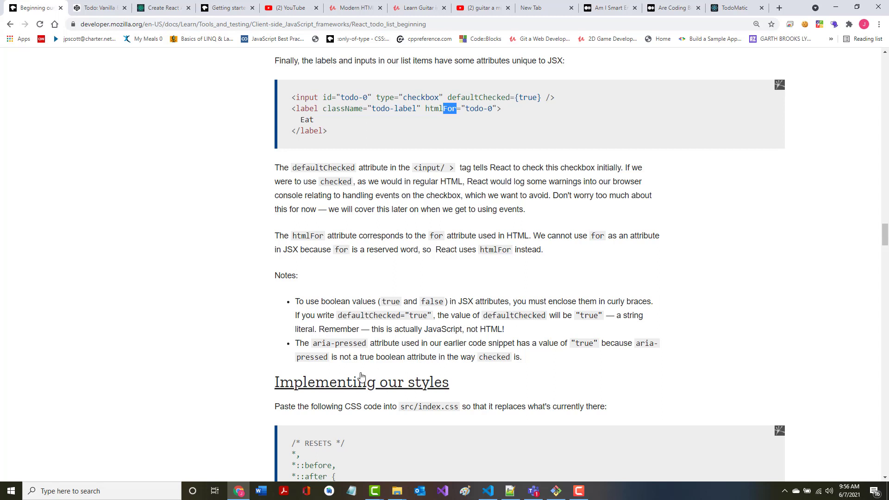
scroll(down, 3)
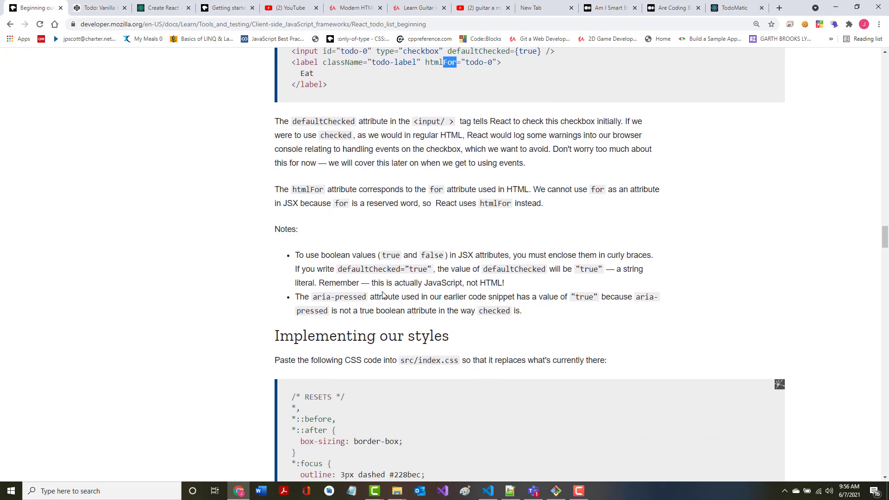
scroll(up, 3)
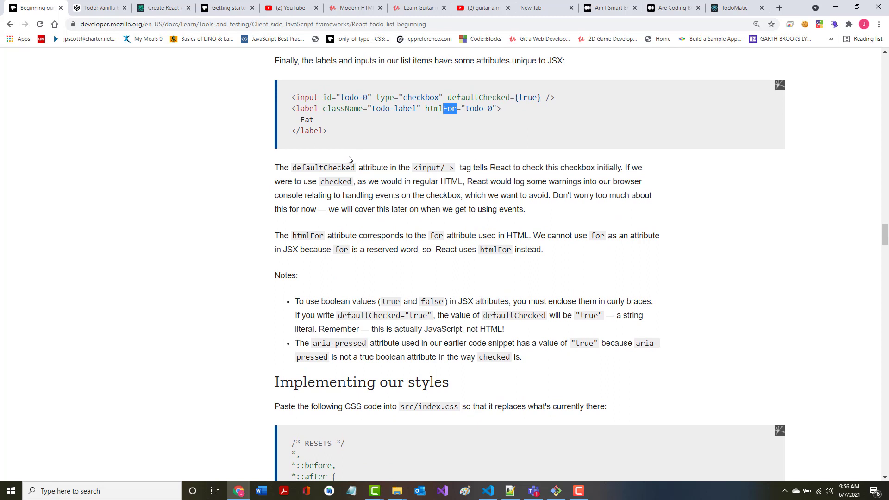
mouse_move(350, 347)
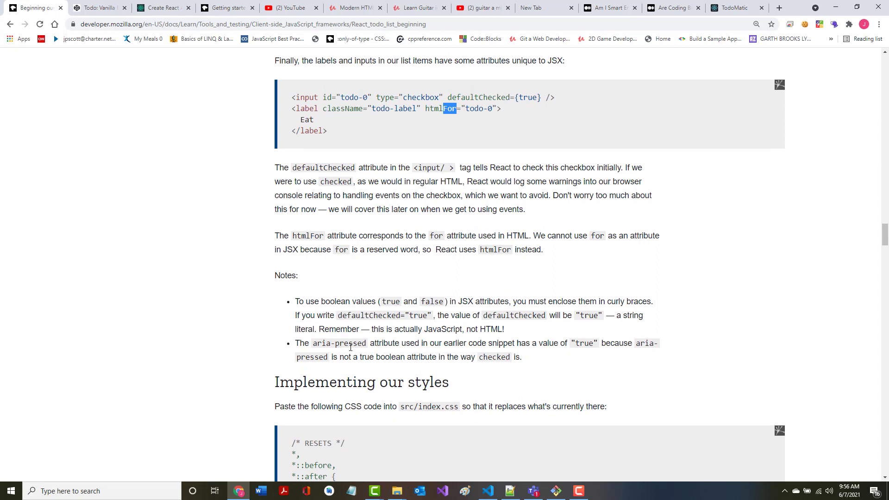
mouse_move(569, 362)
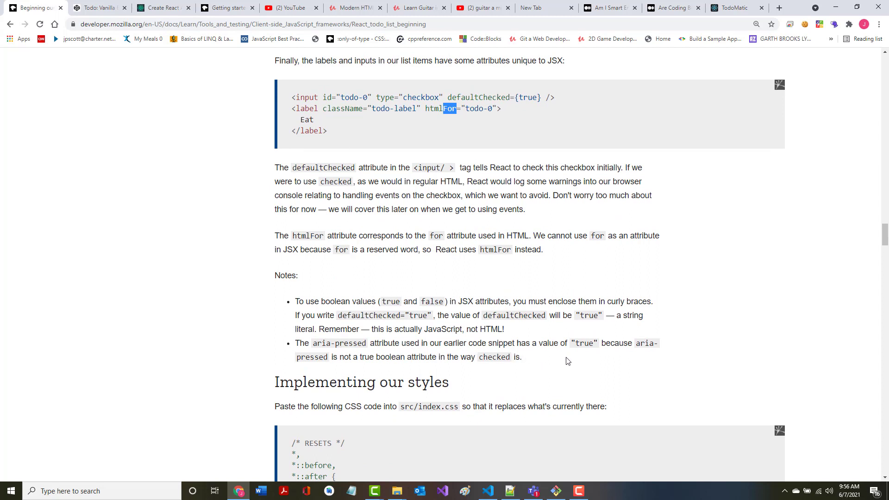
mouse_move(348, 371)
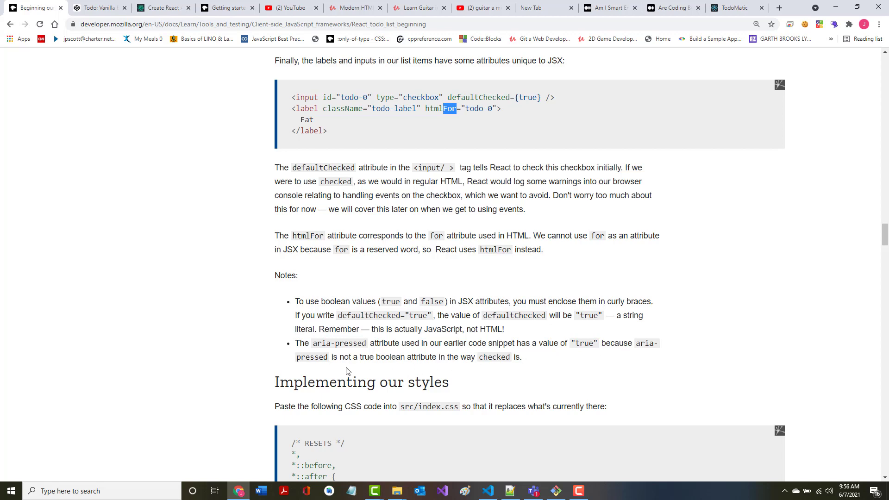
mouse_move(405, 361)
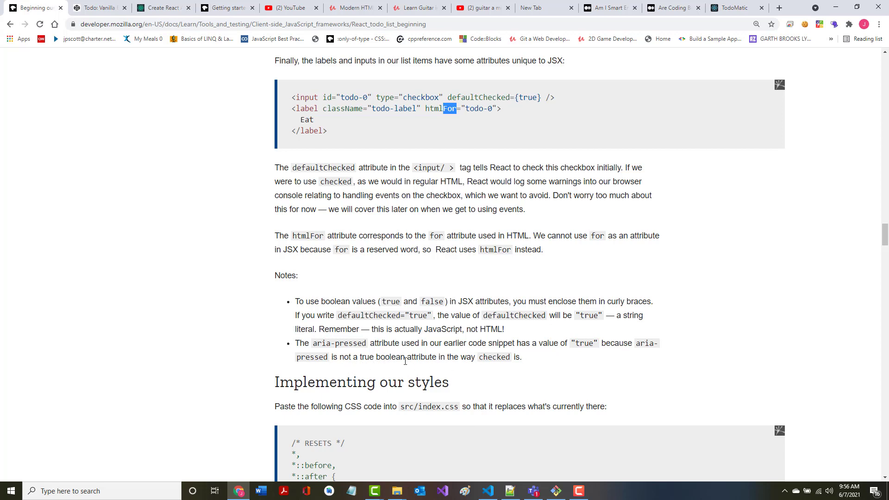
scroll(down, 3)
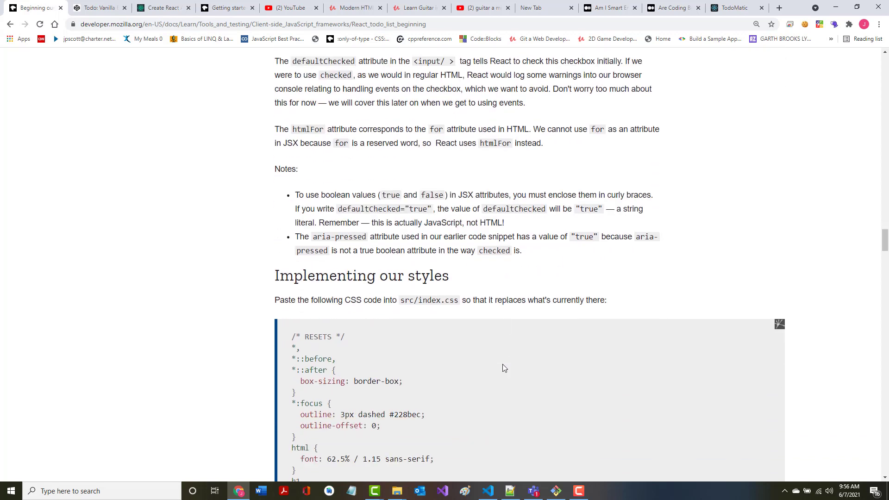
scroll(down, 3)
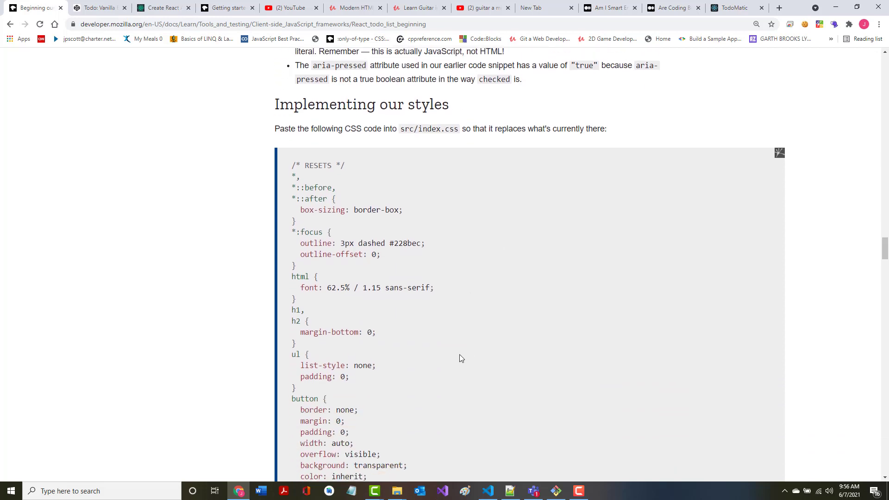
mouse_move(429, 140)
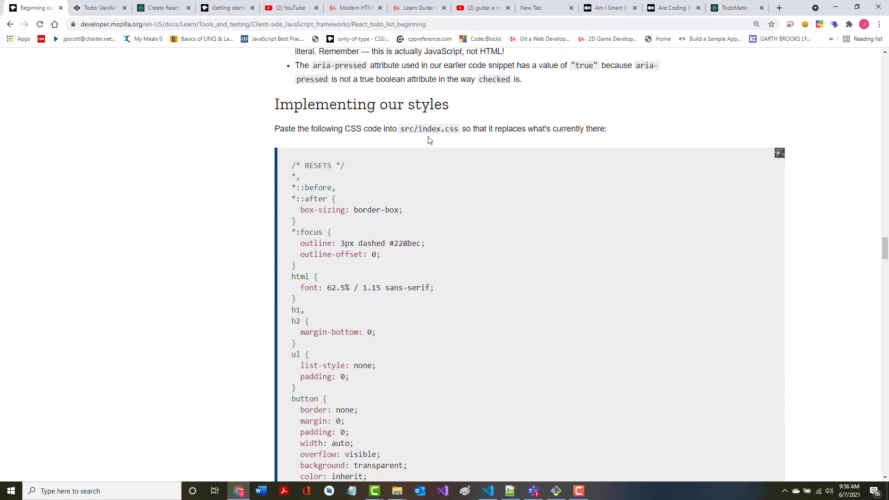
mouse_move(305, 177)
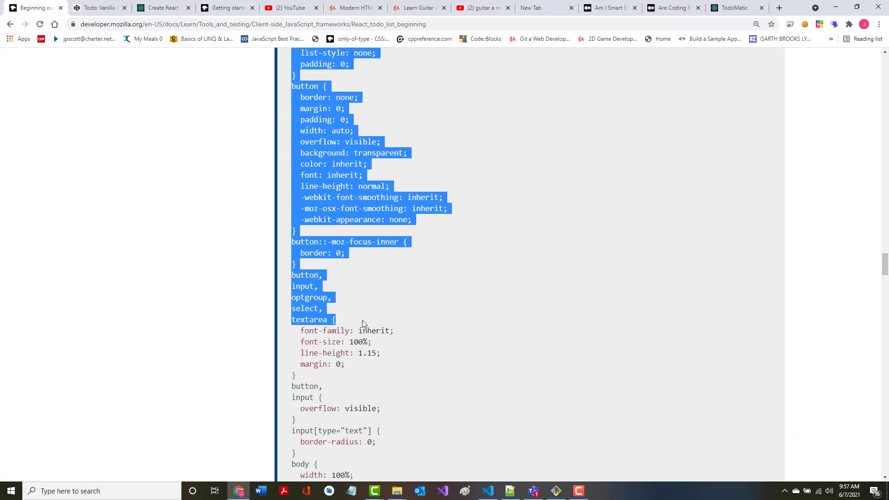
Extend the selection down through the tutorial's CSS code block for copying.
scroll(down, 3)
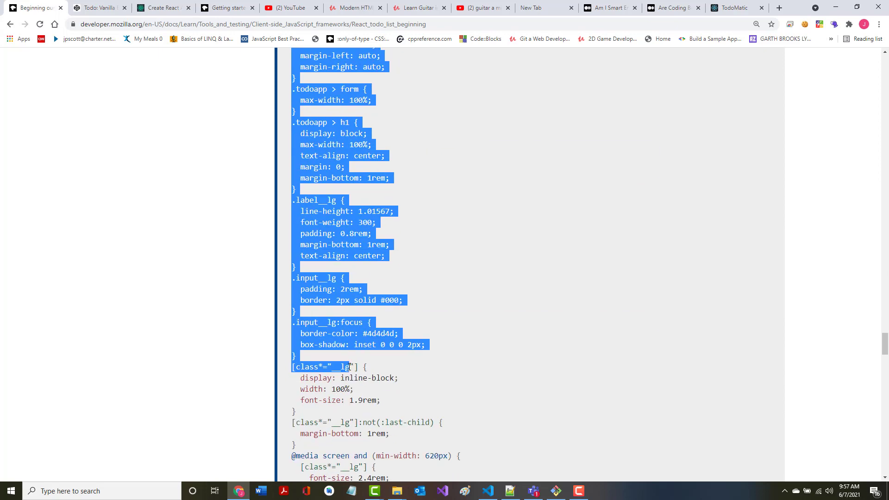
scroll(down, 3)
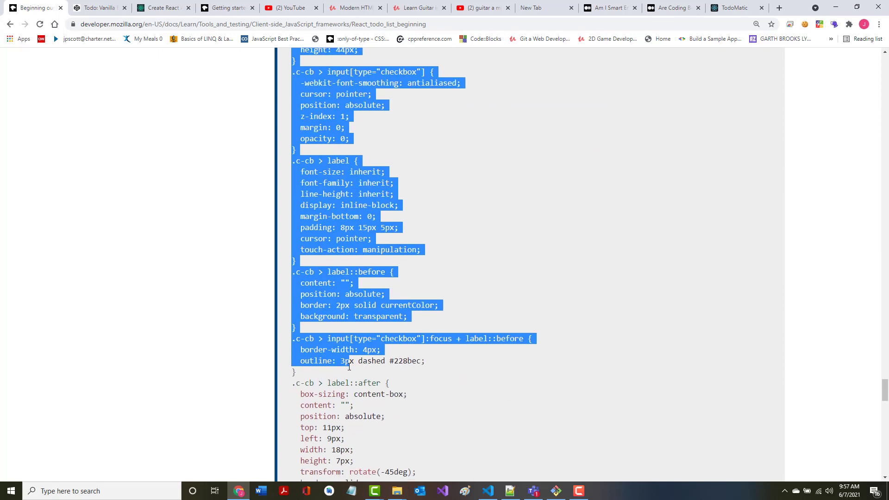
scroll(down, 3)
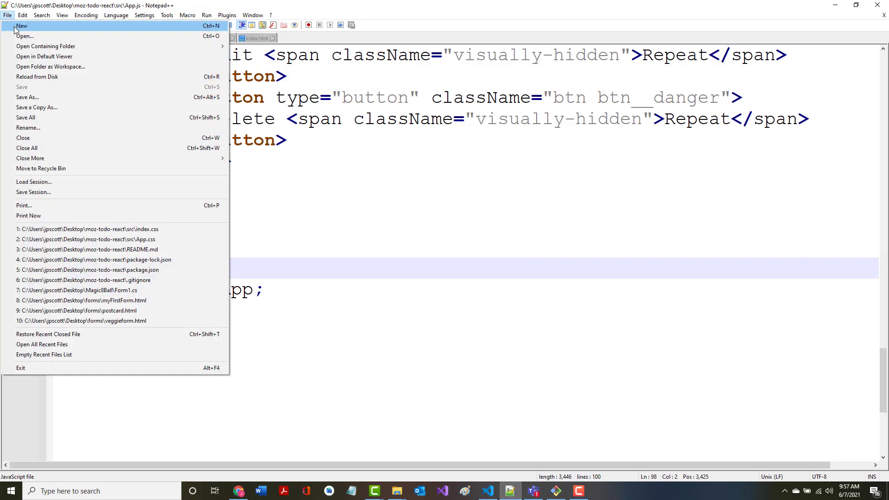
mouse_move(25, 36)
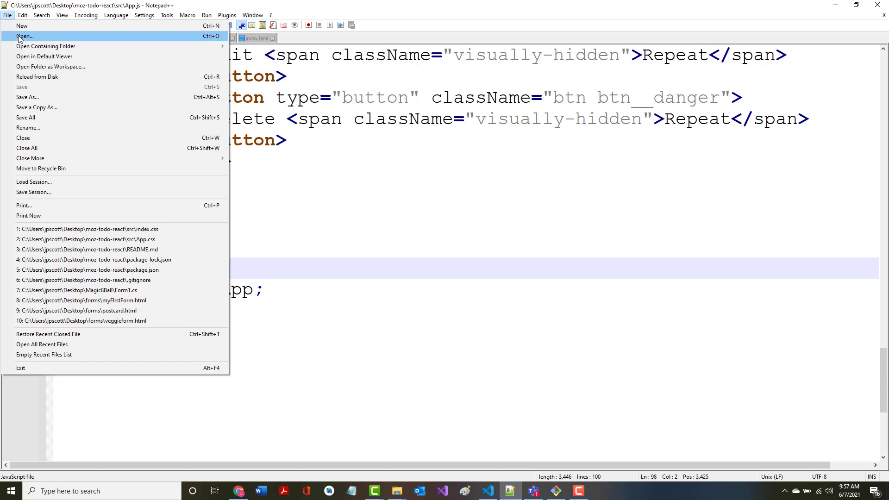
Open src/index.css in Notepad++, fill it with the MDN CSS, and view the app in Chrome.
click(25, 36)
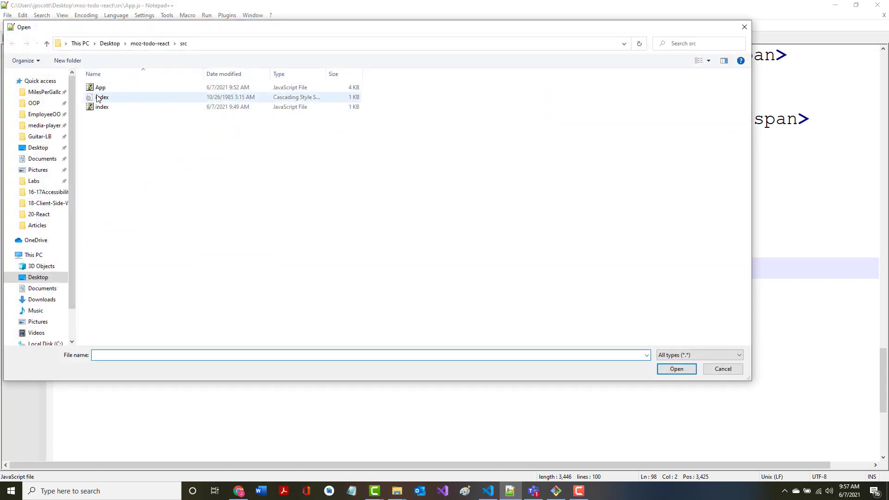
double_click(102, 97)
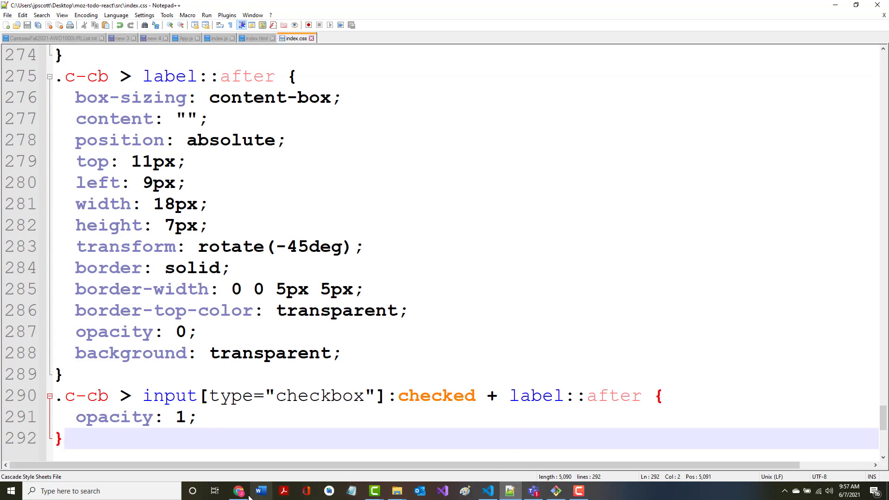
click(237, 491)
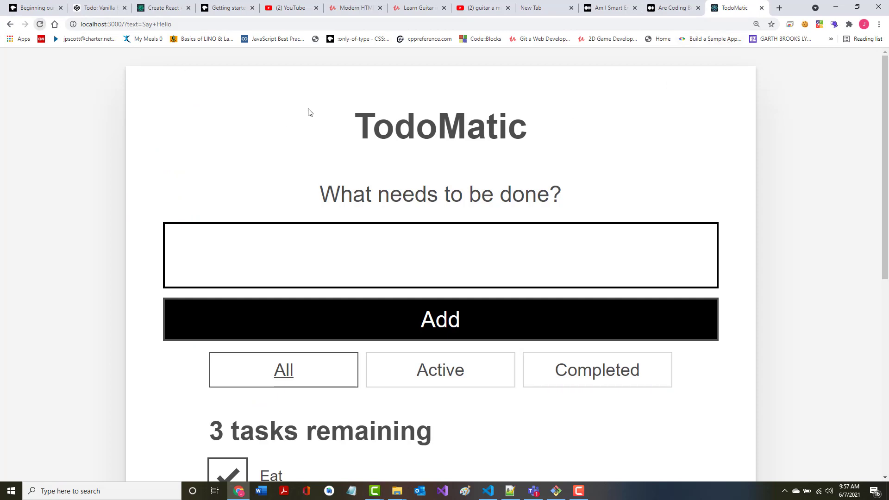
Submit a 'mow the lawn' task in the styled TodoMatic app.
scroll(down, 3)
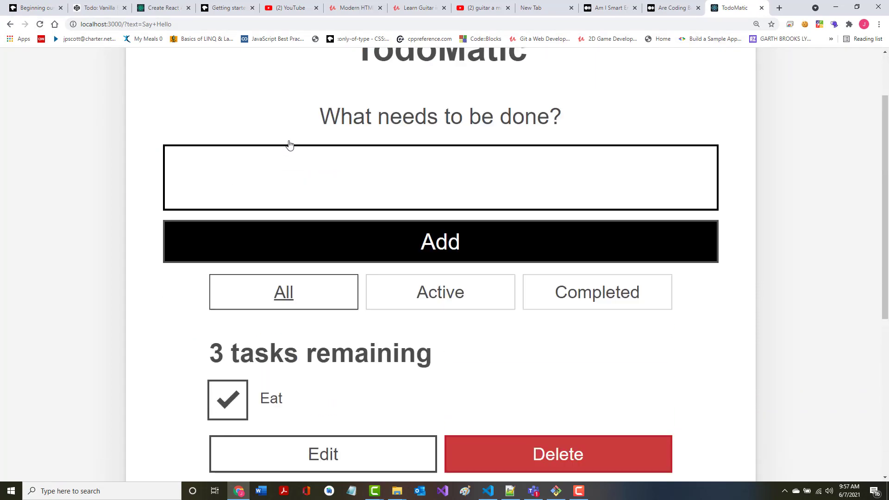
scroll(up, 3)
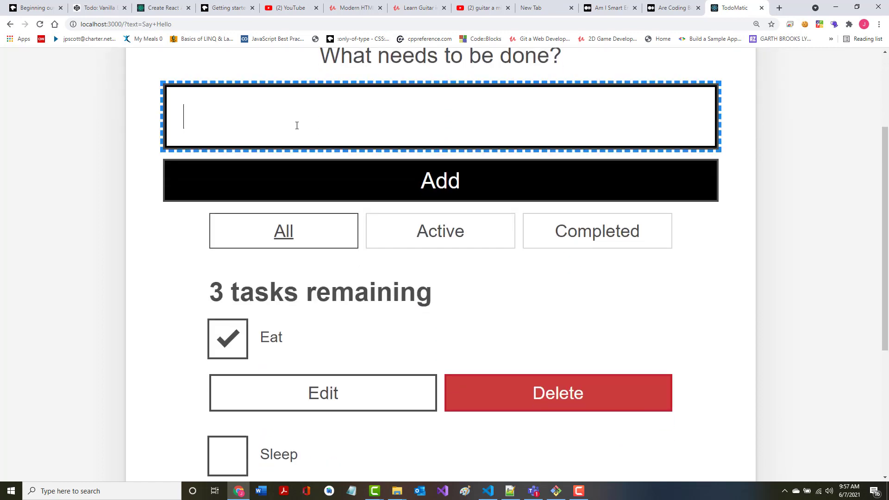
text(mow the la)
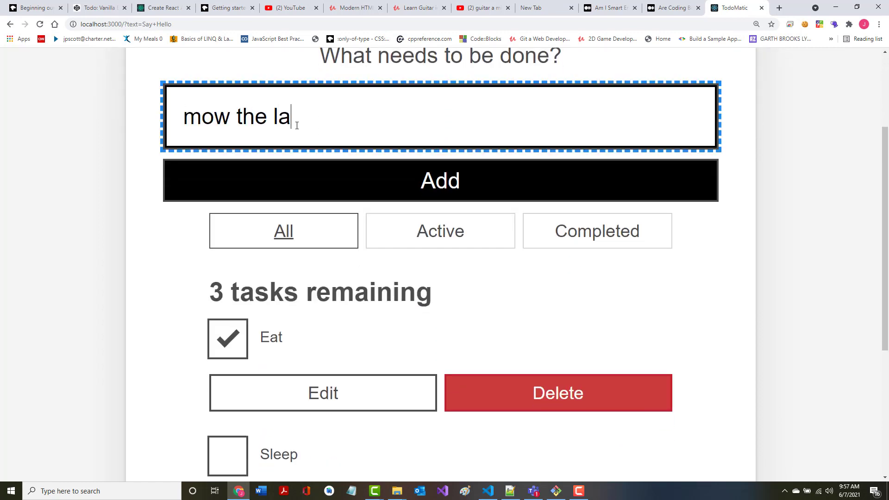
text(wn)
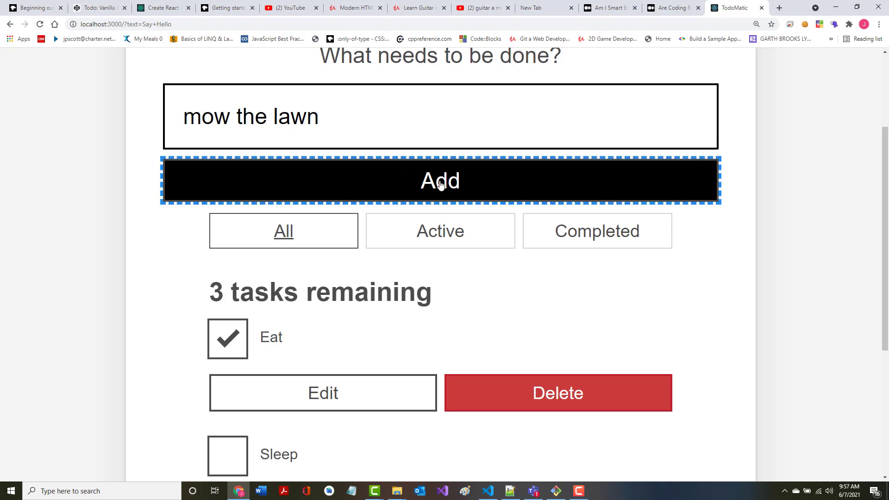
click(439, 180)
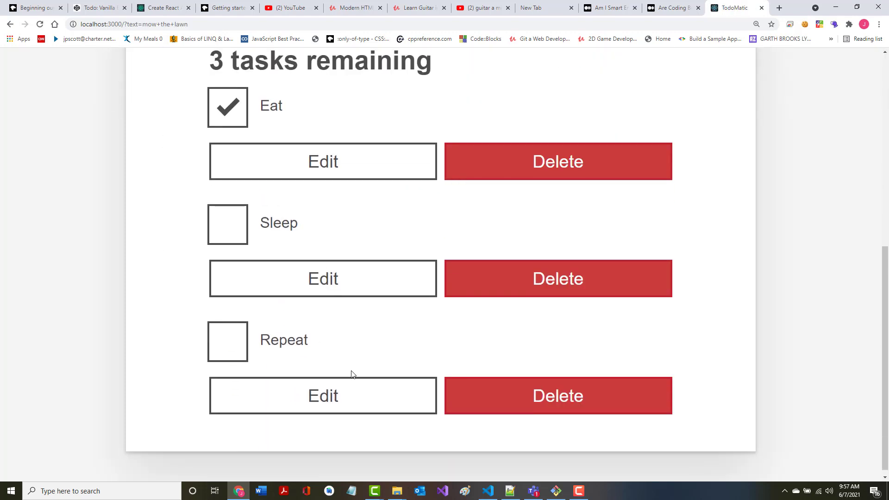
Try the All and Completed filters, then return to the MDN tutorial.
scroll(up, 3)
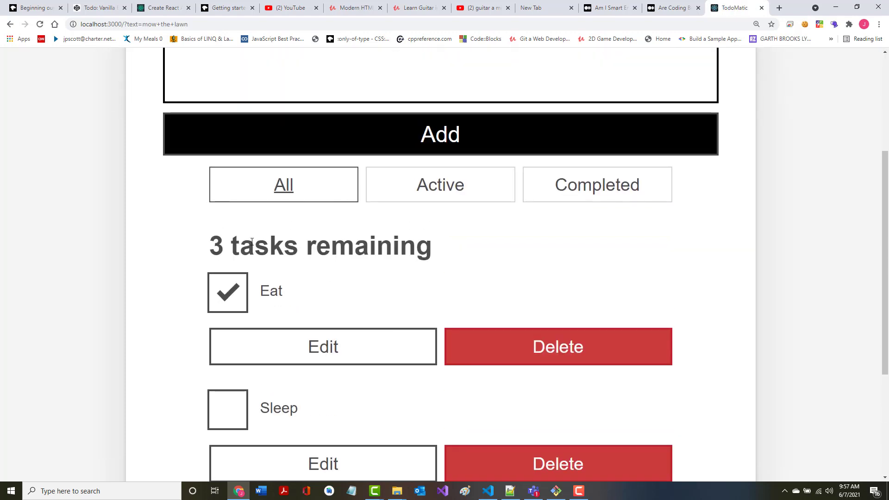
click(283, 185)
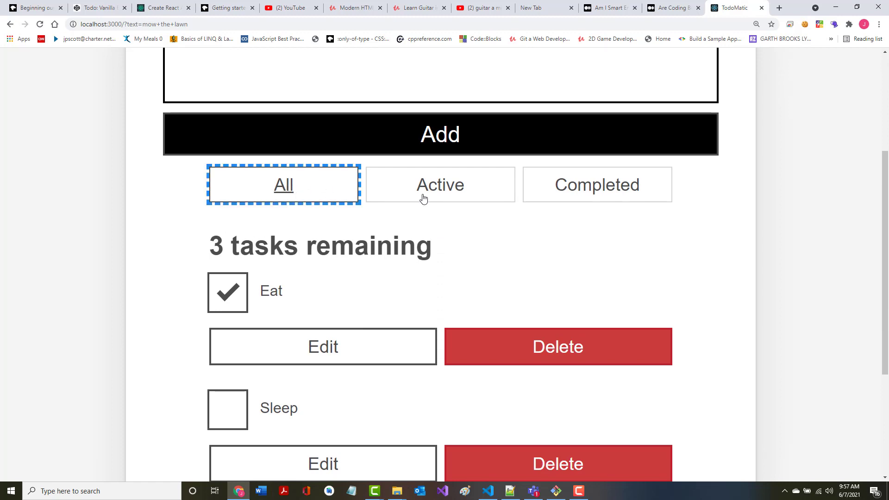
click(597, 184)
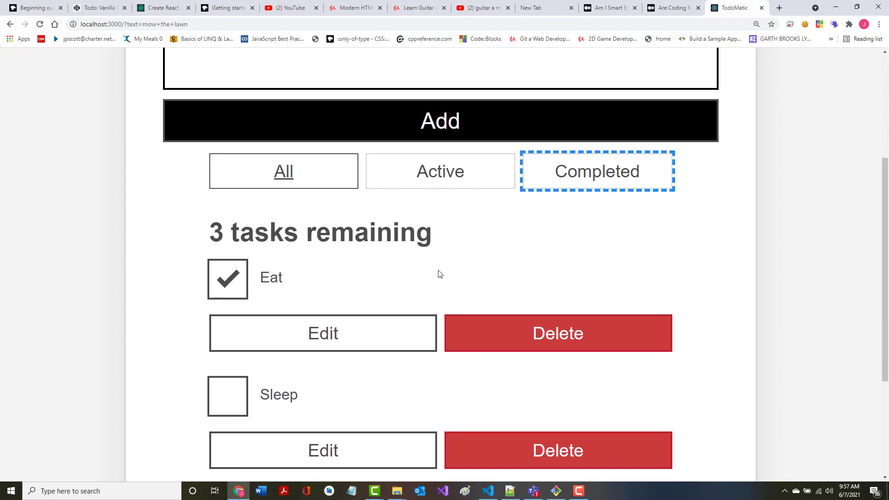
scroll(up, 3)
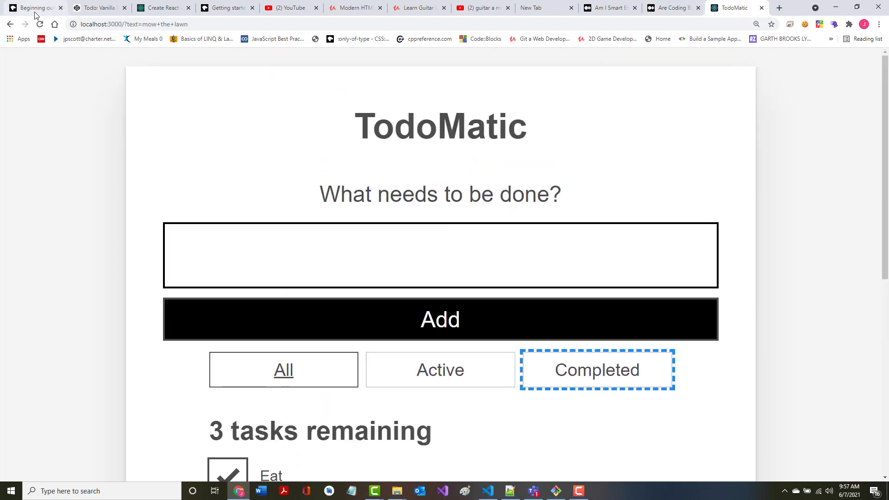
click(31, 7)
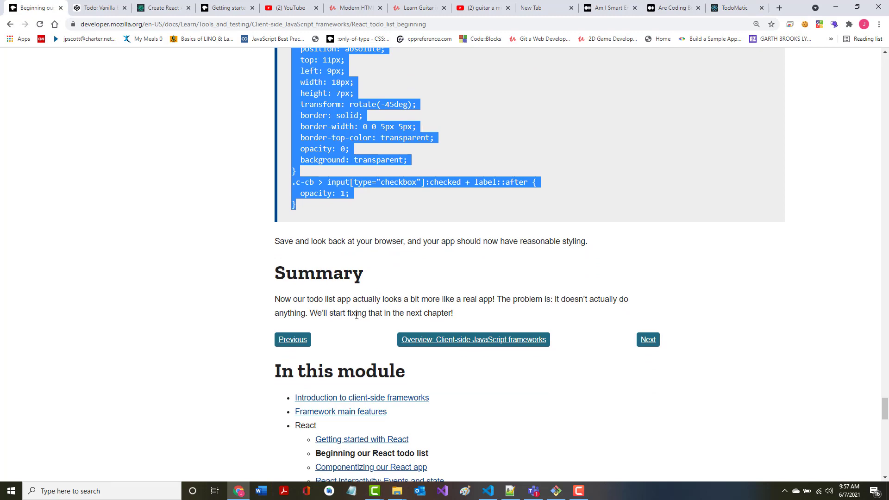
Open the 'Componentizing our React app' article from the 'In this module' list.
scroll(down, 3)
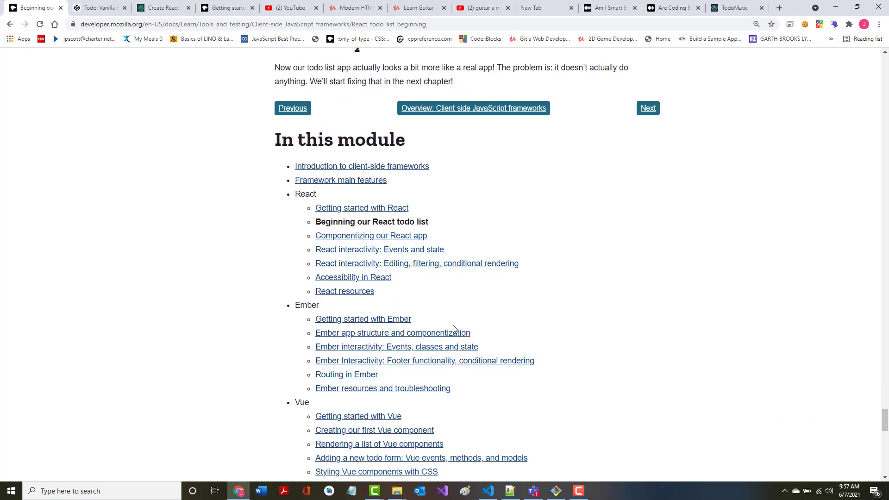
mouse_move(371, 236)
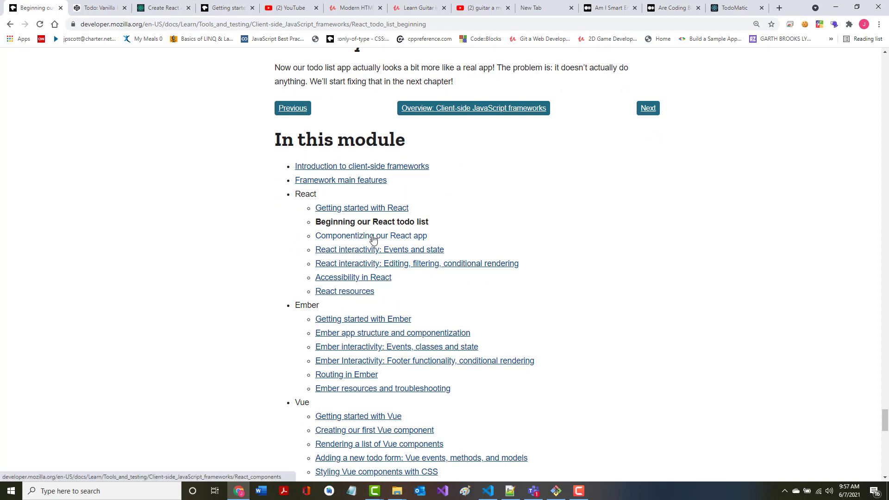
mouse_move(417, 247)
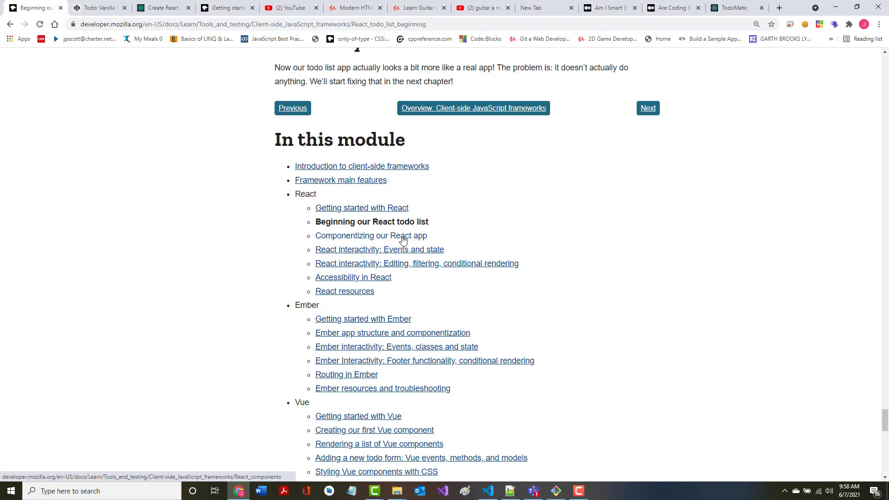
mouse_move(346, 207)
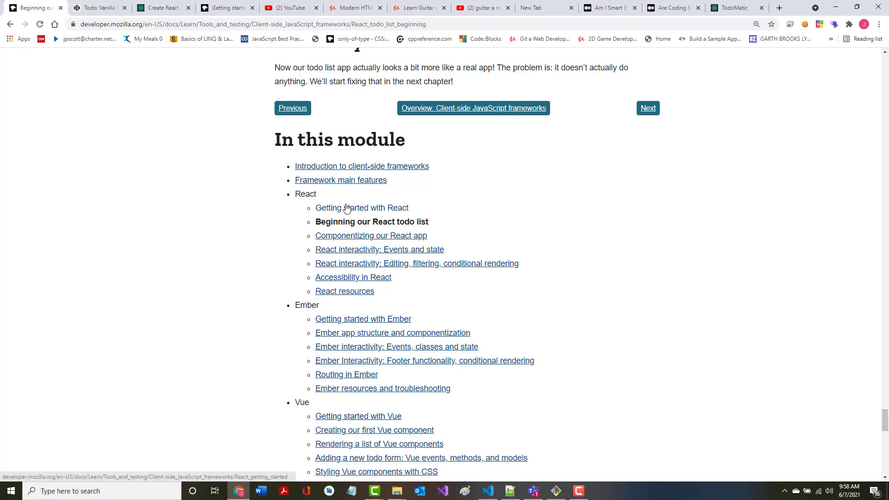
mouse_move(371, 231)
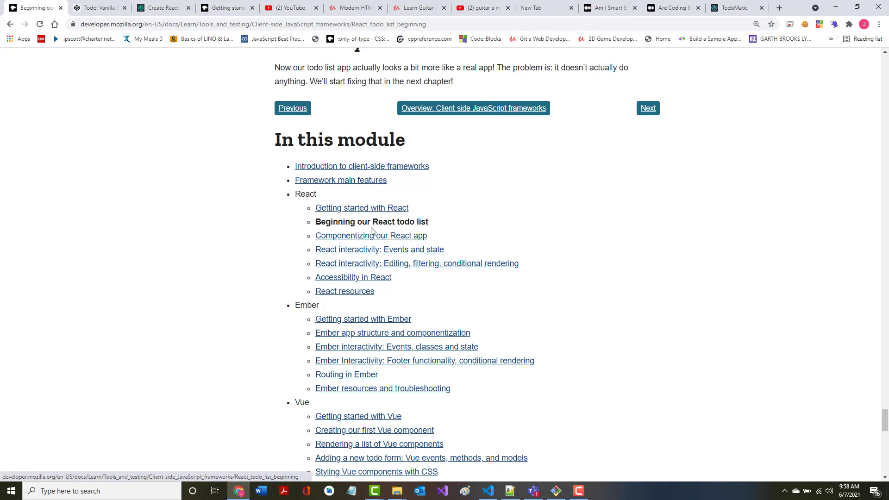
mouse_move(345, 225)
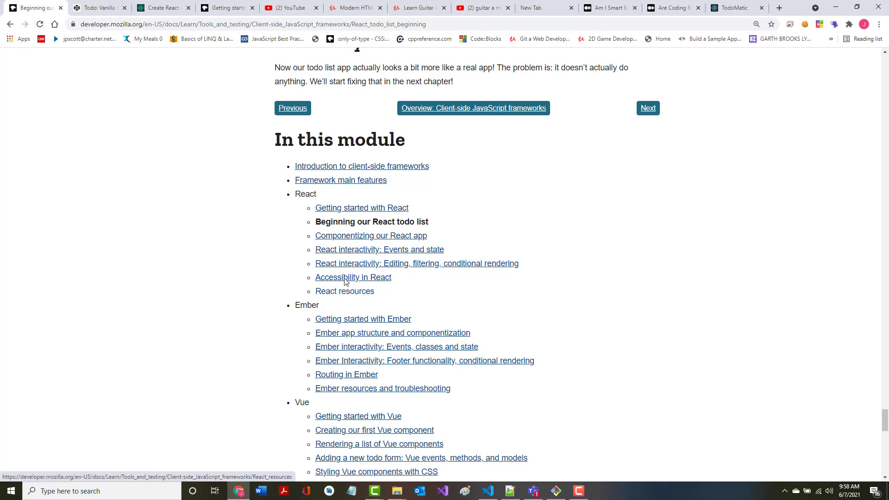
mouse_move(347, 245)
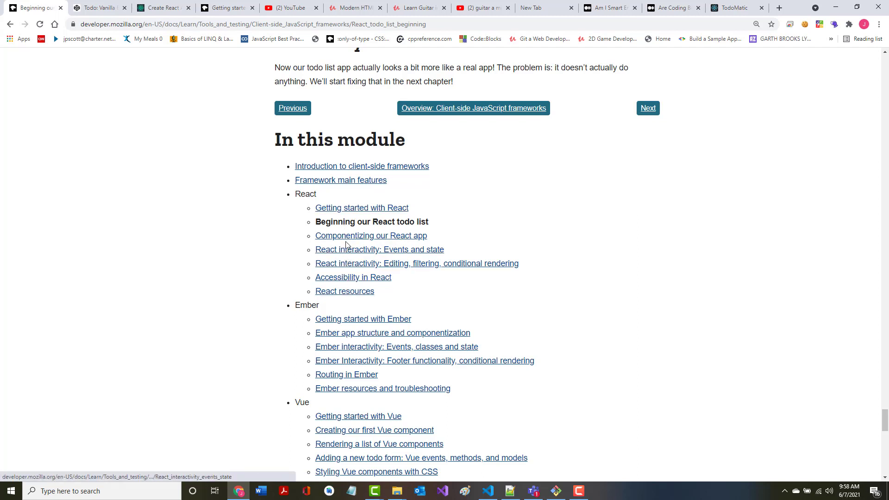
click(371, 236)
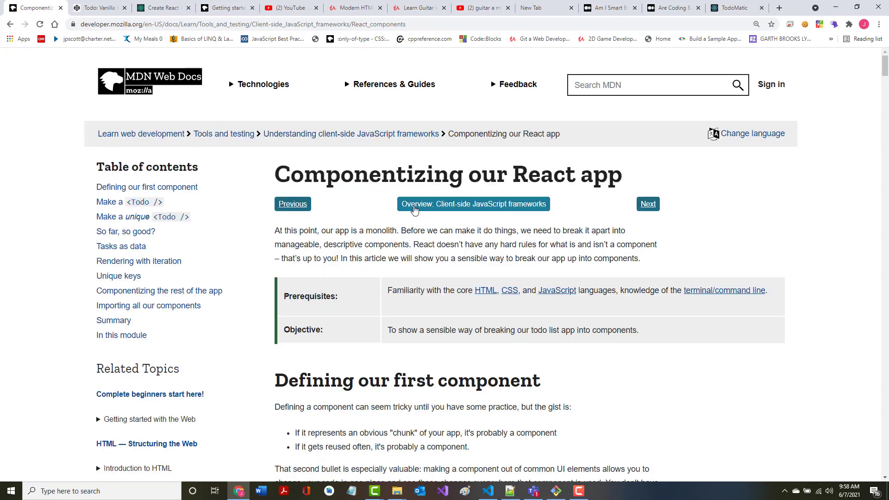